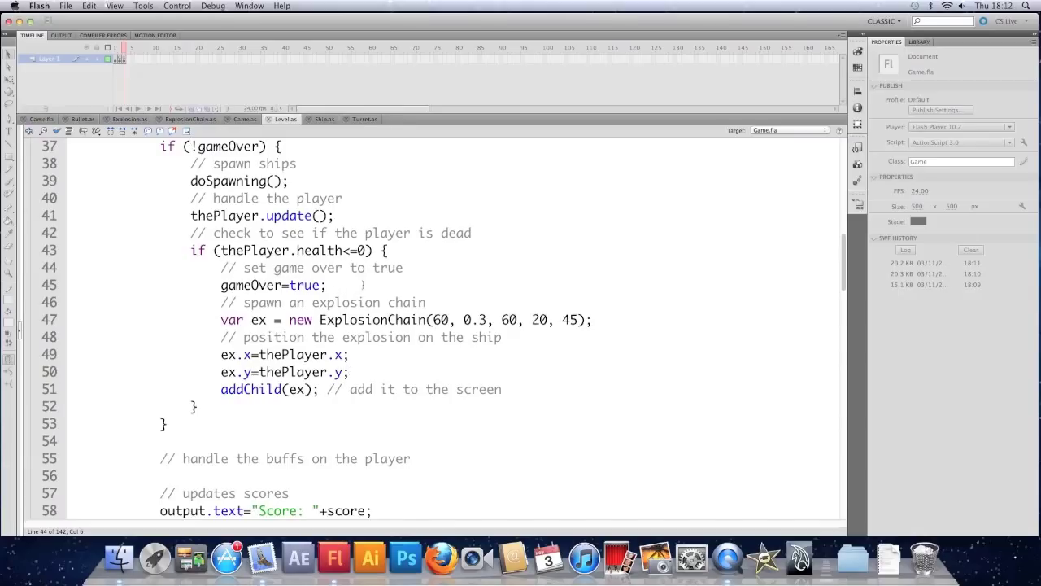
# Step: Place the cursor after gameOver=true in Level.as and glance at the Game.fla stage
pyautogui.click(221, 285)
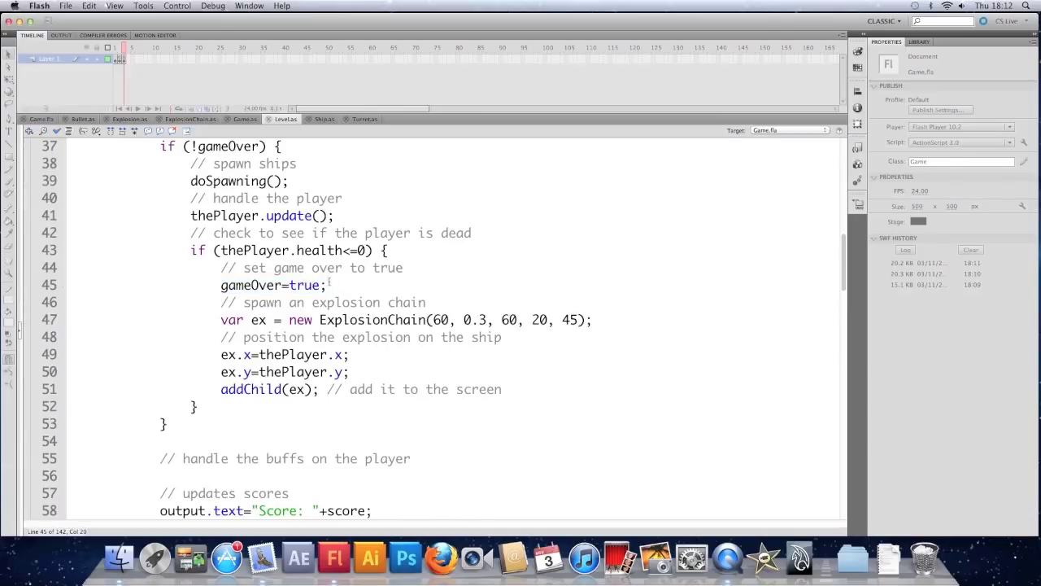
pyautogui.click(39, 118)
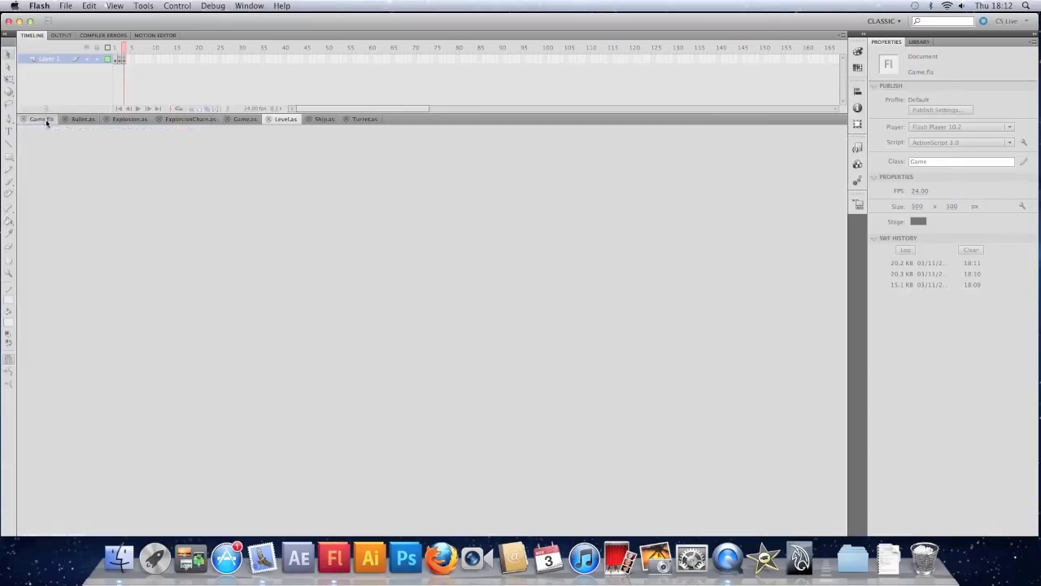
pyautogui.click(39, 119)
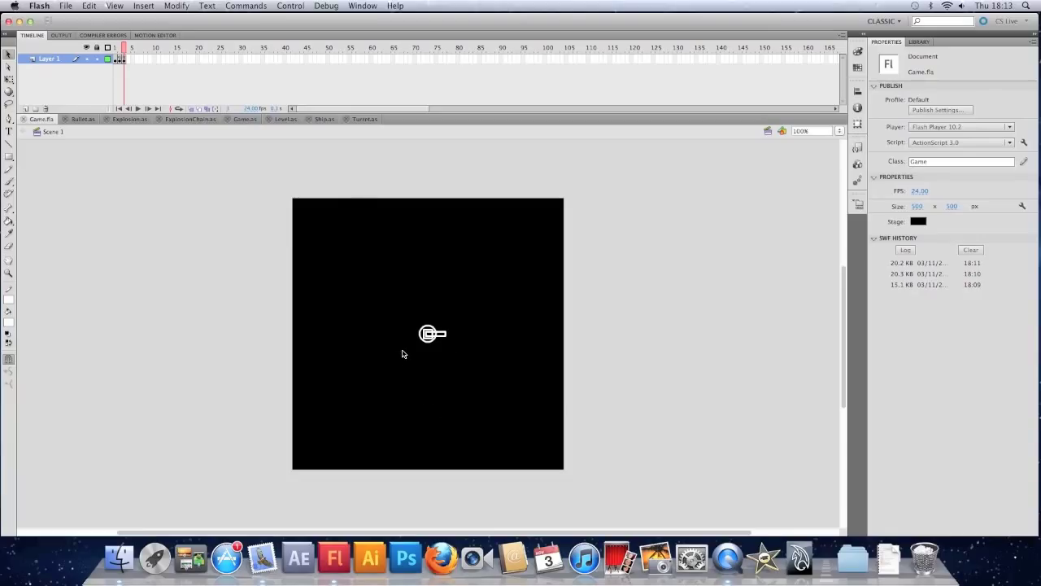
pyautogui.moveTo(387, 256)
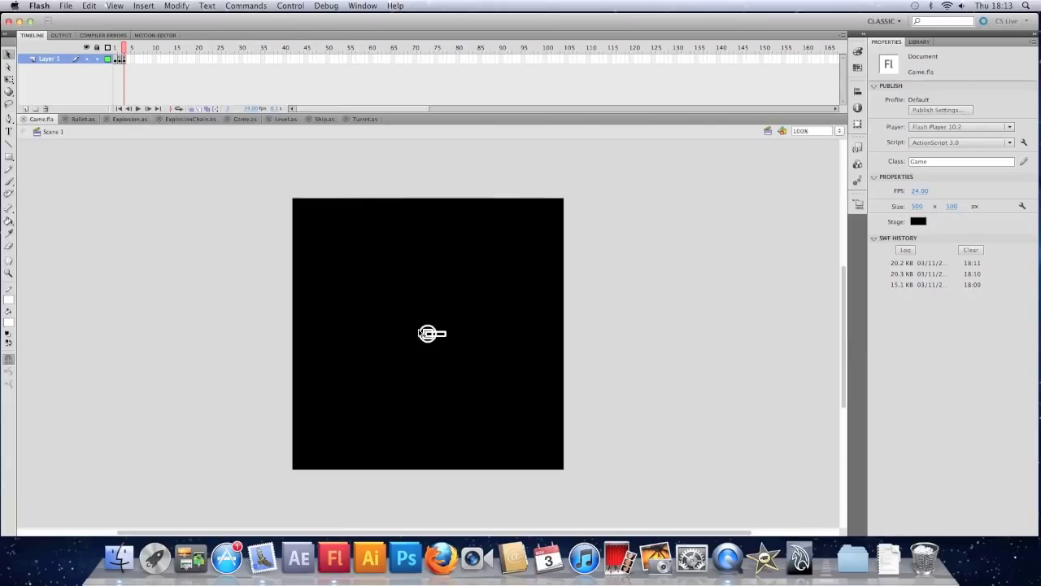
pyautogui.moveTo(215, 176)
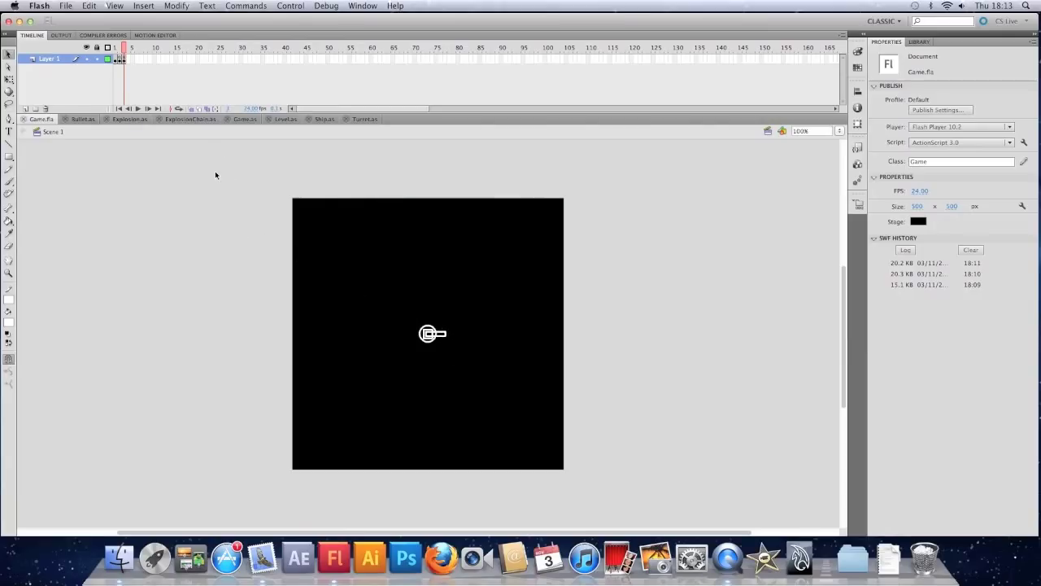
pyautogui.moveTo(185, 166)
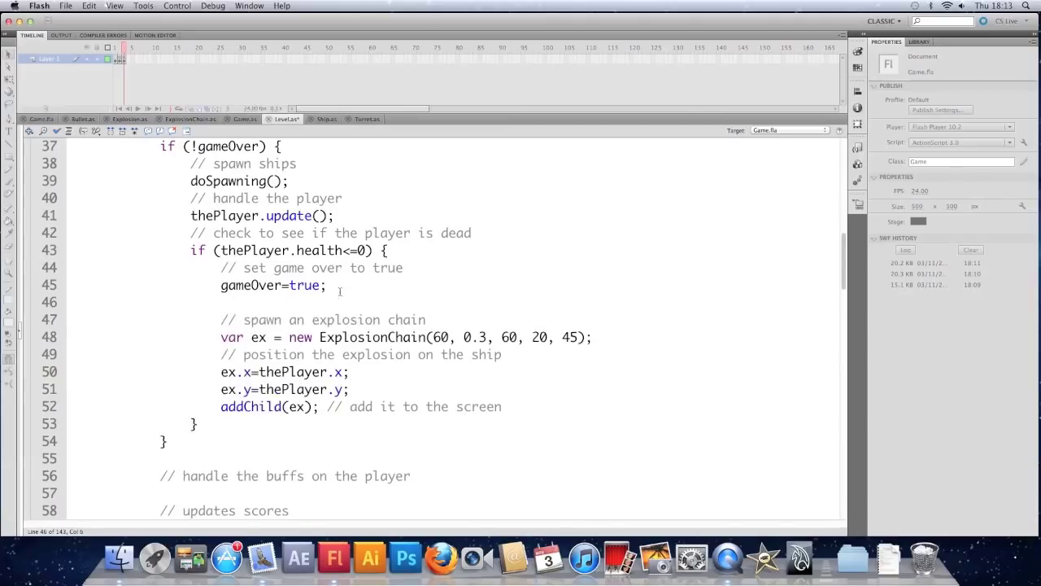
# Step: Add a '// make an event' comment and declare var ev:Event = new Event
pyautogui.write('// make')
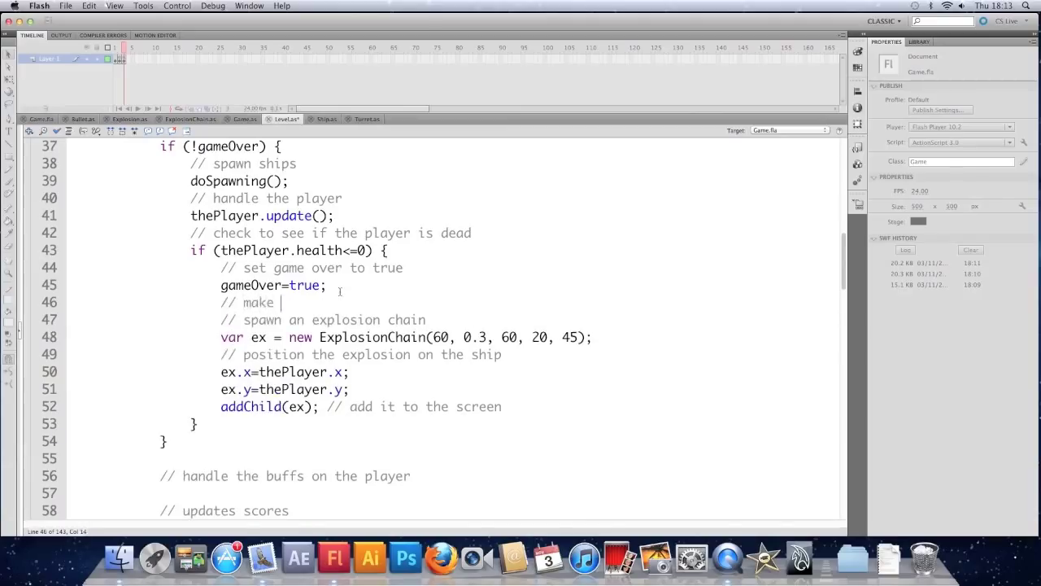
pyautogui.write('an event')
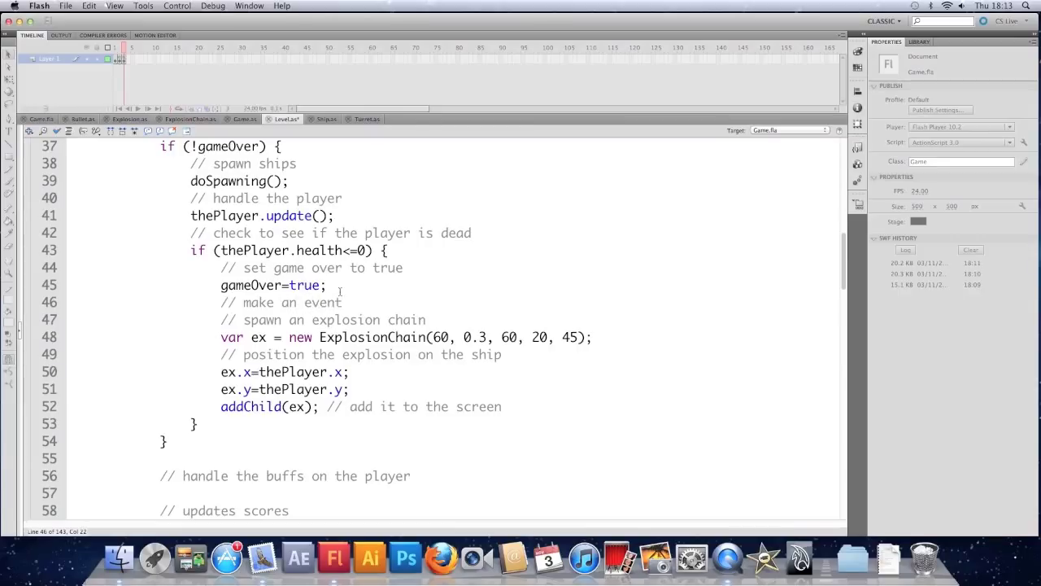
pyautogui.write('var')
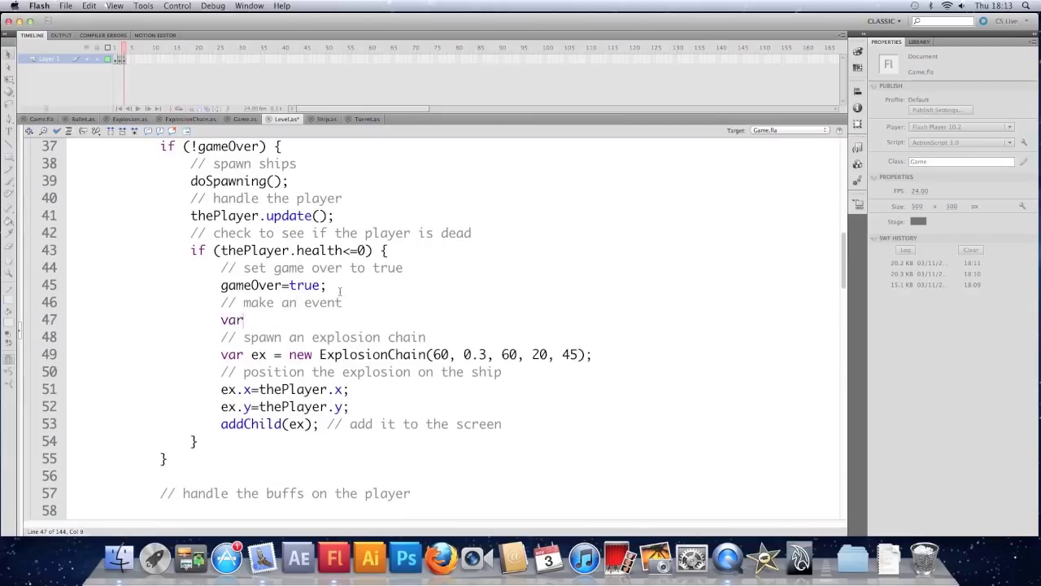
pyautogui.write('e')
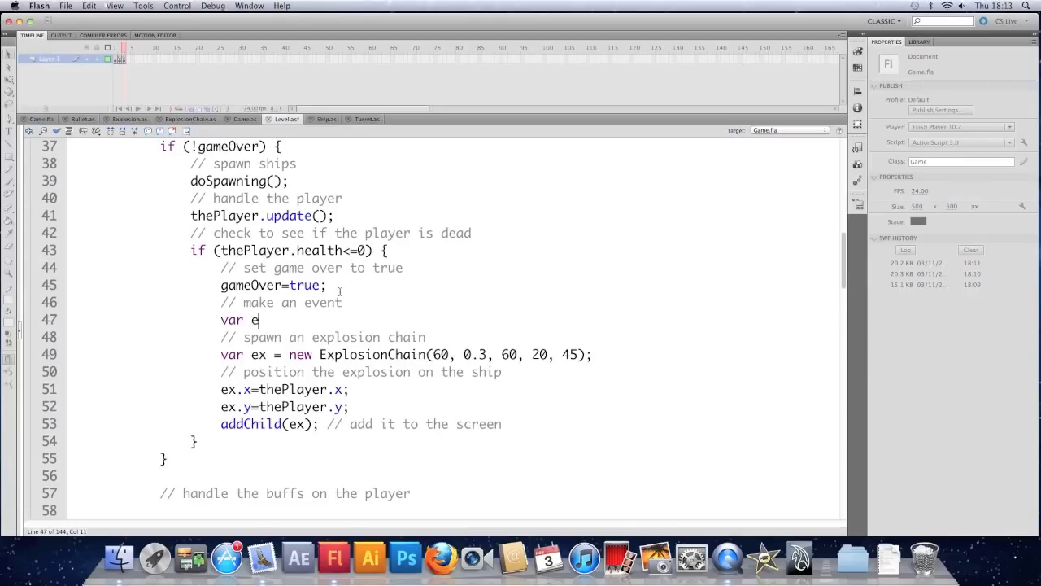
pyautogui.write(':Event')
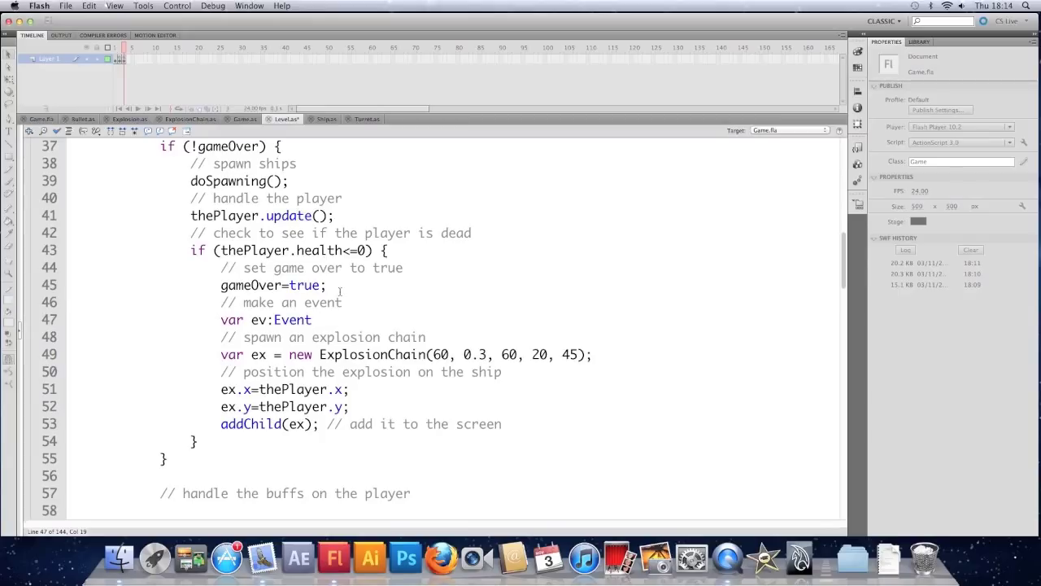
pyautogui.click(317, 319)
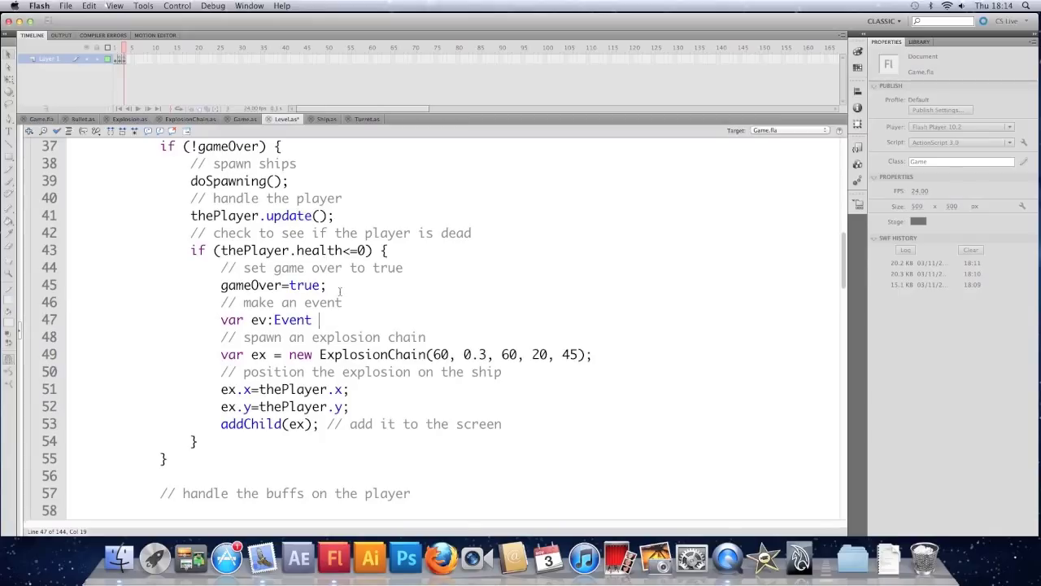
pyautogui.write('= new')
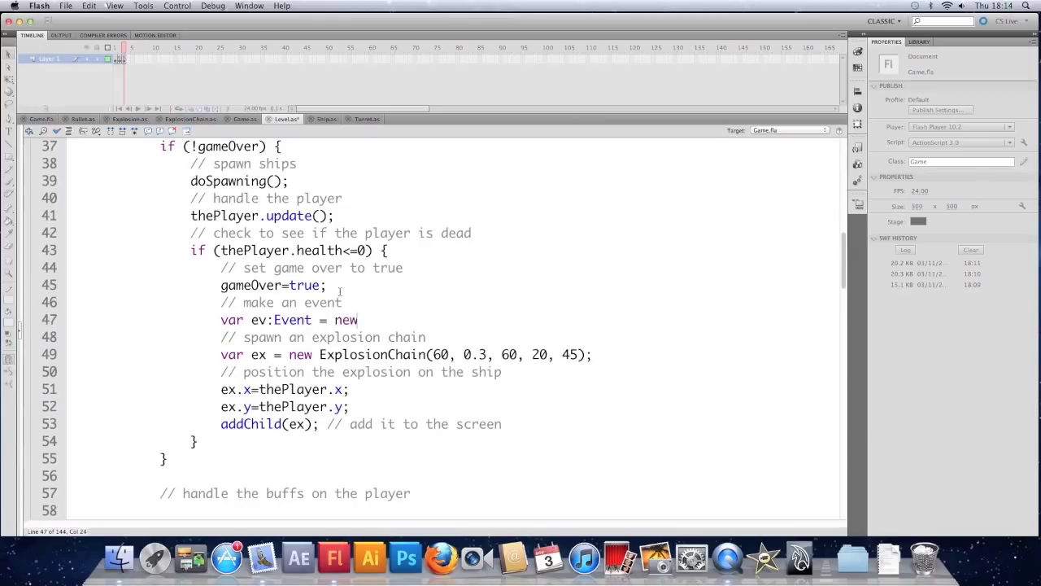
pyautogui.write('Event(')
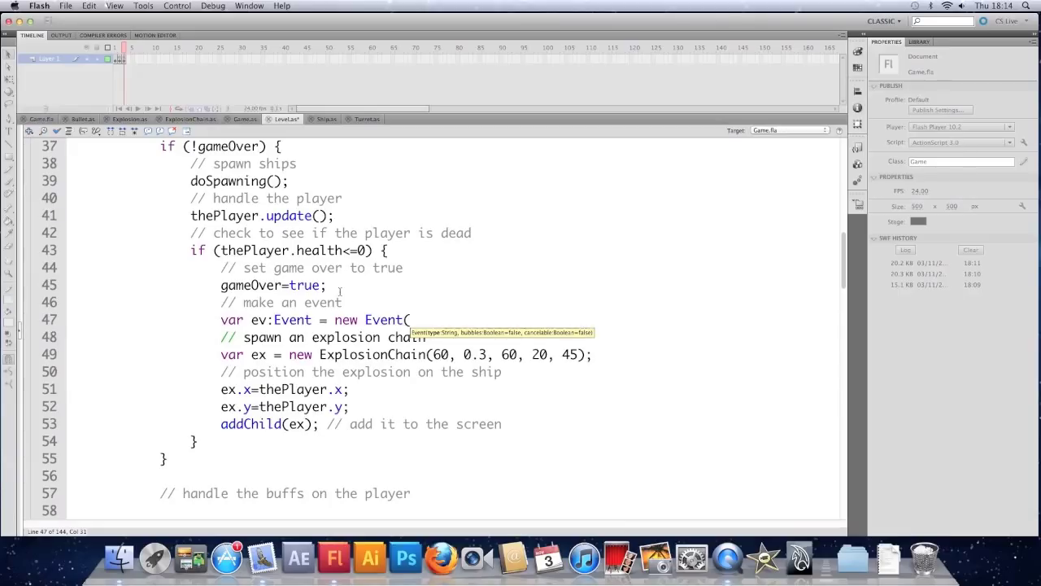
# Step: Replace Event.ENTER_FRAME with the string "gameOver" as the event type
pyautogui.write('Event.ENTER_FRAME')
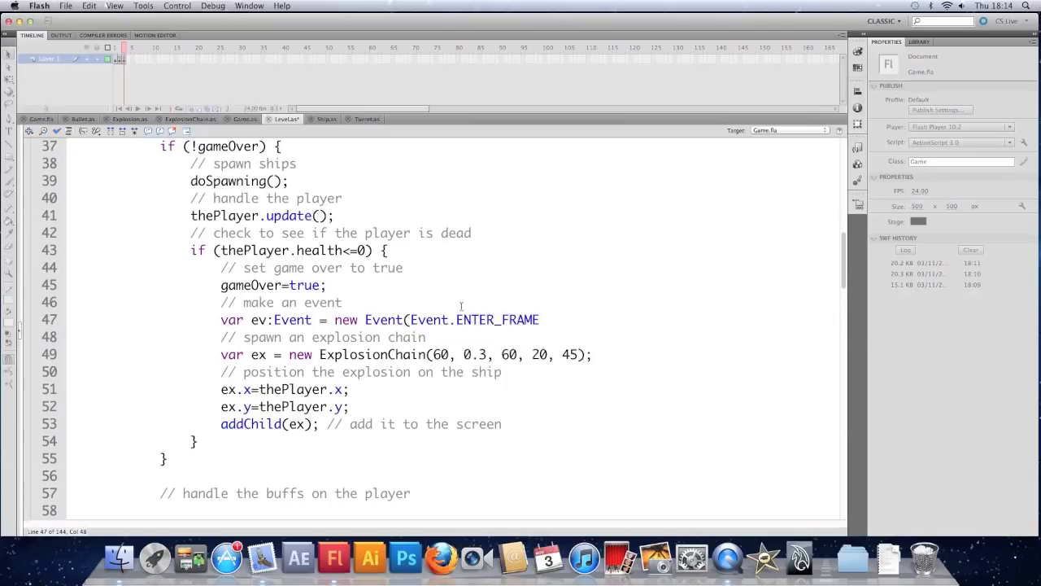
pyautogui.doubleClick(496, 319)
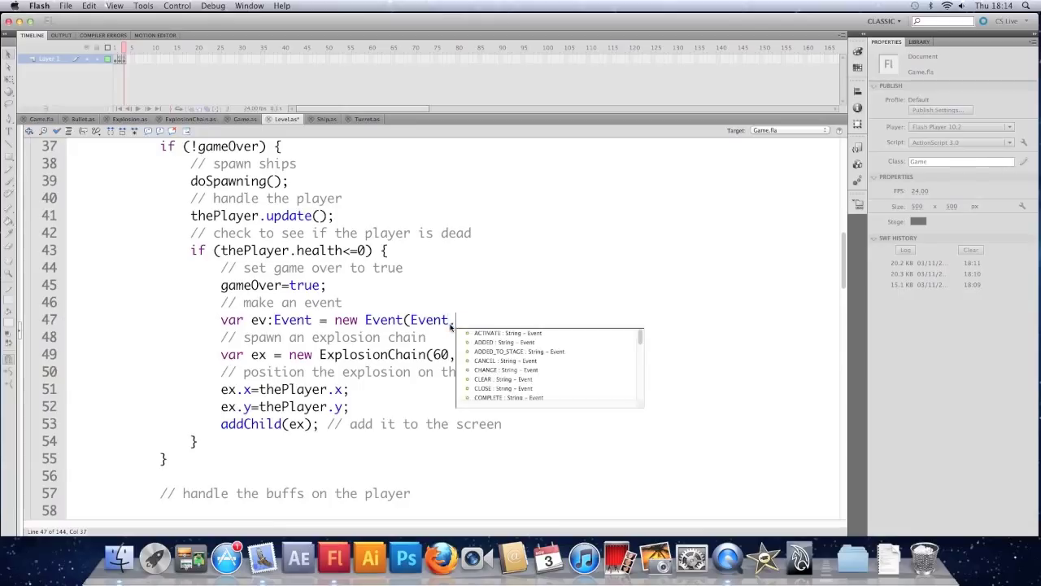
pyautogui.moveTo(503, 337)
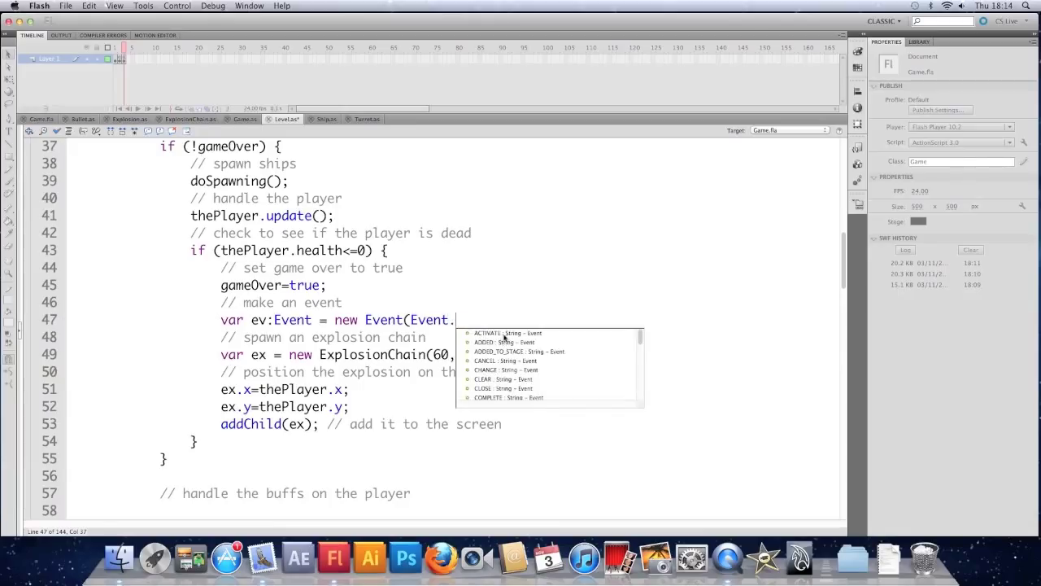
pyautogui.moveTo(496, 358)
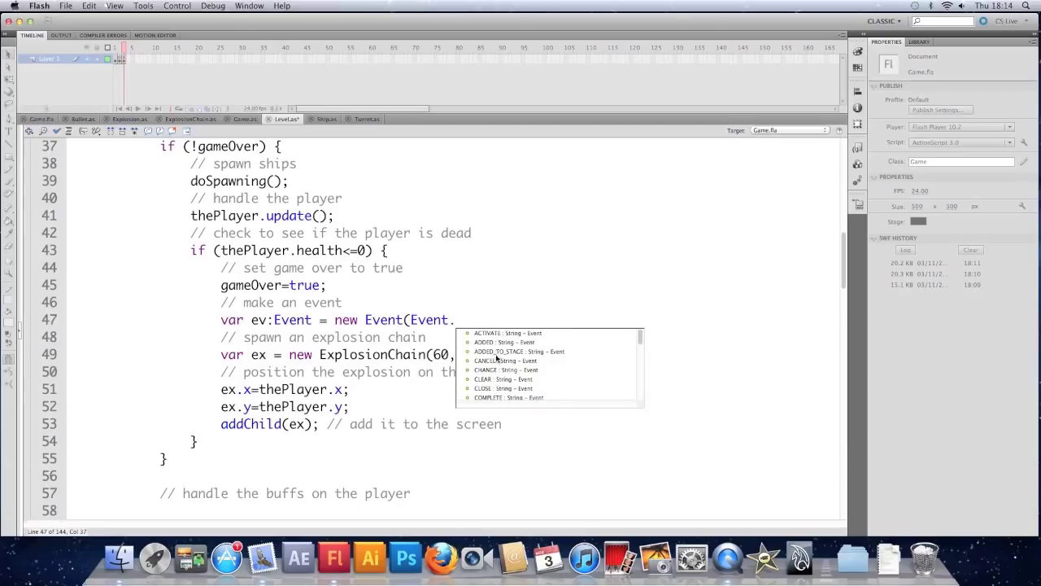
pyautogui.moveTo(527, 337)
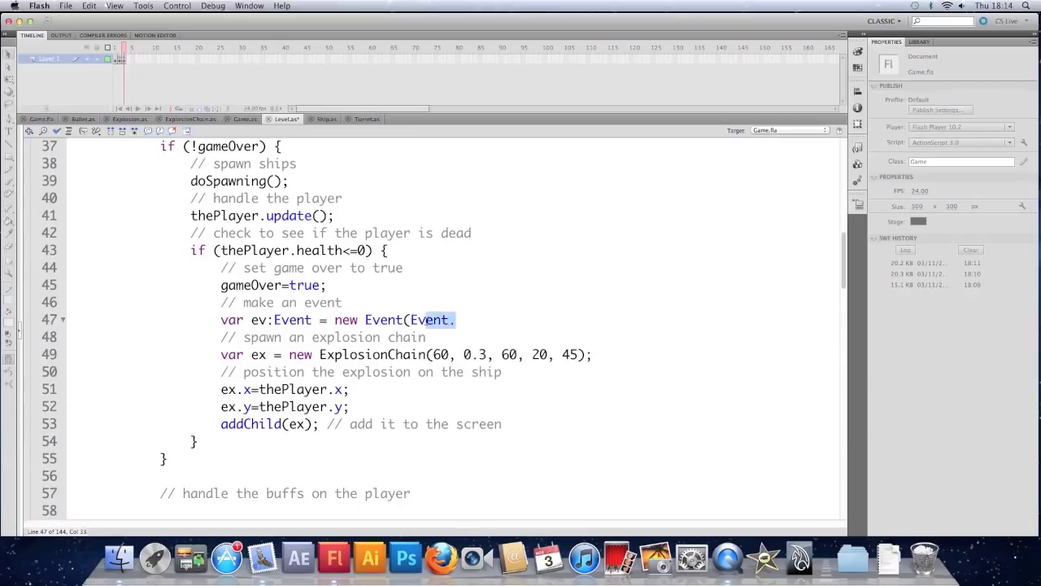
pyautogui.write("'e")
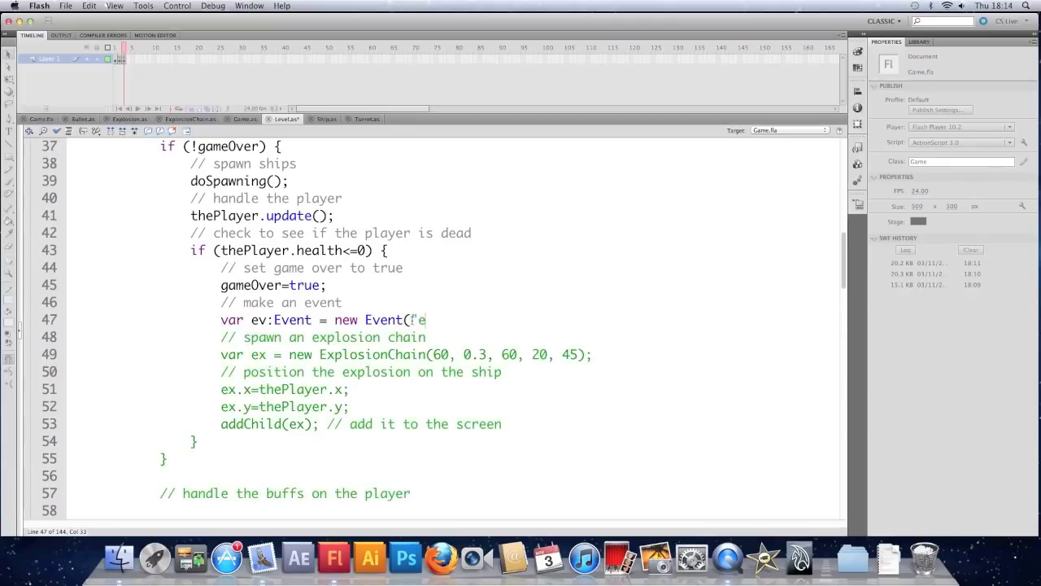
pyautogui.write('enterFrame")')
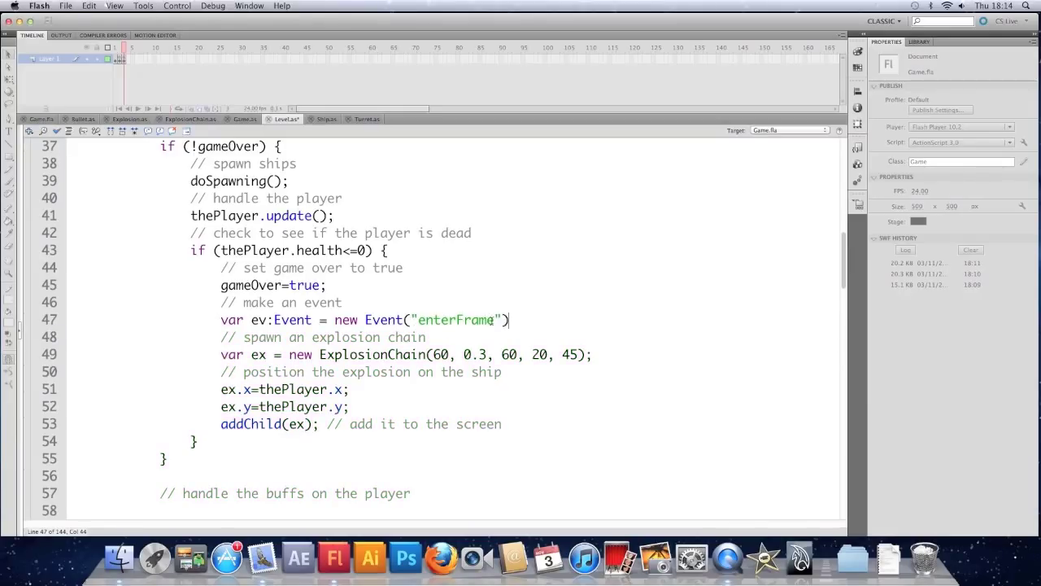
pyautogui.write('g')
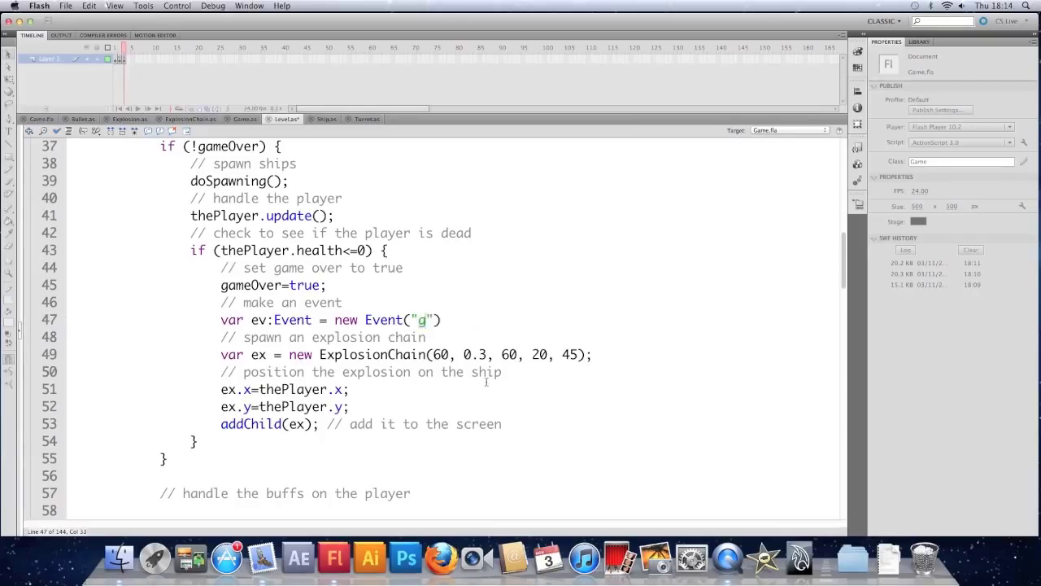
pyautogui.write('ameOver')
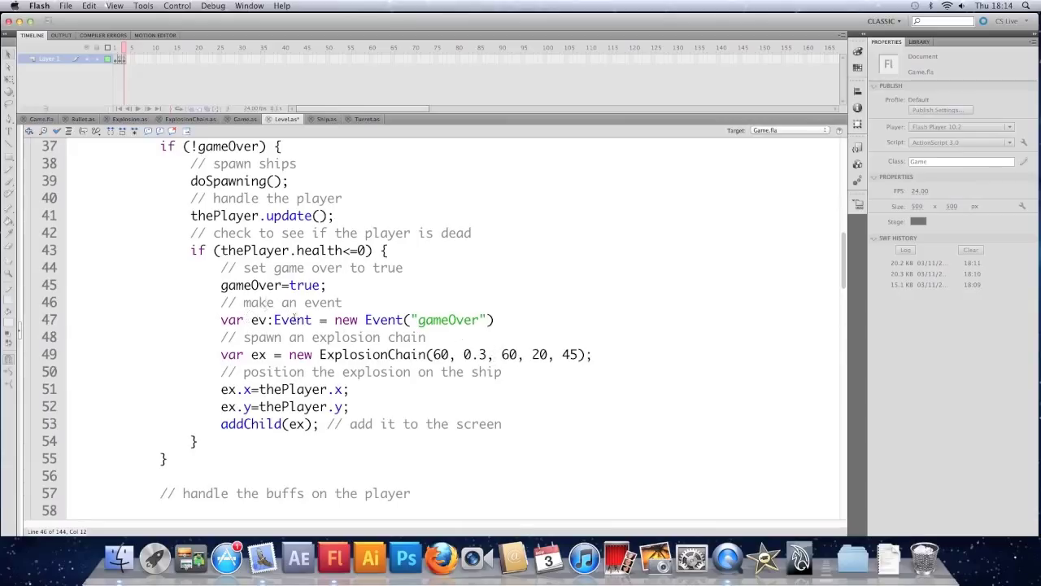
pyautogui.click(440, 319)
pyautogui.write(';')
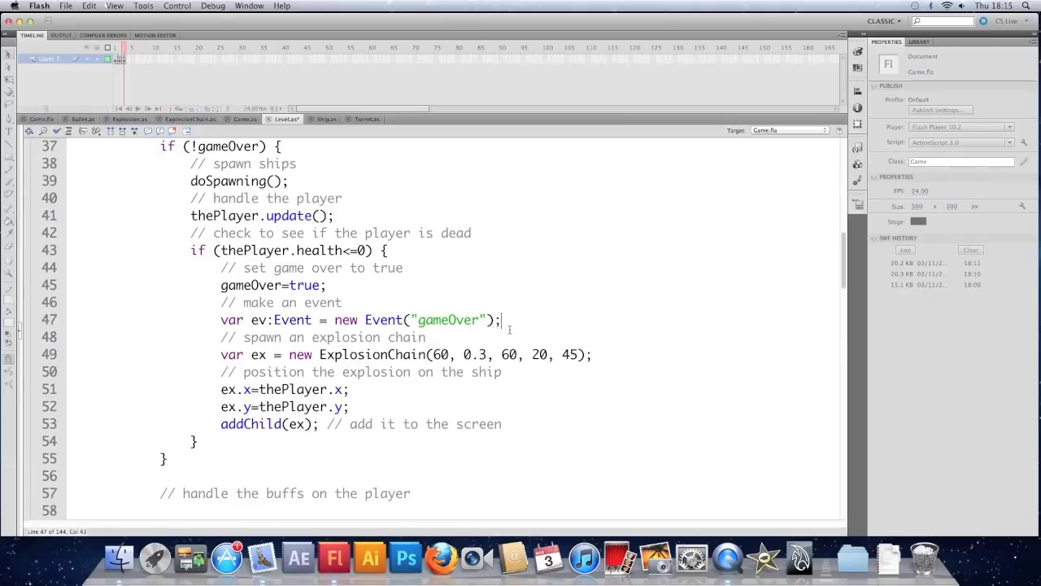
# Step: Add a '// dispatch this event' comment and call dispatchEvent(ev); in the health check
pyautogui.press('Return')
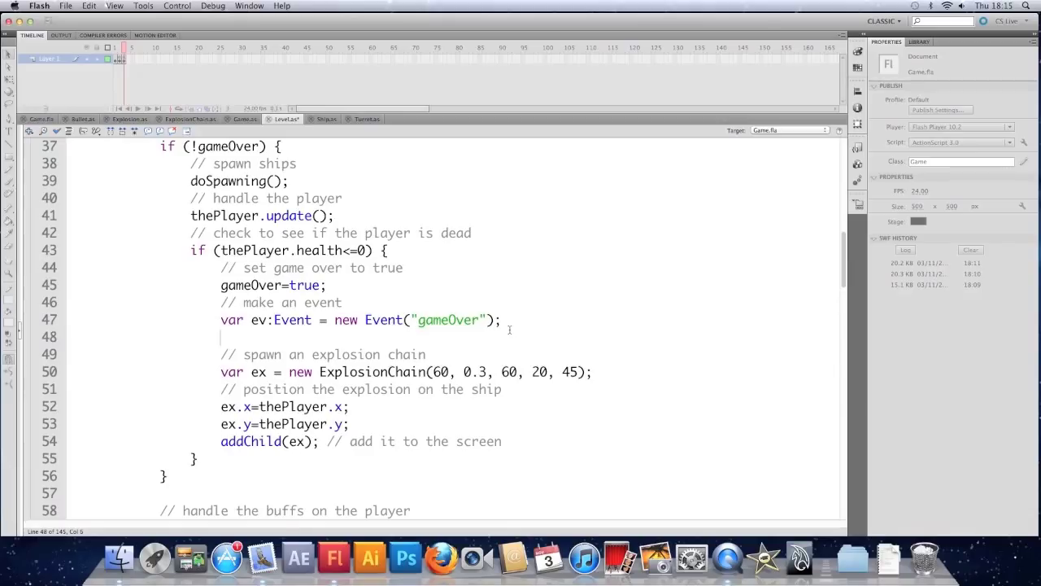
pyautogui.write('// dispatch t')
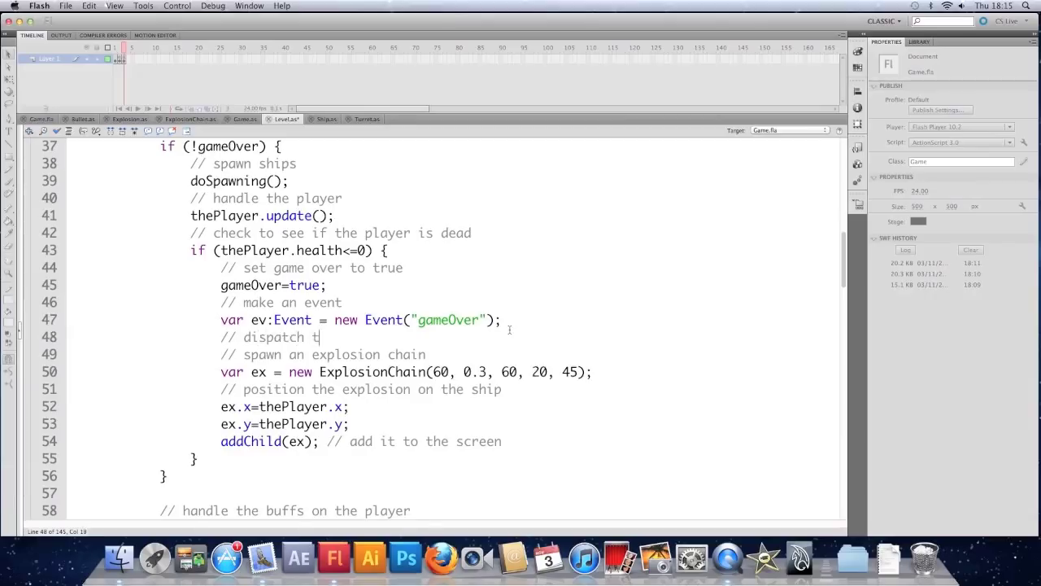
pyautogui.write('his event')
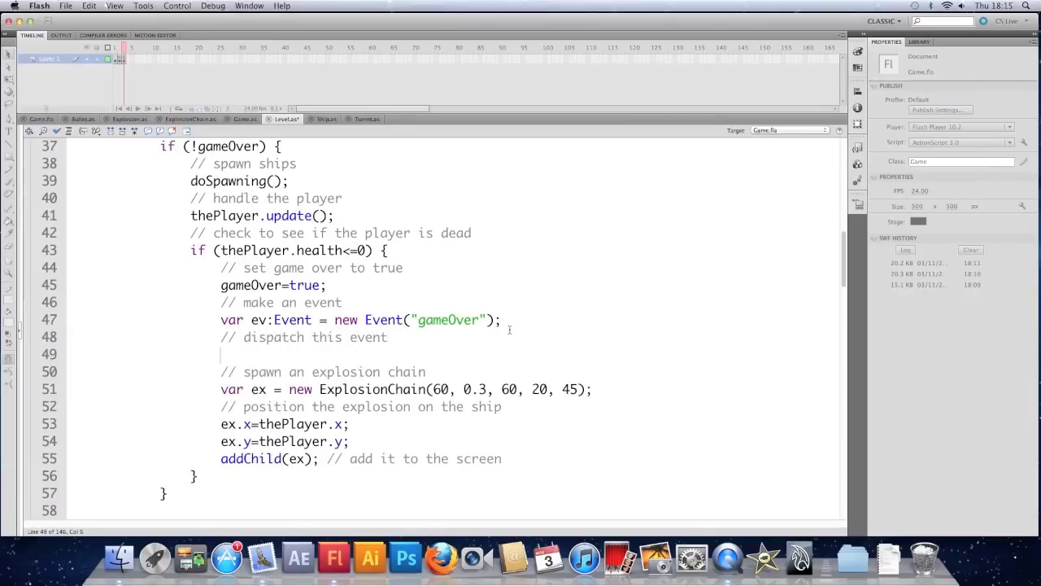
pyautogui.write('dispatchEvent(')
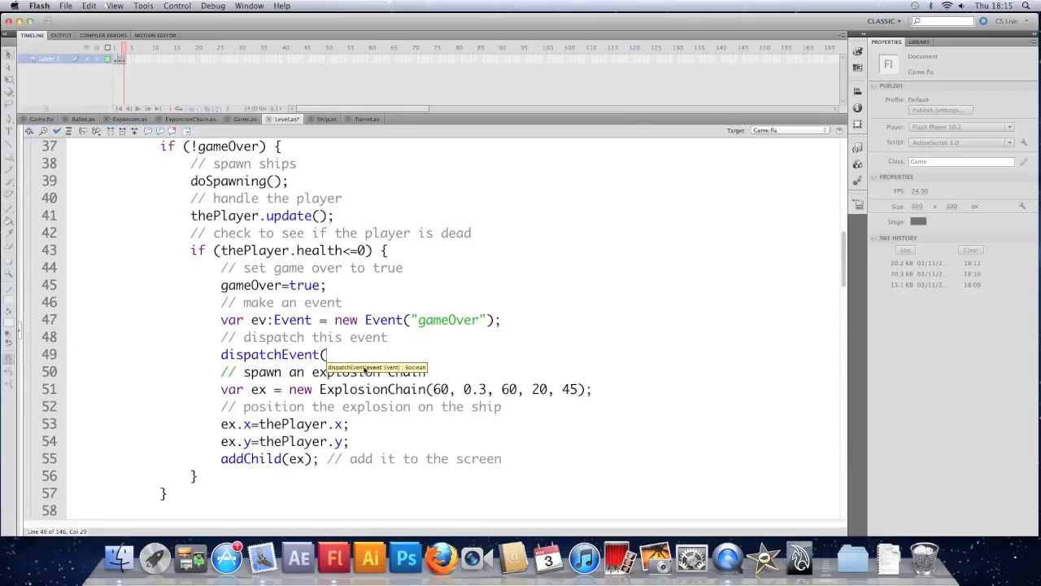
pyautogui.write('ev)')
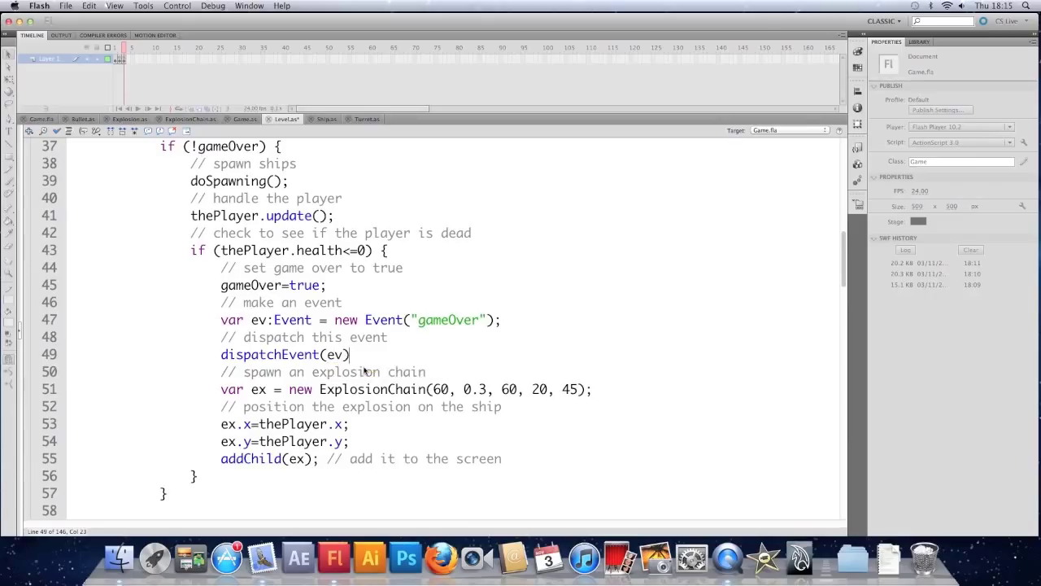
pyautogui.write(';')
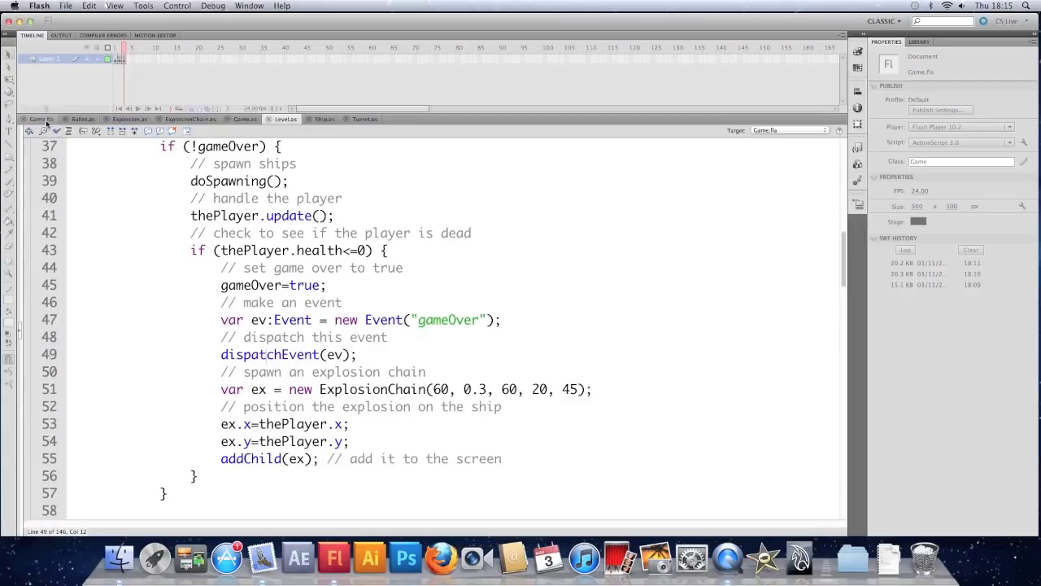
# Step: Select the level clip on the Game.fla stage and name the instance theLevel
pyautogui.click(39, 118)
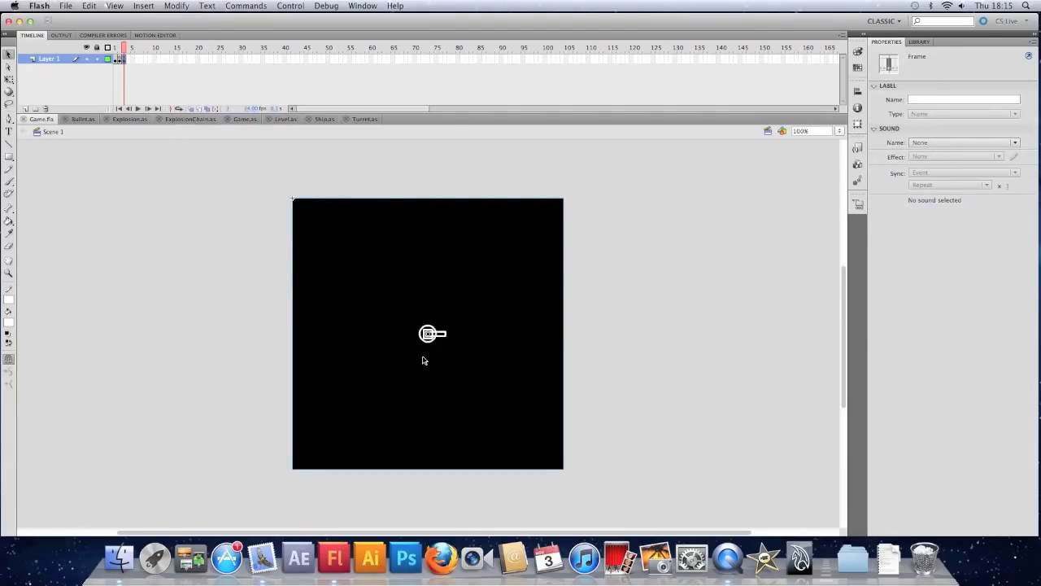
pyautogui.click(426, 333)
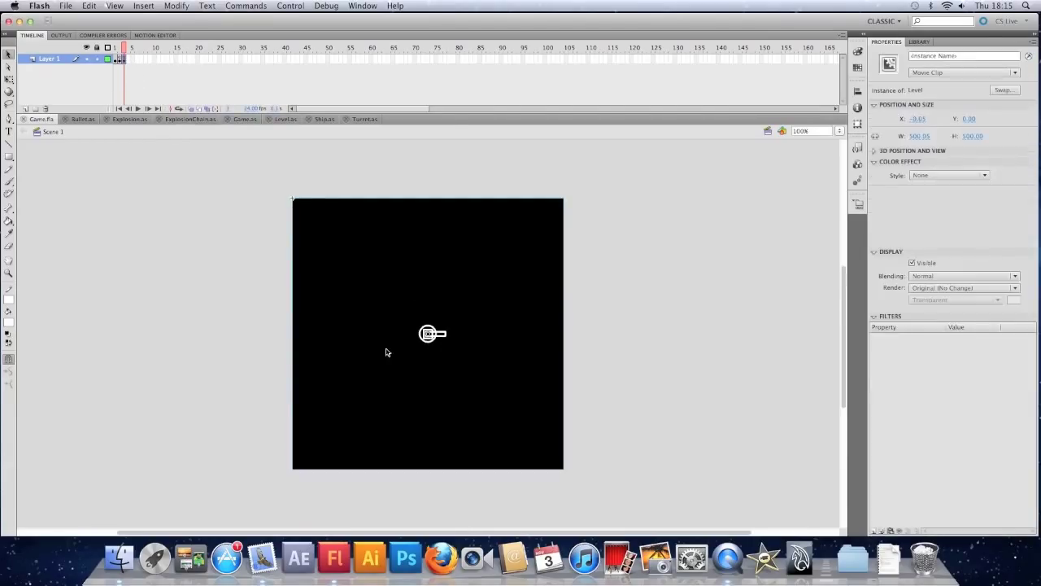
pyautogui.moveTo(403, 351)
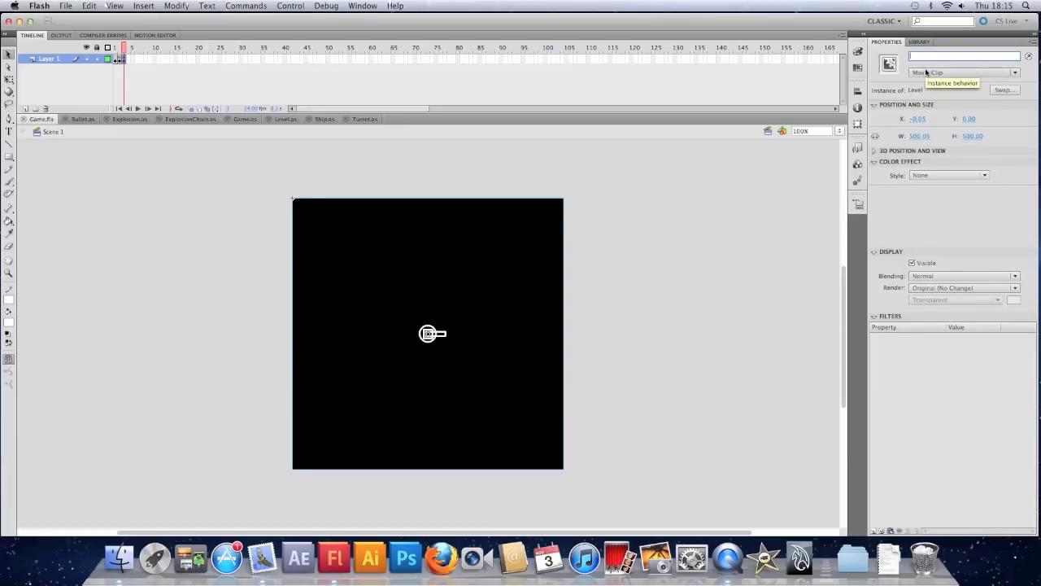
pyautogui.write('theLevel')
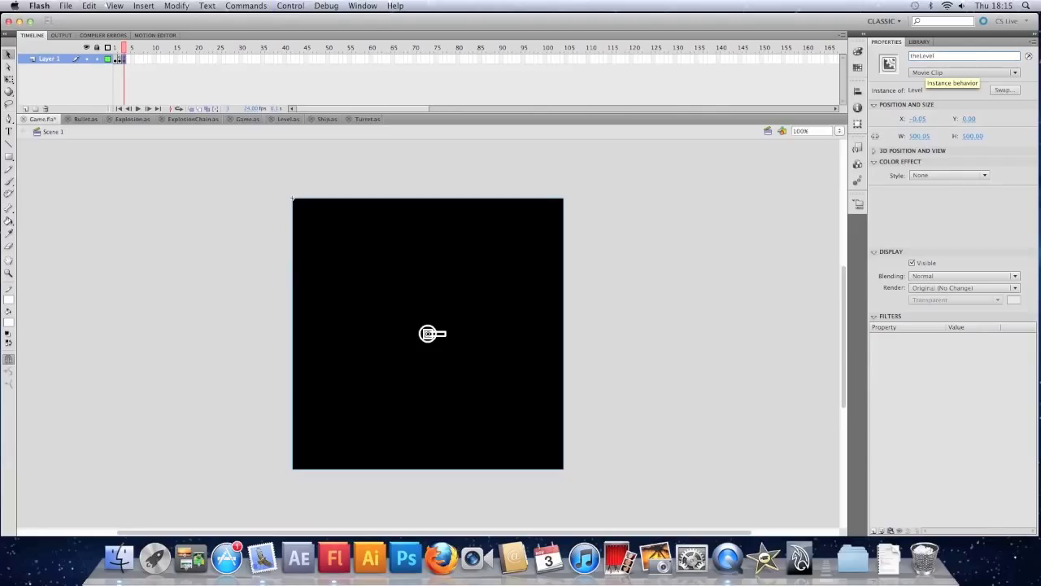
pyautogui.moveTo(529, 212)
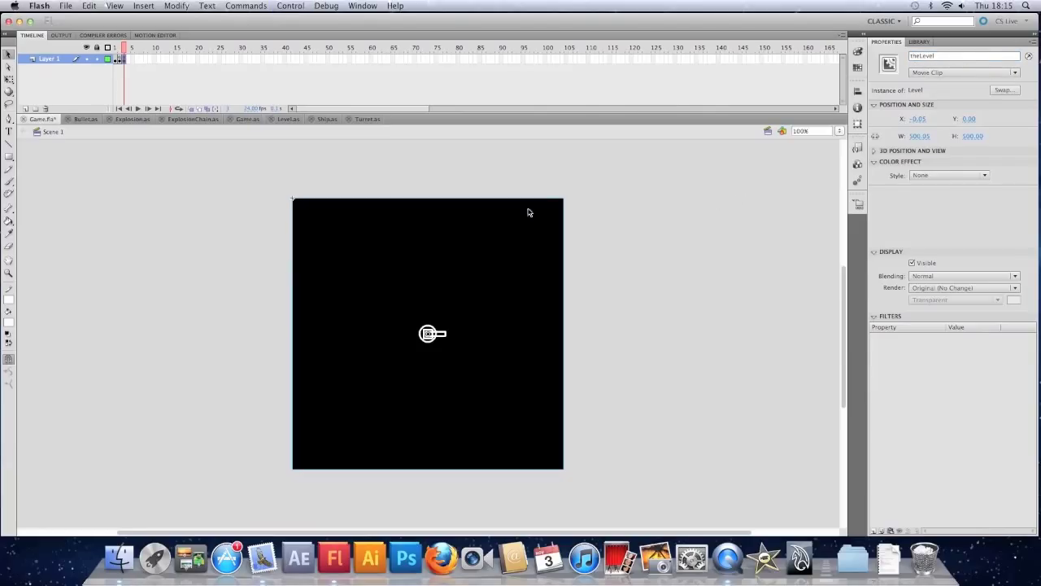
pyautogui.moveTo(127, 63)
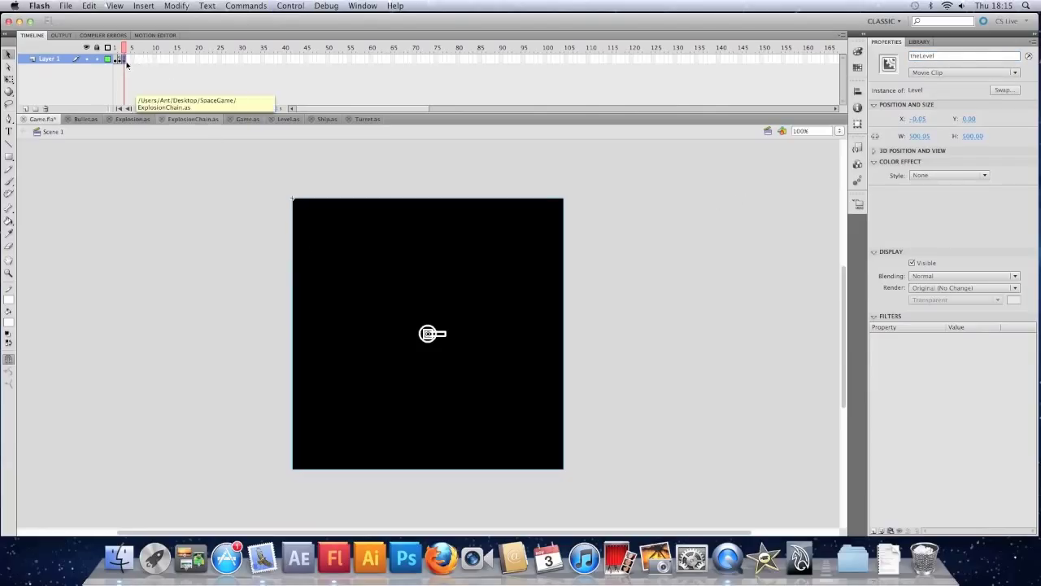
# Step: In frame 1's actions, add theLevel.addEventListener("gameOver", doGameOver); with a comment
pyautogui.rightClick(126, 65)
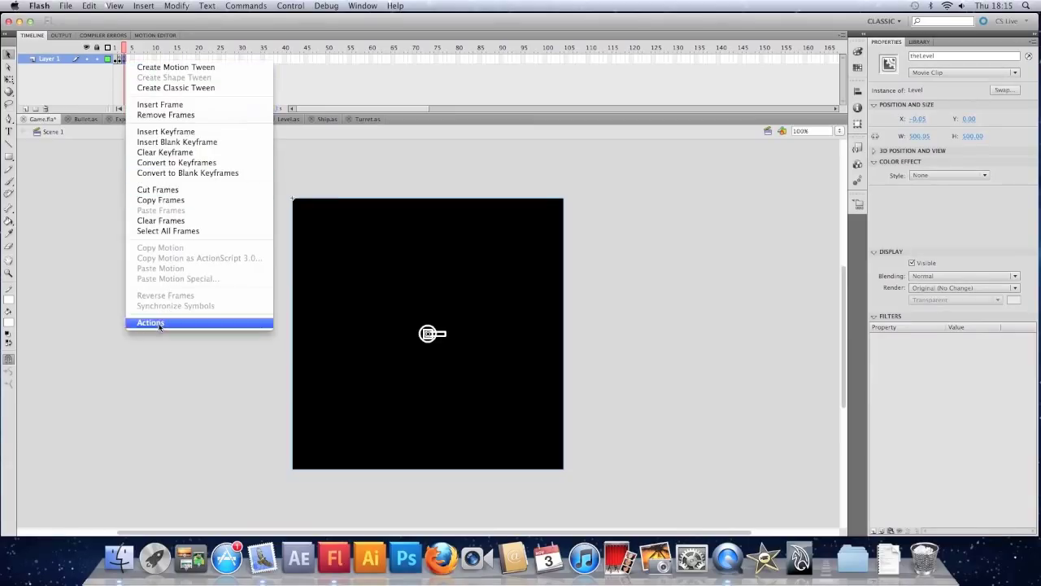
pyautogui.click(149, 322)
pyautogui.write('// l')
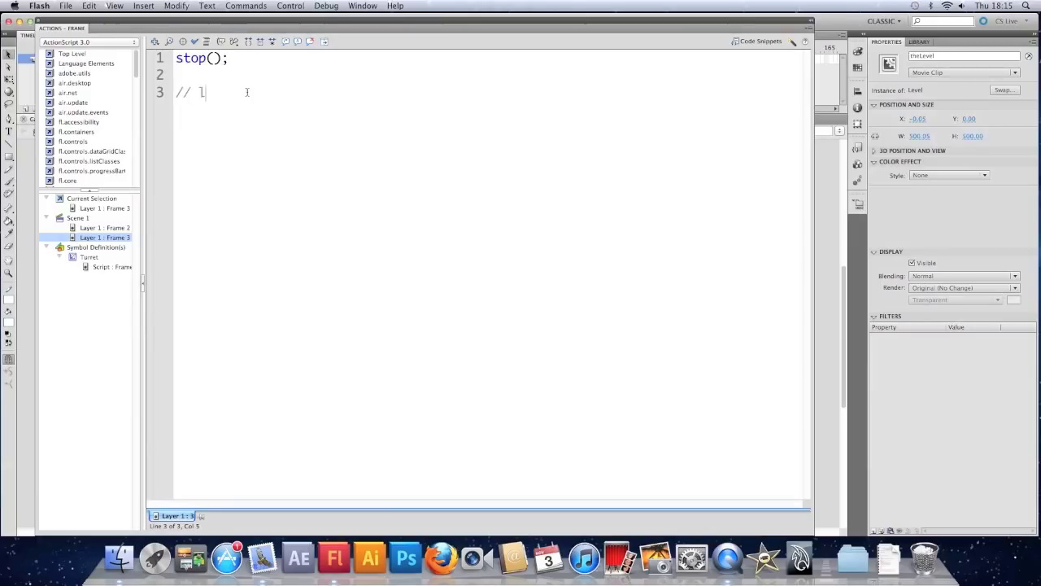
pyautogui.write('istenIout for a game over eve')
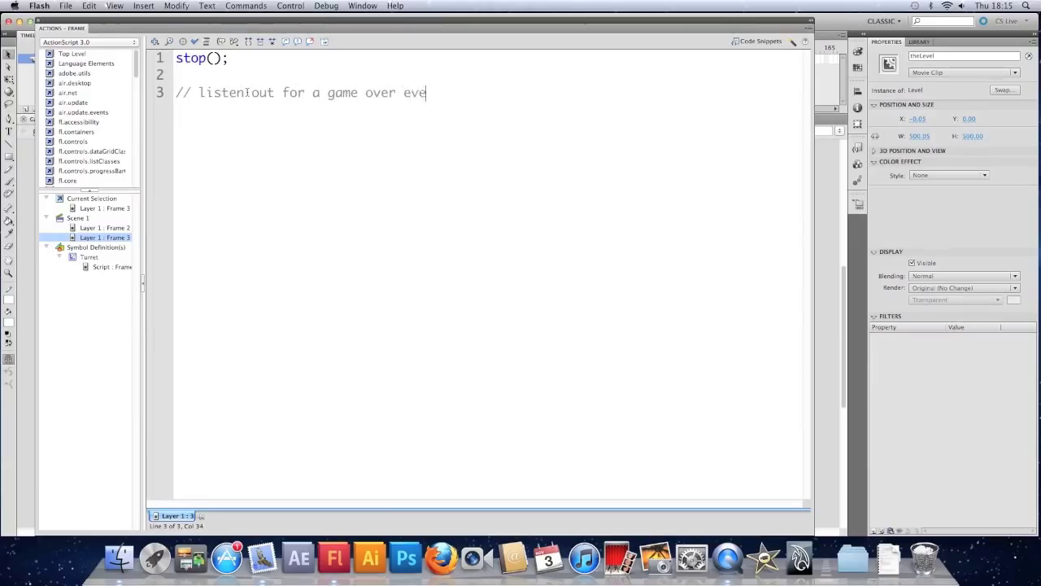
pyautogui.write('nt on the level')
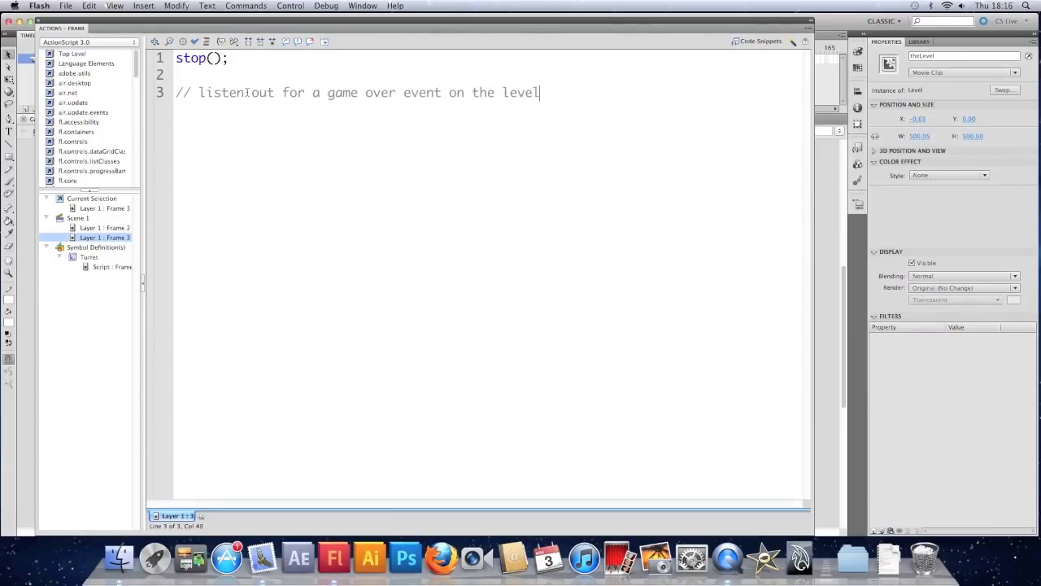
pyautogui.write('theLevel.addEvent')
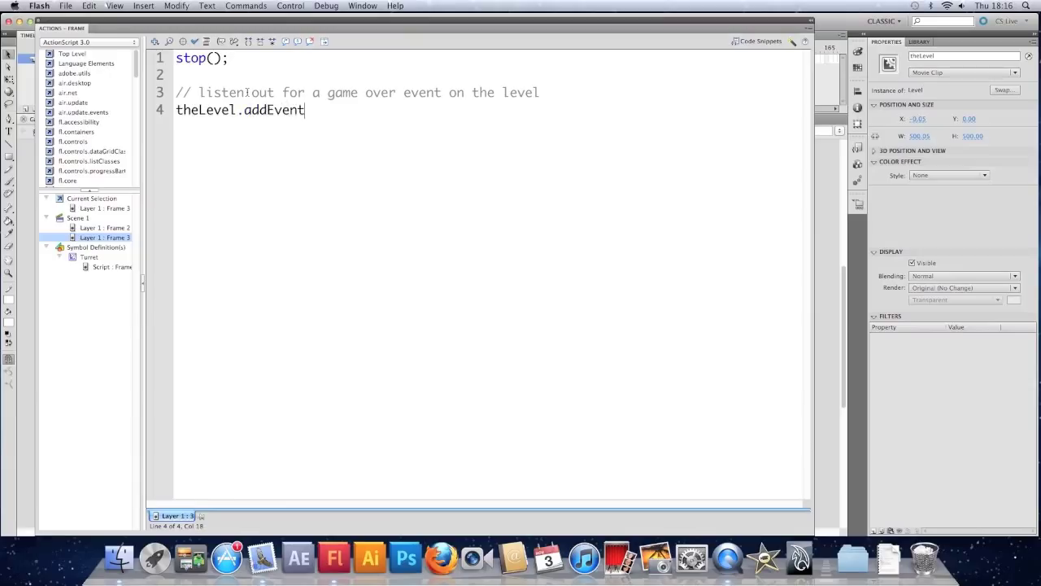
pyautogui.write('Listener(')
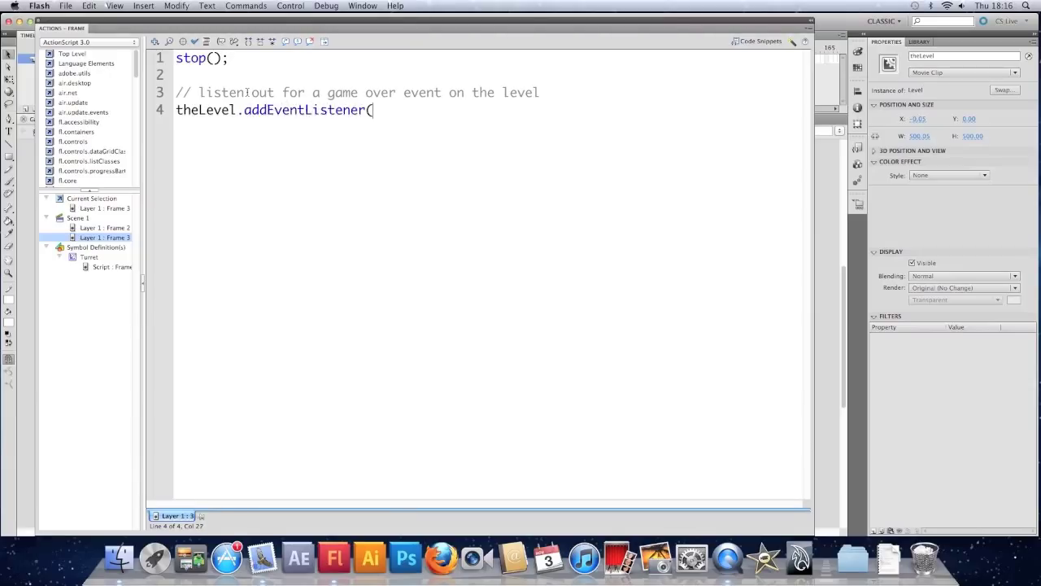
pyautogui.write('"')
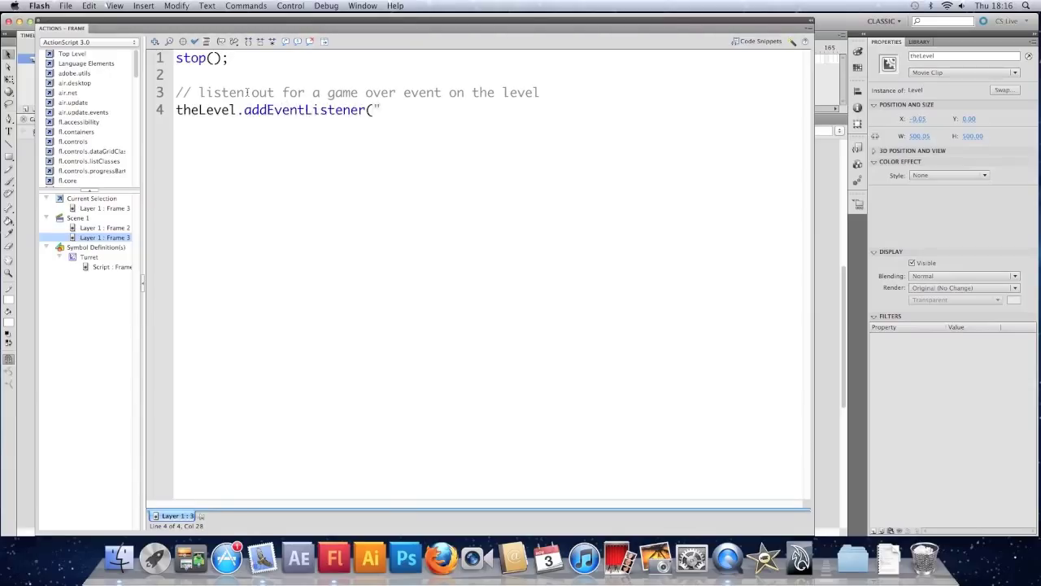
pyautogui.write('game')
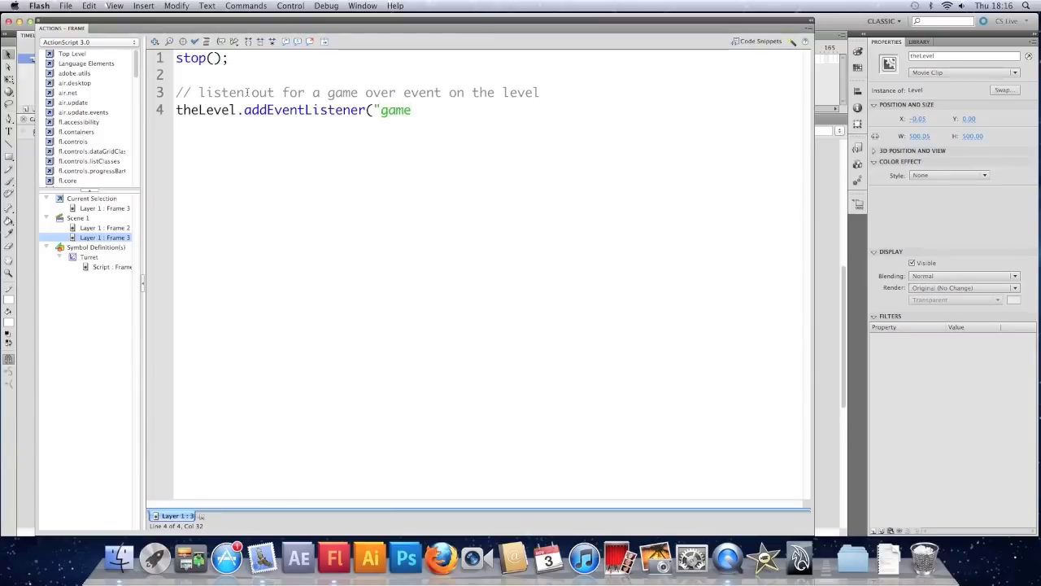
pyautogui.write('Over)')
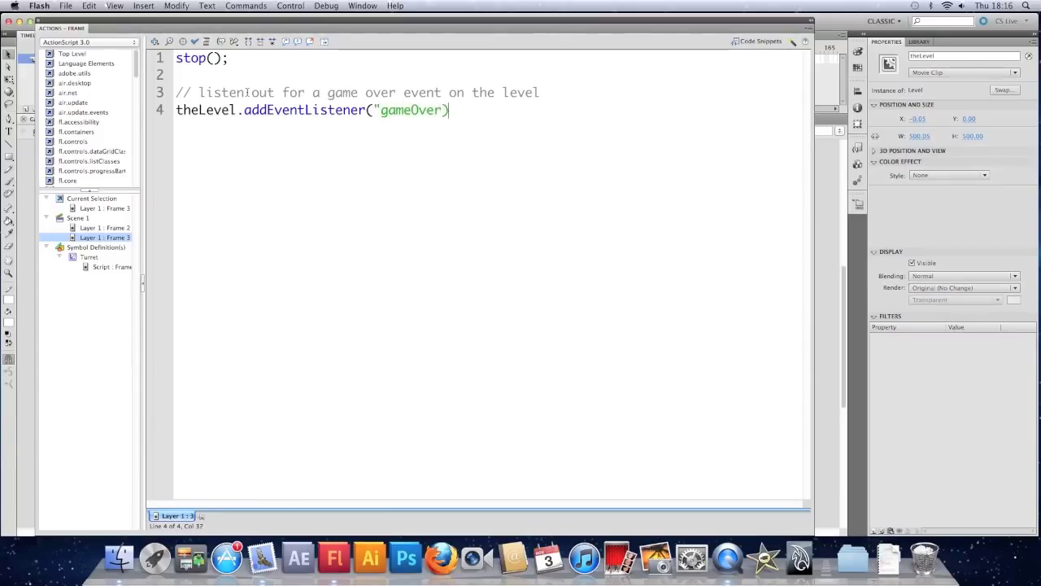
pyautogui.write(',')
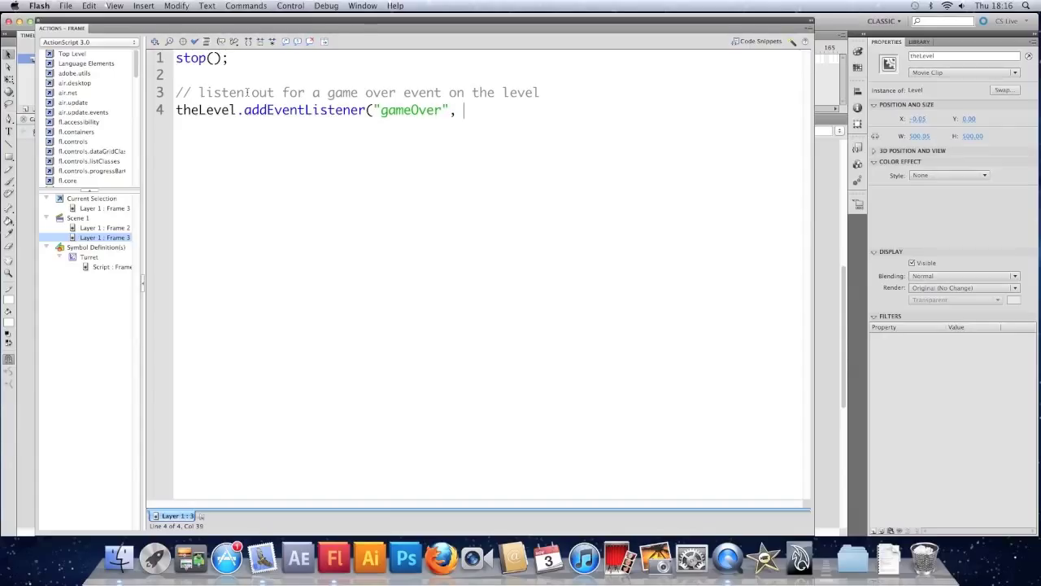
pyautogui.write('doGa')
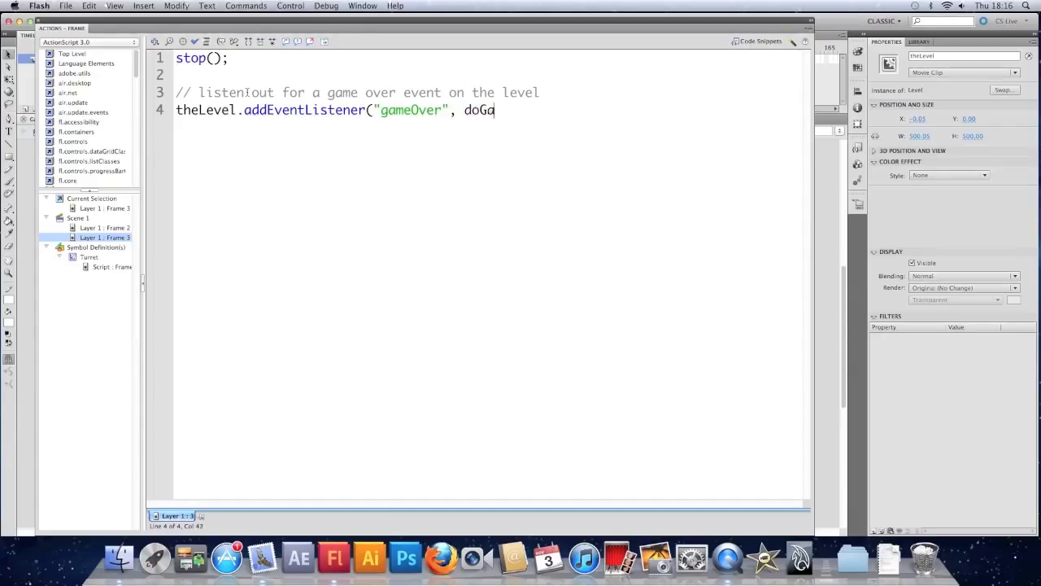
pyautogui.write('meOver);')
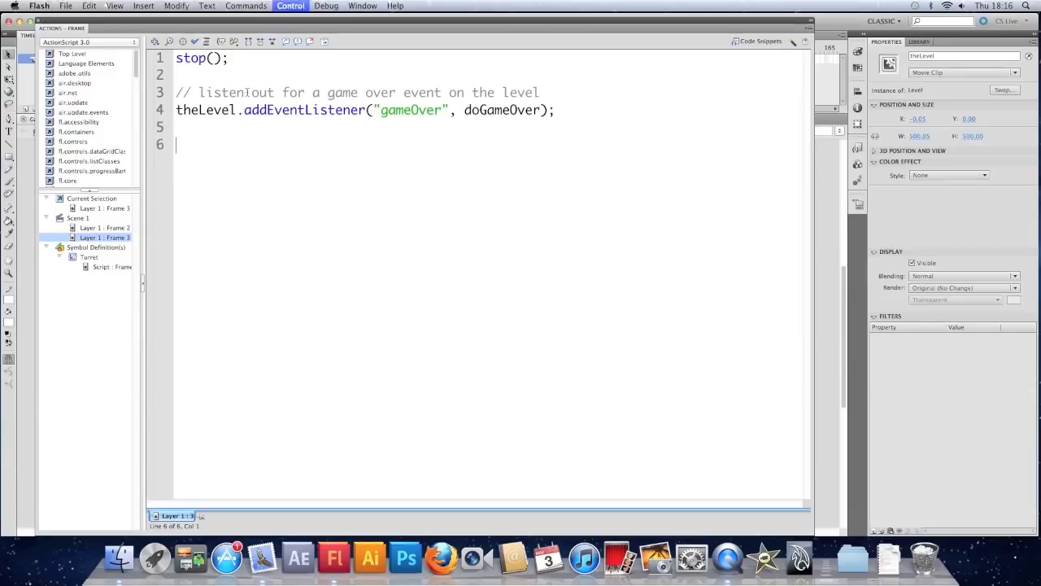
# Step: Write a doGameOver(e:Event) function that traces "Event received"
pyautogui.write('// make the function doGameOver')
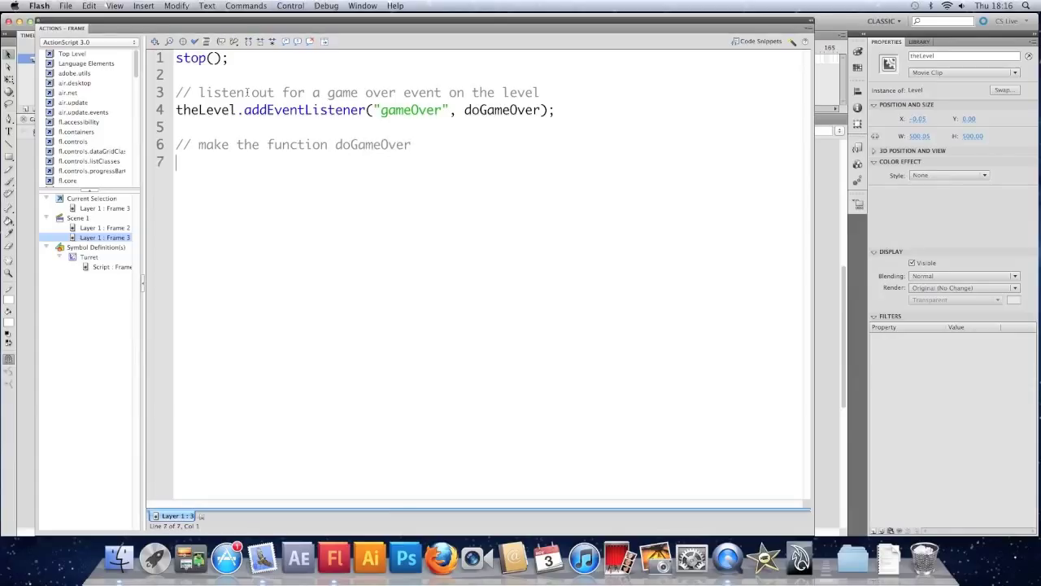
pyautogui.write('function doGameOver(')
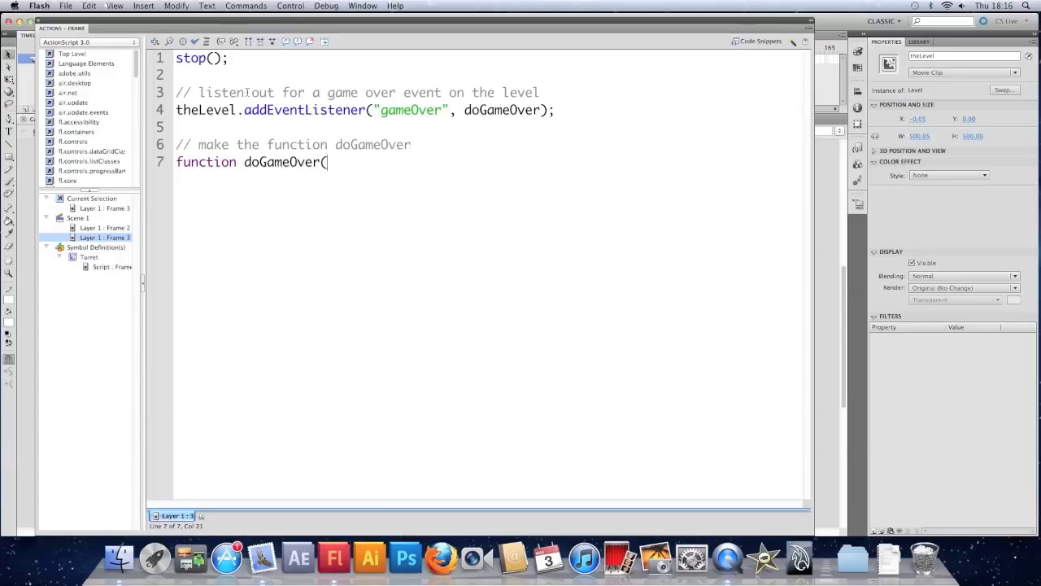
pyautogui.write('e:Event)')
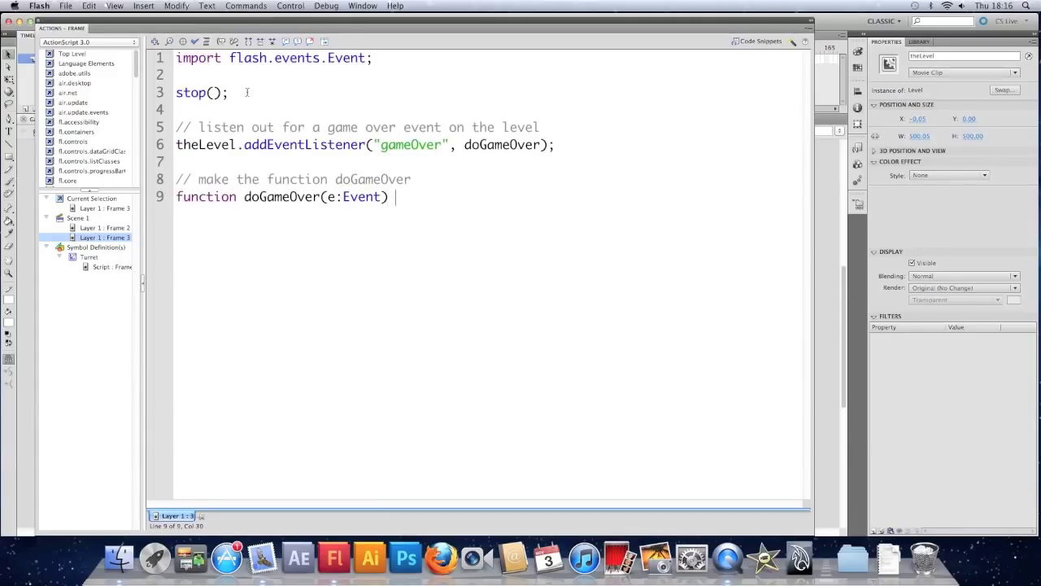
pyautogui.write('{')
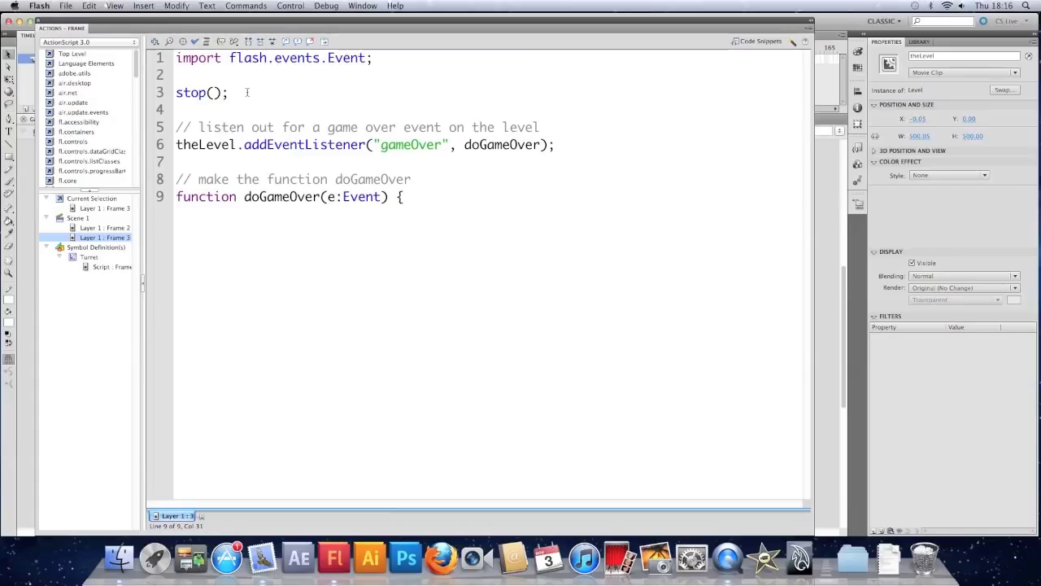
pyautogui.write('trace(')
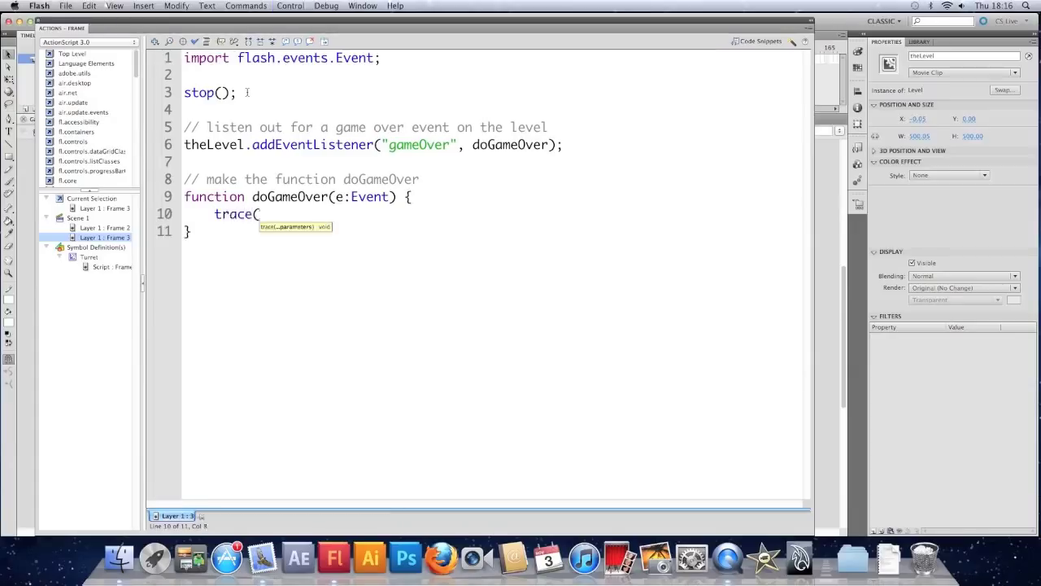
pyautogui.write('"E')
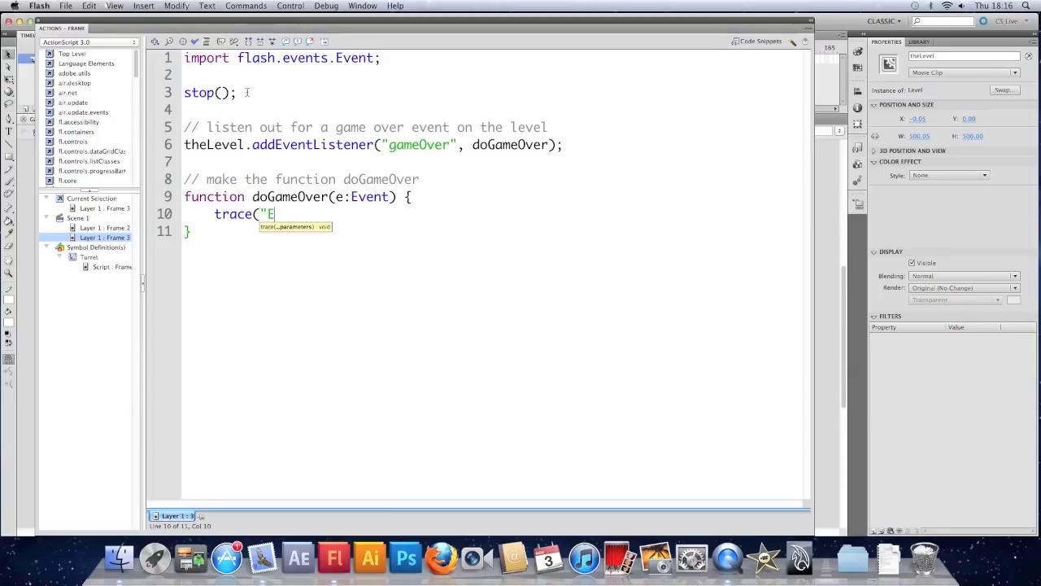
pyautogui.write('vent recei')
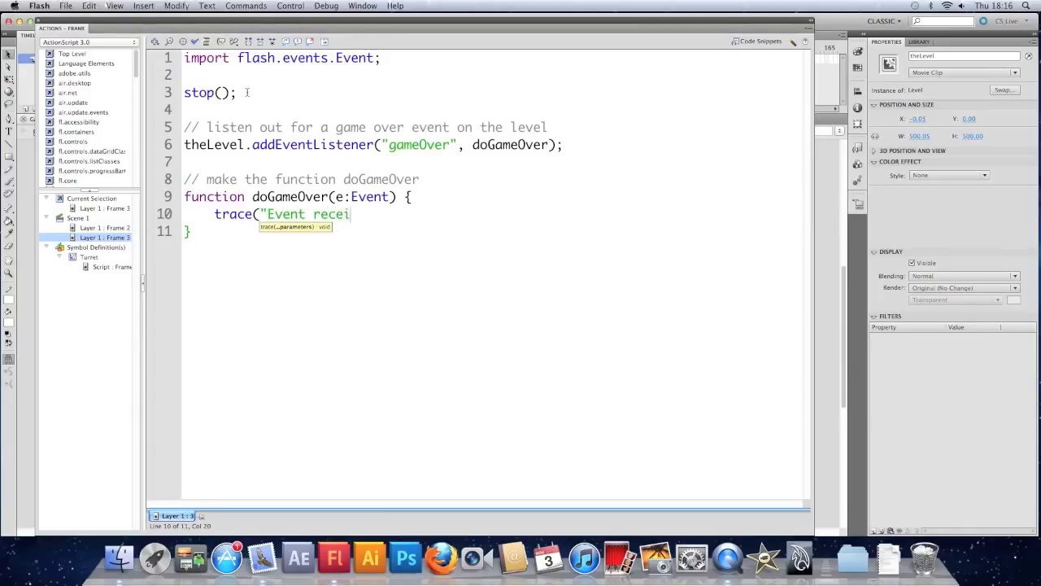
pyautogui.write('ved")')
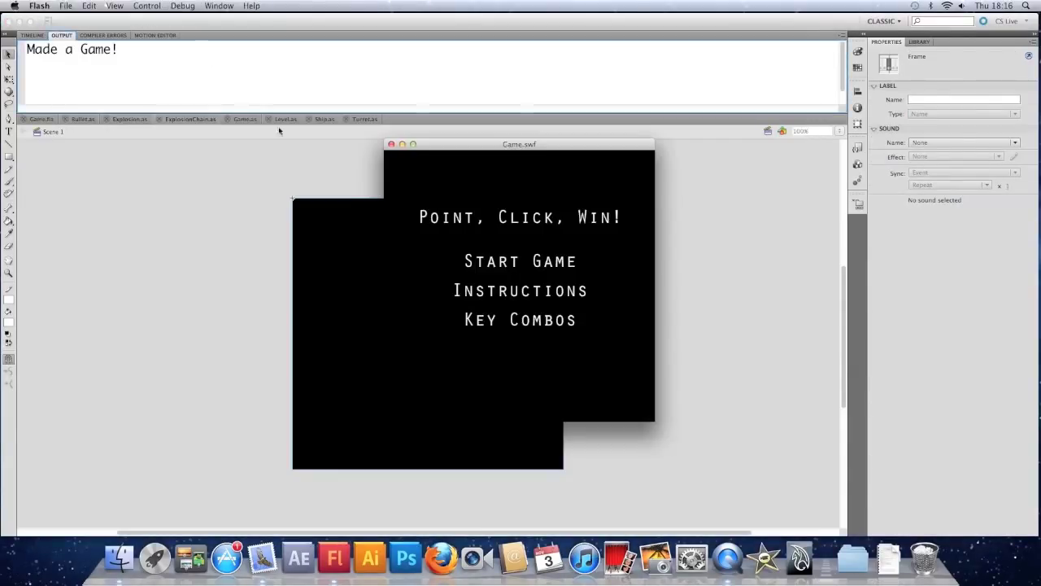
# Step: Start the test game, let the player die to log Event received, then reopen the frame script
pyautogui.click(521, 260)
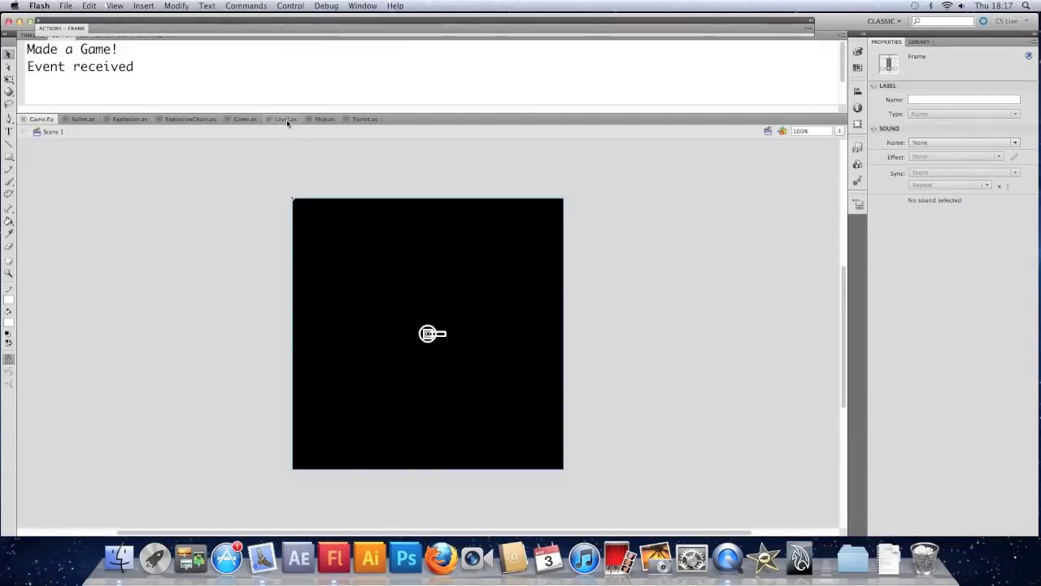
pyautogui.click(285, 119)
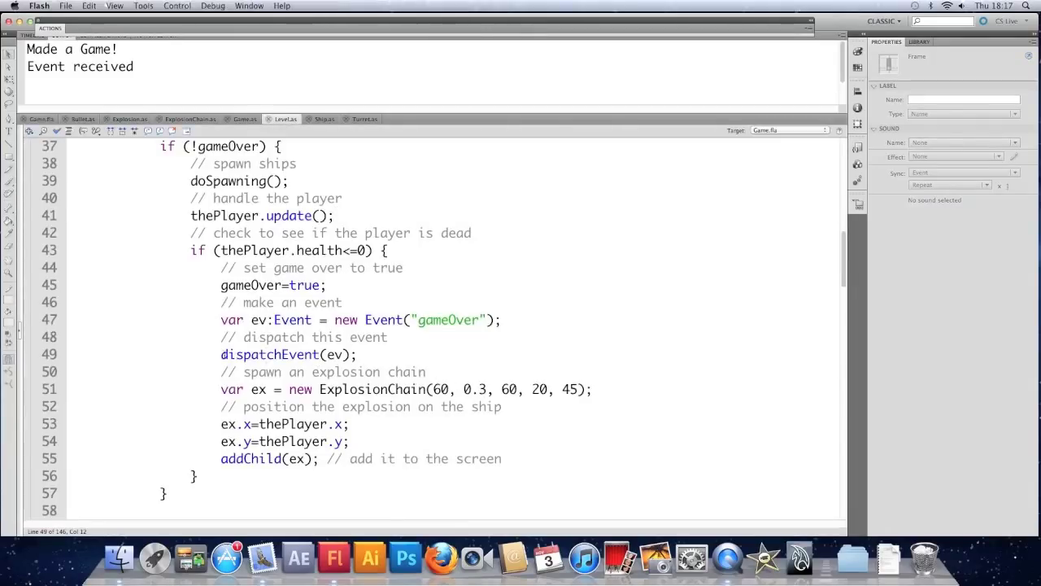
pyautogui.doubleClick(288, 354)
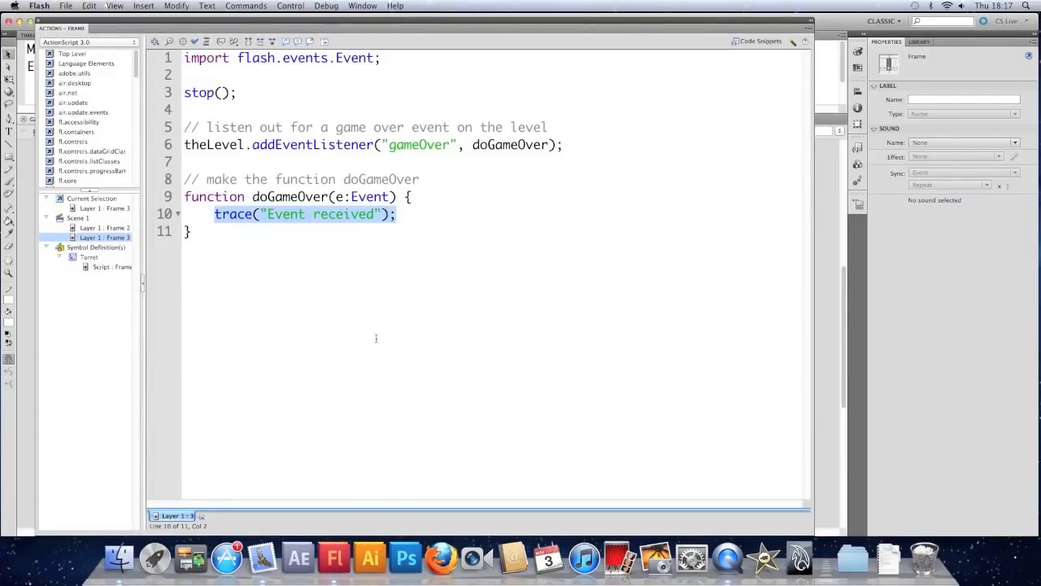
# Step: Add play(); // play the main timeline inside doGameOver after the trace
pyautogui.click(399, 215)
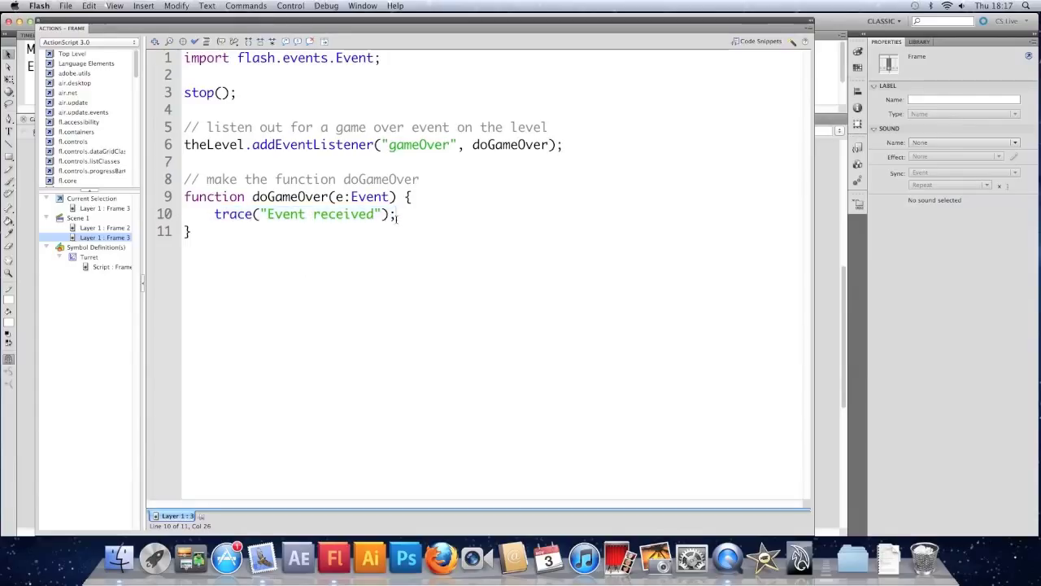
pyautogui.write('play')
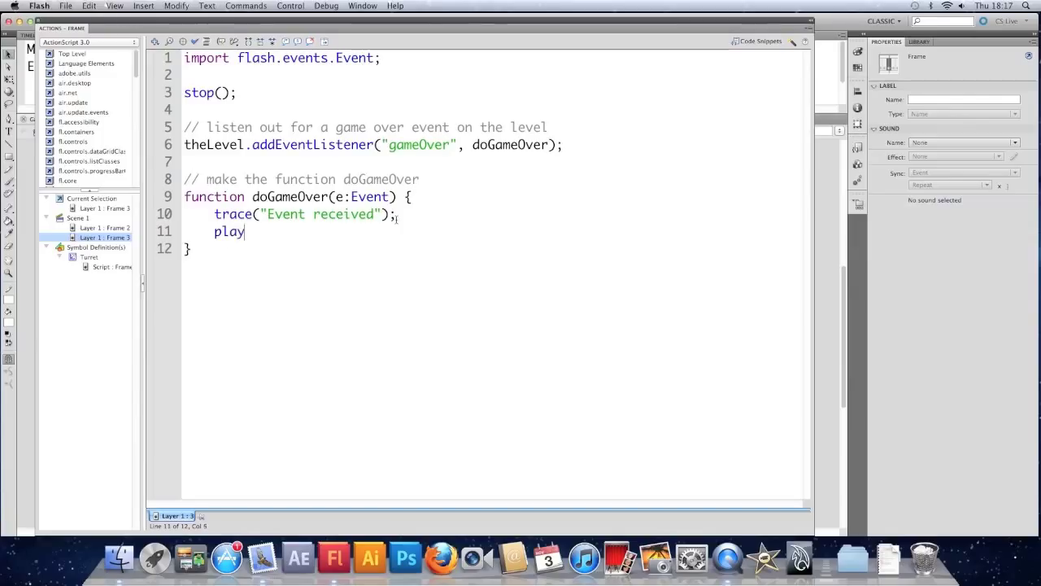
pyautogui.write('(); /')
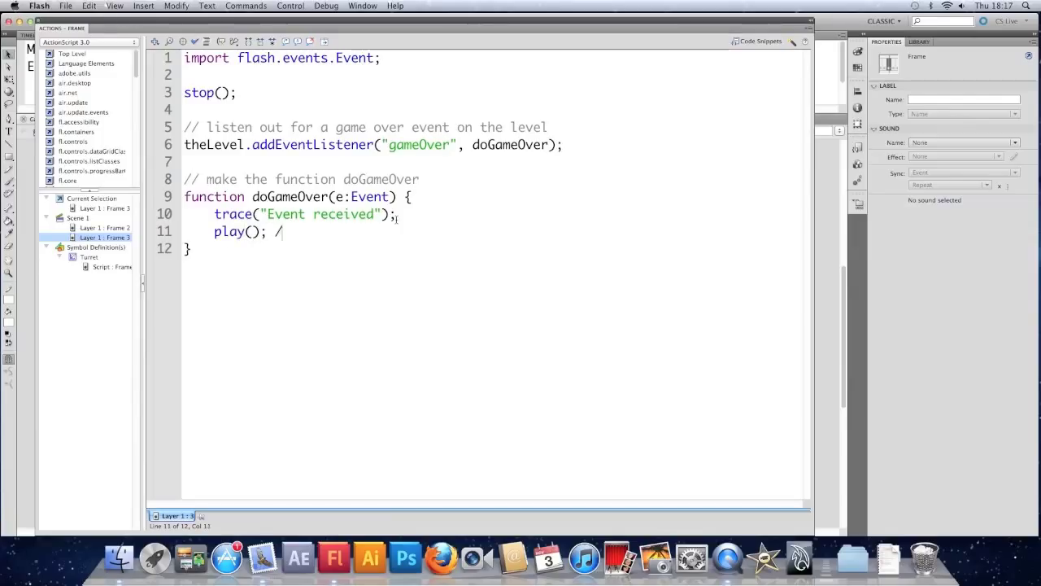
pyautogui.write('/ play the main tim')
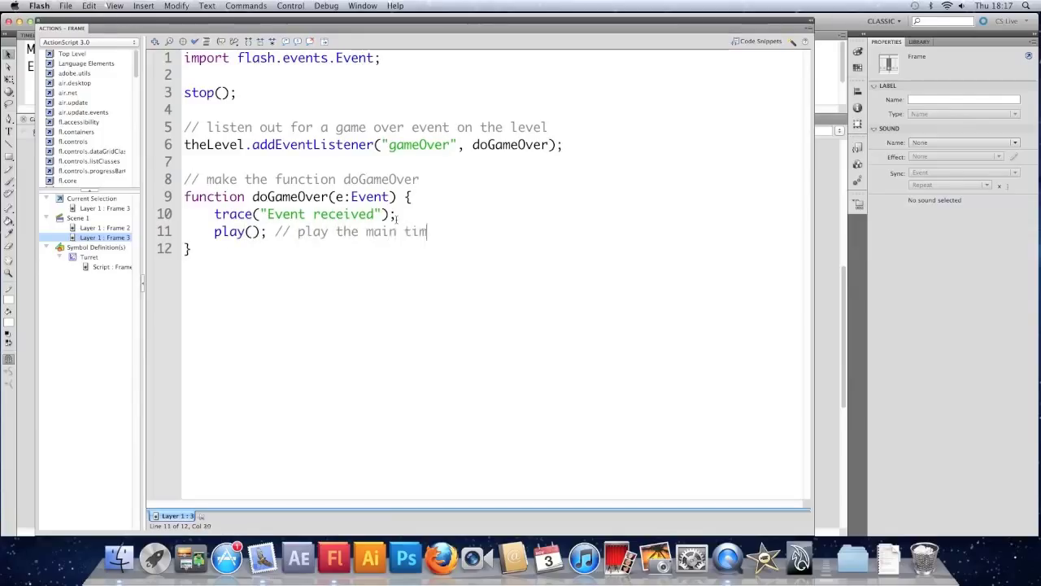
pyautogui.write('eline')
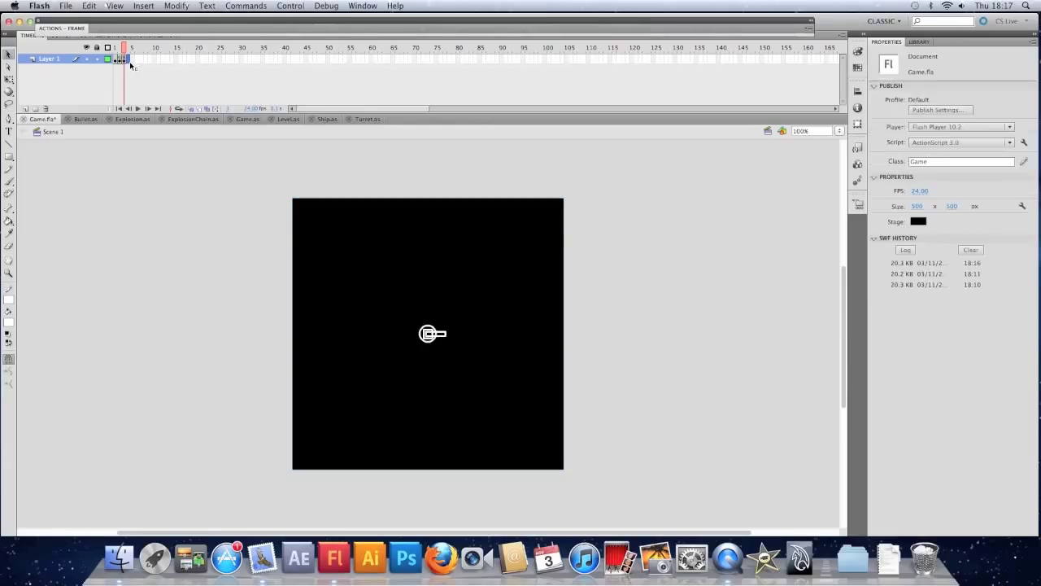
# Step: Insert a keyframe and make the GAME OVER title large Static Text on the stage
pyautogui.rightClick(120, 59)
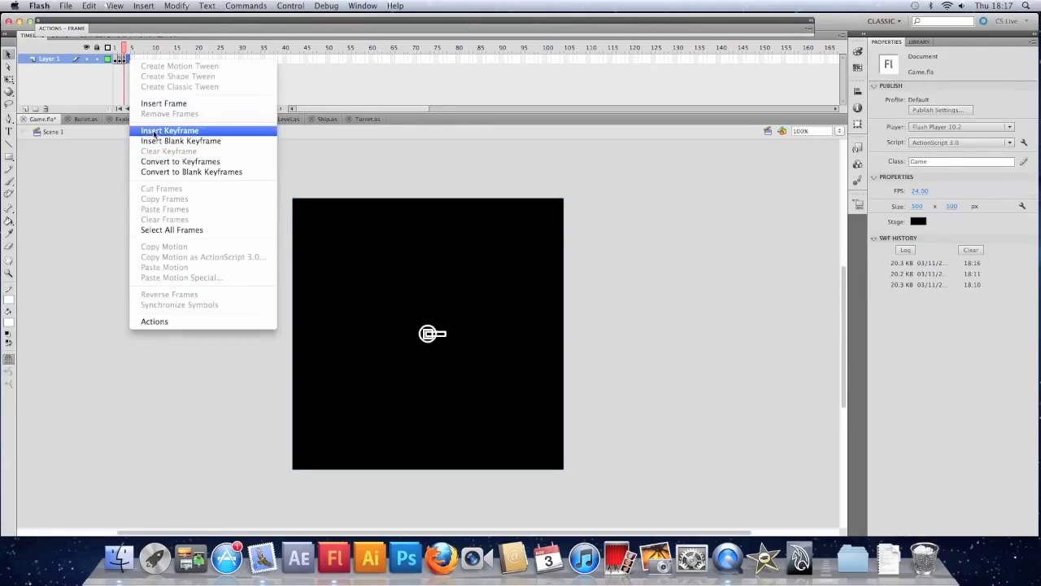
pyautogui.click(169, 130)
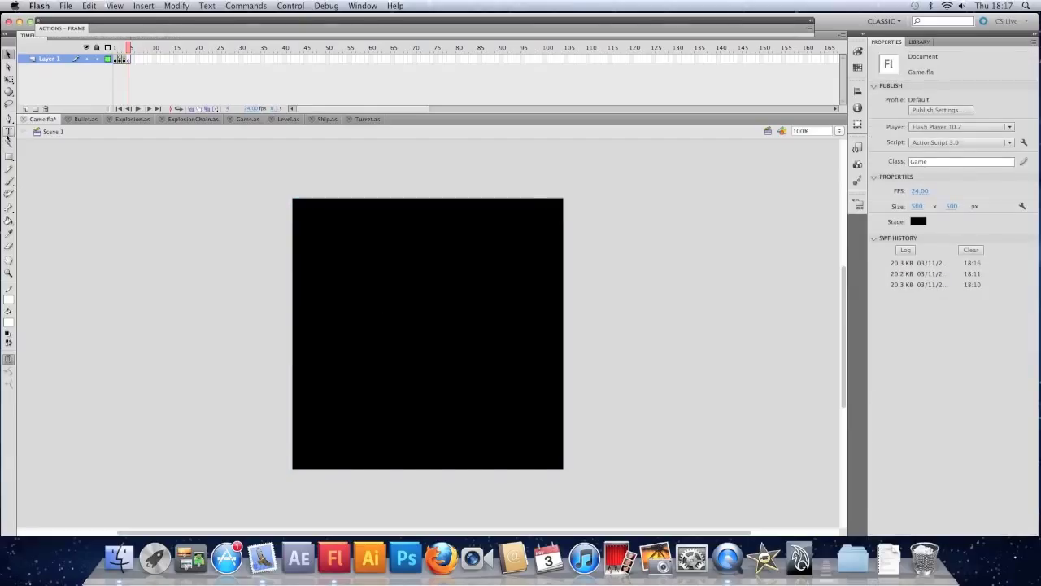
pyautogui.click(437, 309)
pyautogui.write('GAME OVER')
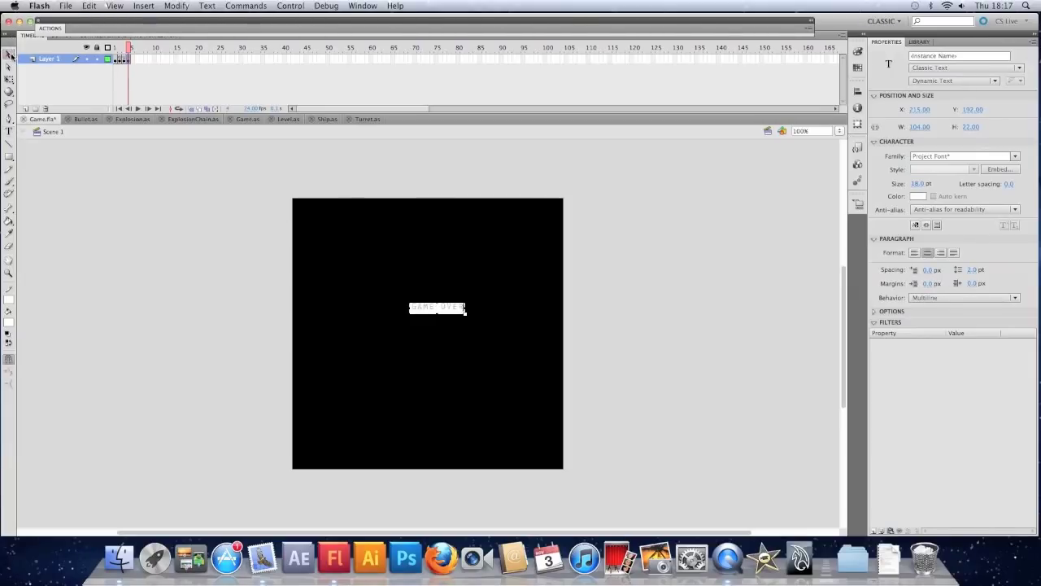
pyautogui.click(963, 80)
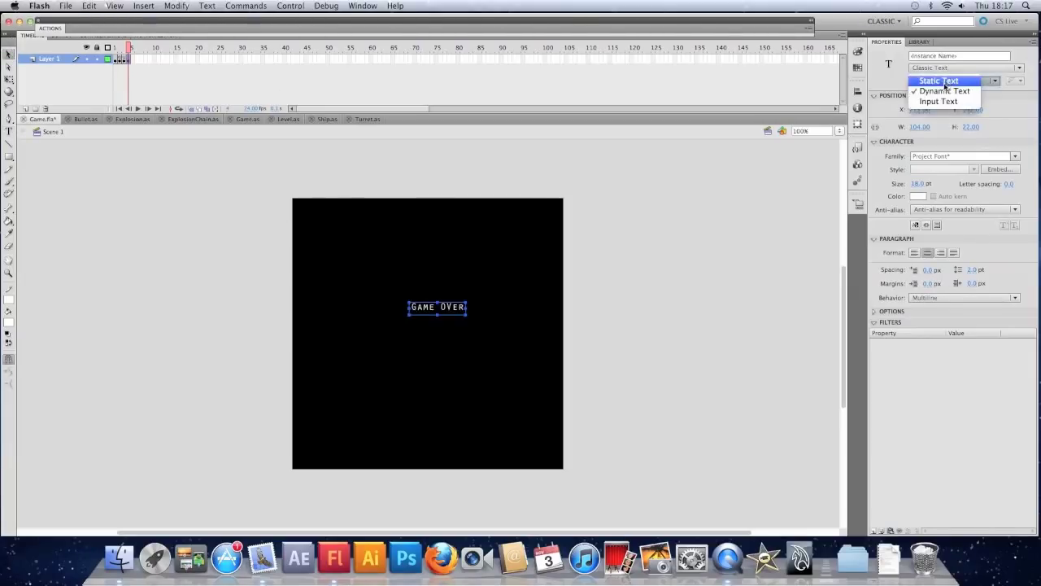
pyautogui.click(937, 81)
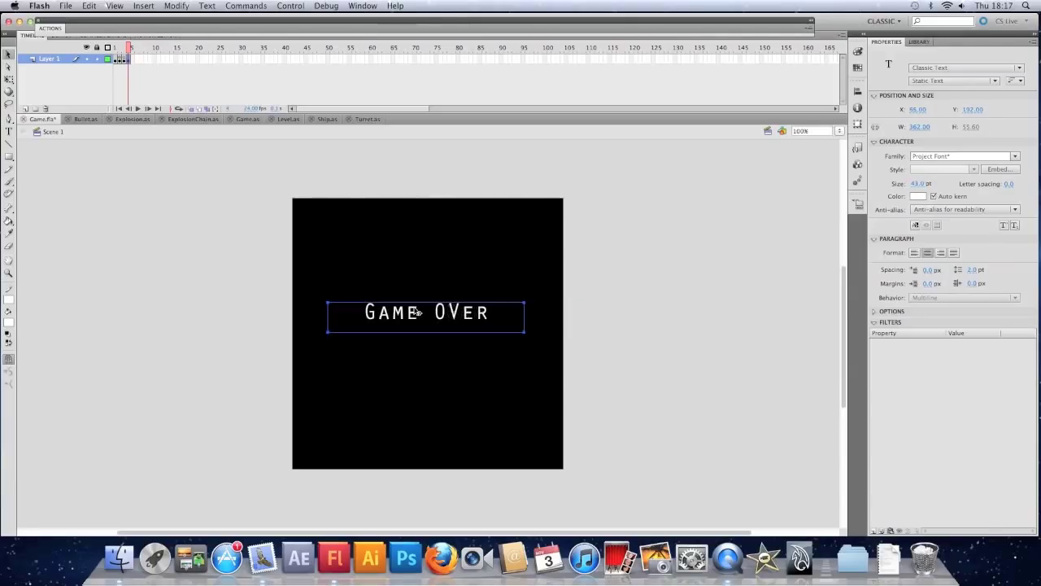
pyautogui.doubleClick(426, 316)
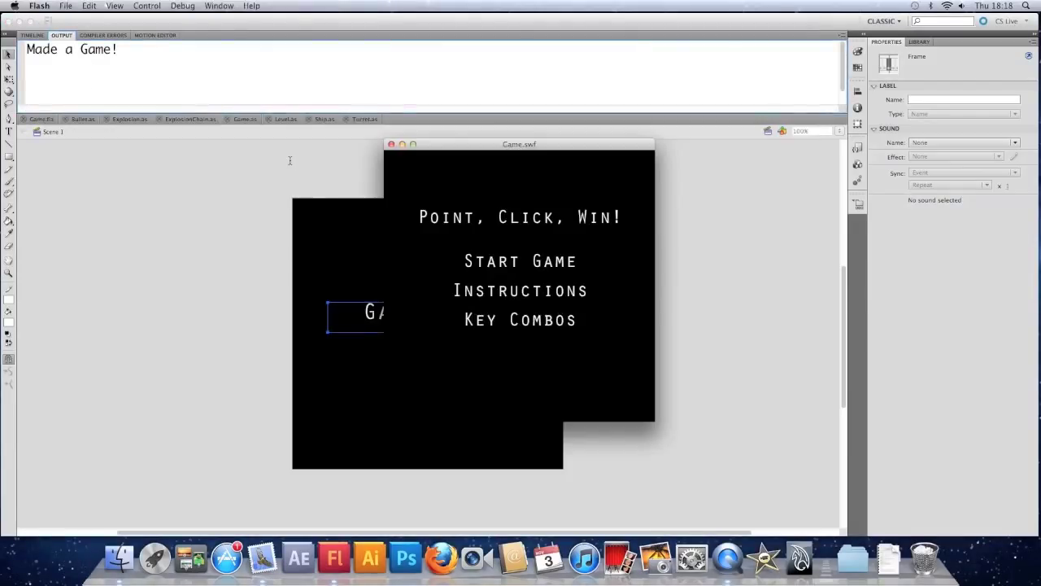
# Step: Start the test game to reach the Game Over screen, then close the SWF window
pyautogui.click(520, 260)
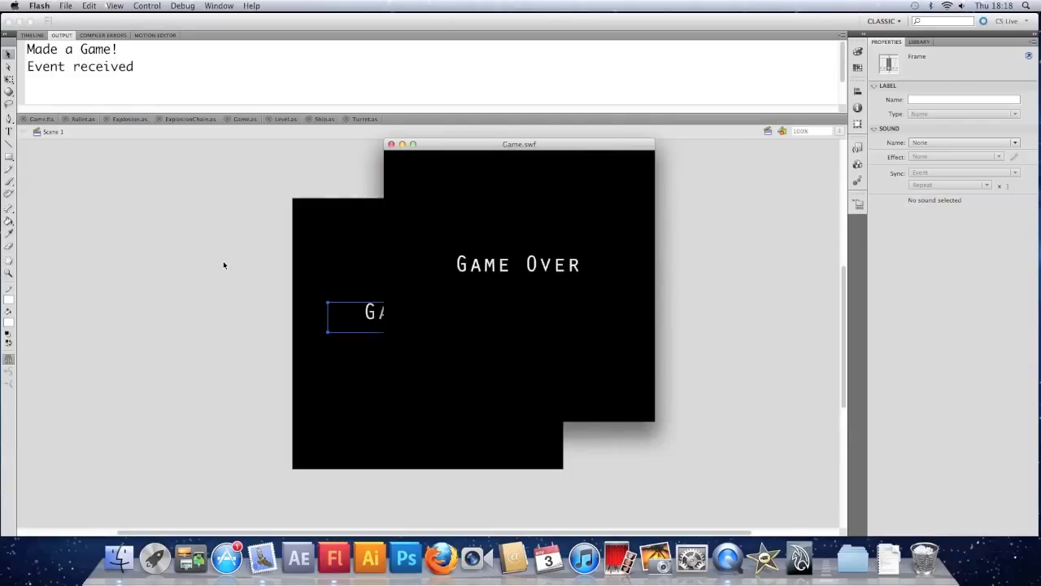
pyautogui.moveTo(399, 238)
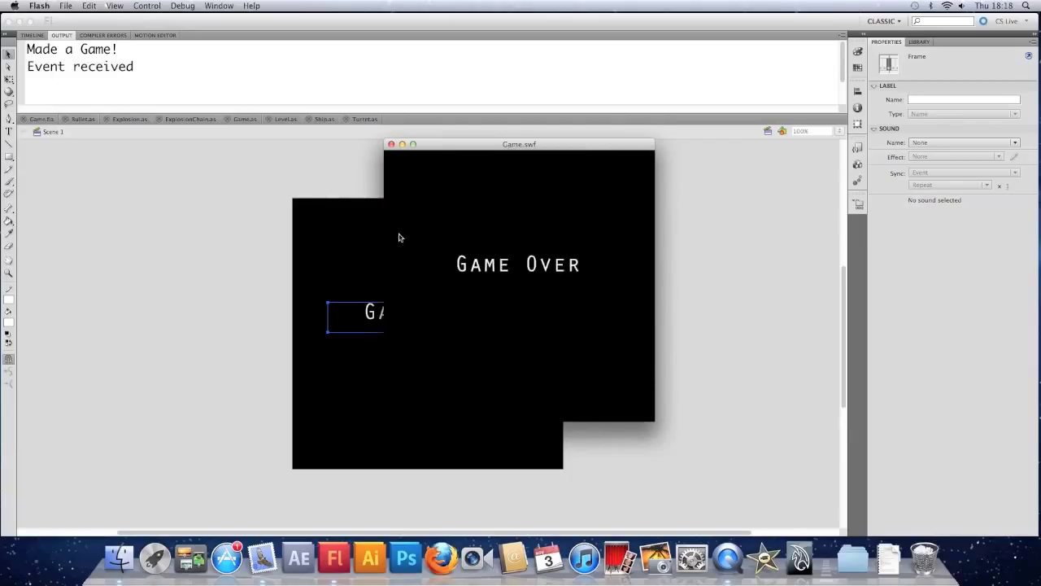
pyautogui.click(391, 143)
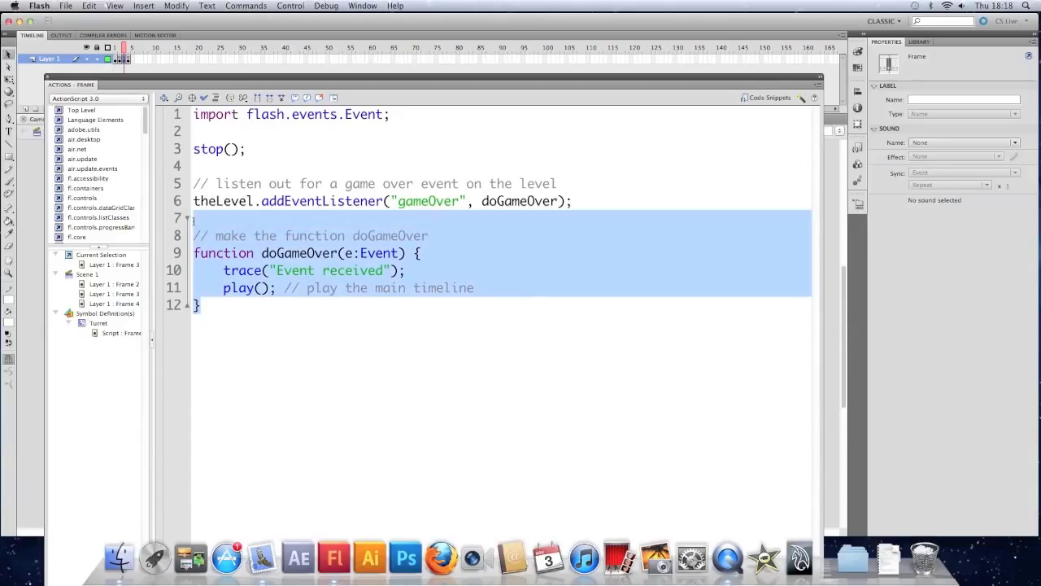
# Step: Move doGameOver into Game.as under a '// the doGameOver function from frame 3' comment
pyautogui.press('Delete')
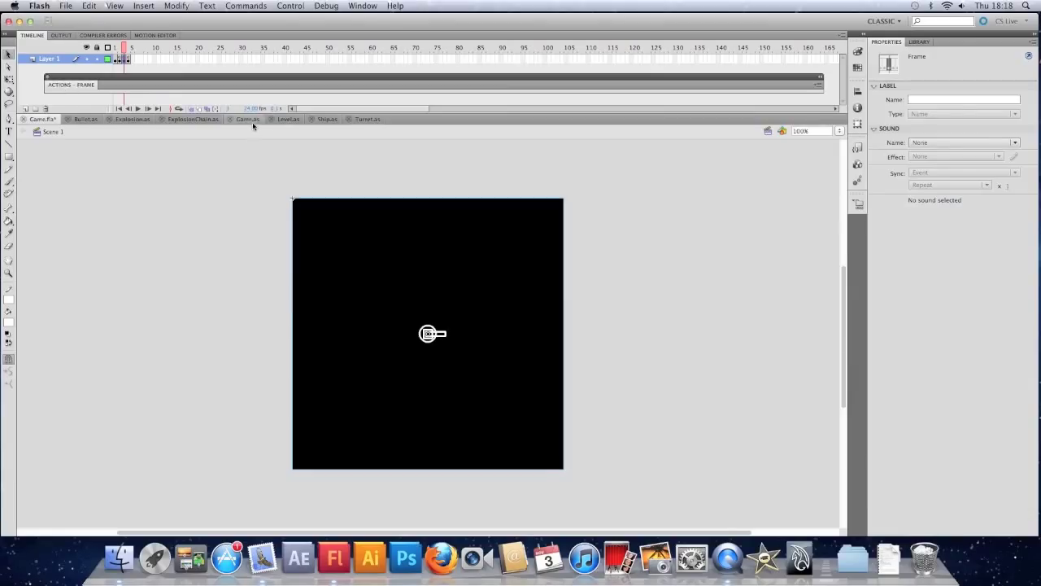
pyautogui.click(247, 119)
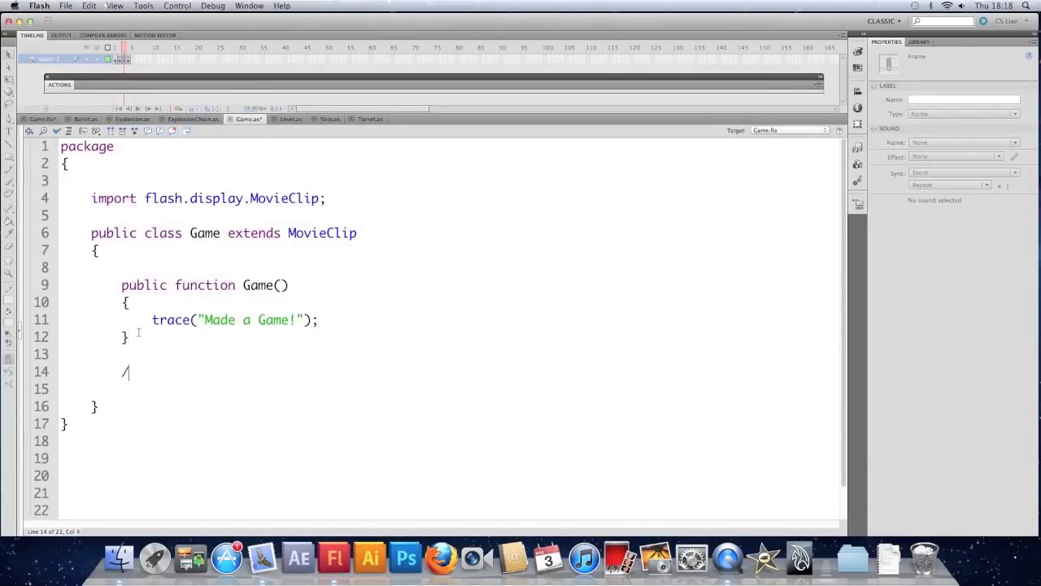
pyautogui.write('/ the doGame(')
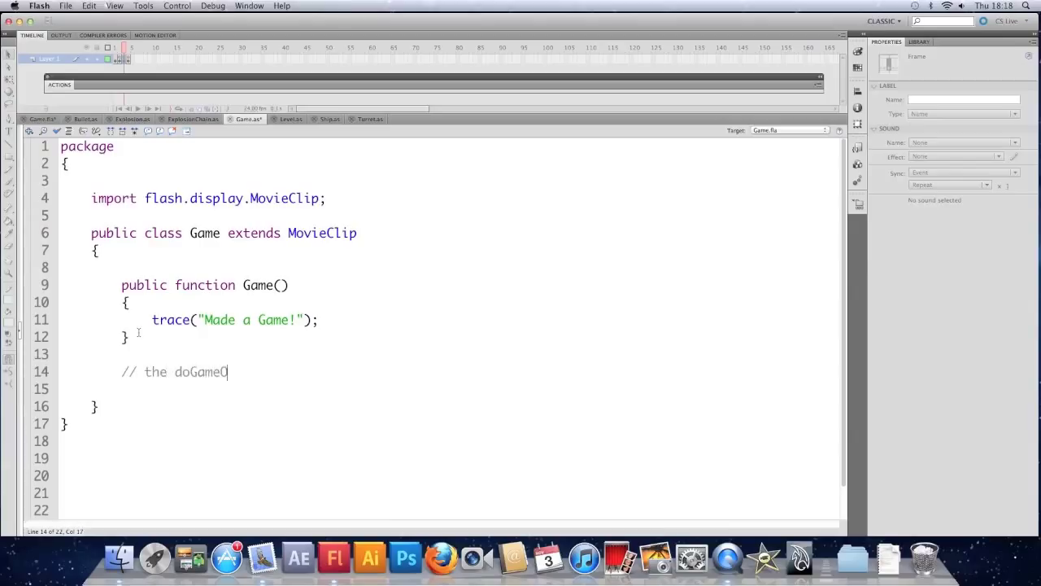
pyautogui.write('Over fun')
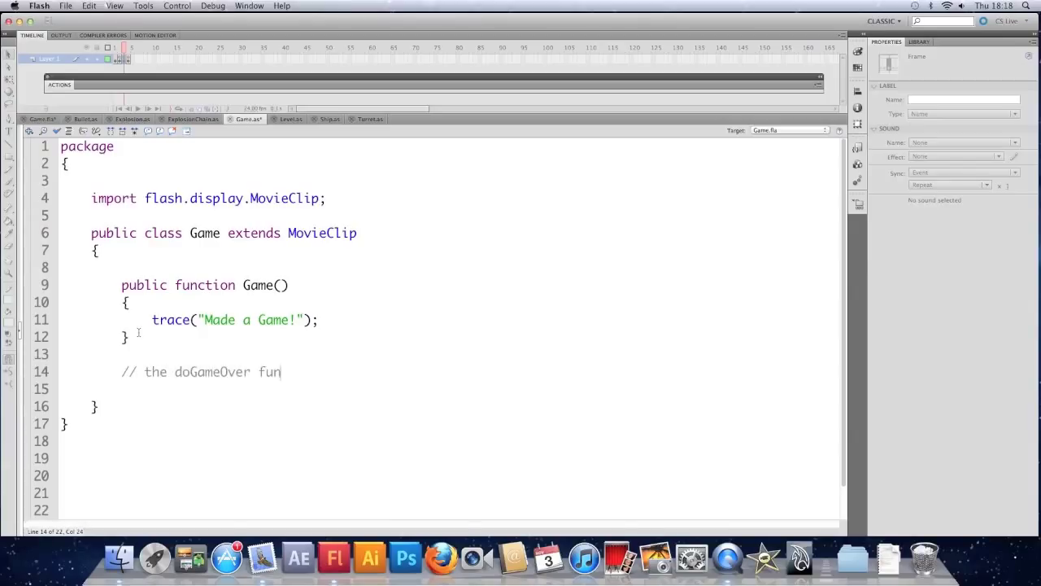
pyautogui.write('ction from')
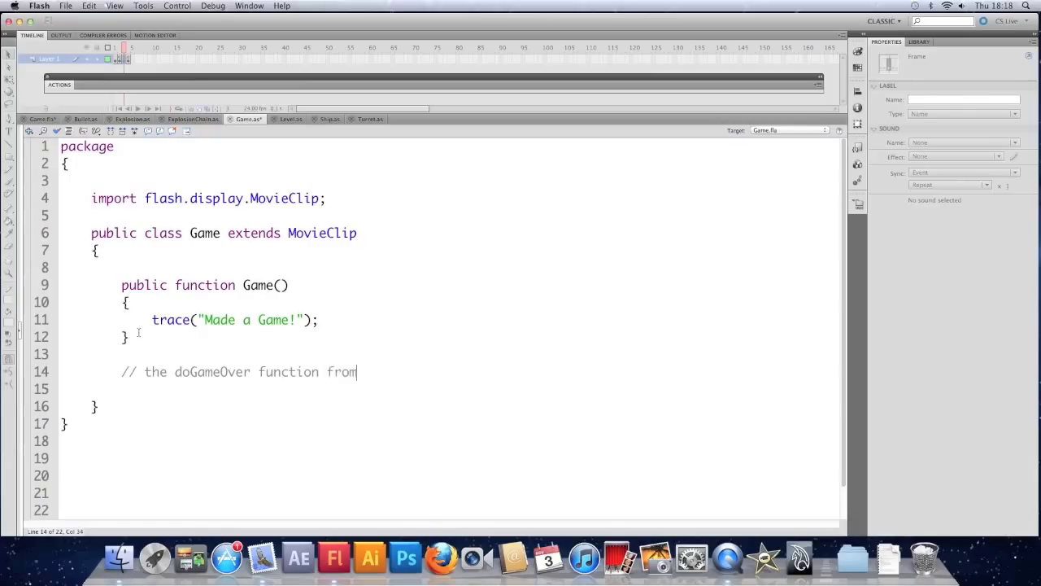
pyautogui.write('frame 3')
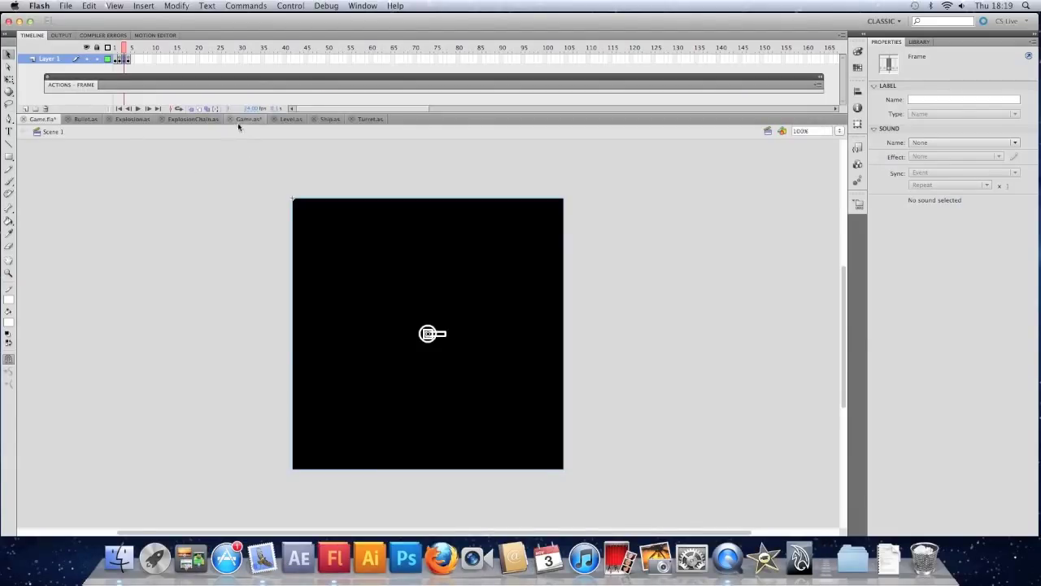
# Step: Add import flash.events.Event; to Game.as and return to the Game.fla stage
pyautogui.click(248, 119)
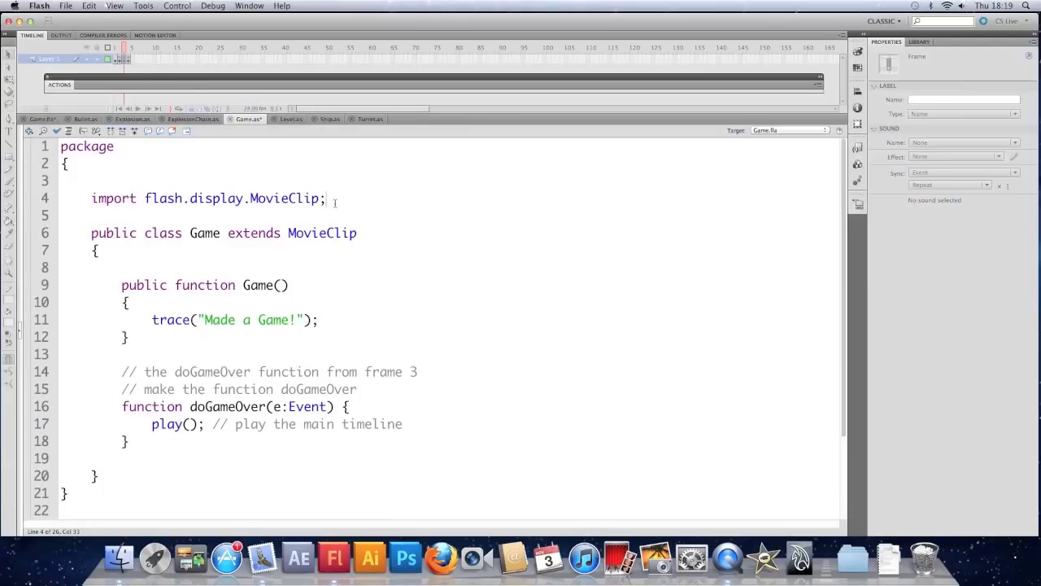
pyautogui.write('import flash.events.Event;')
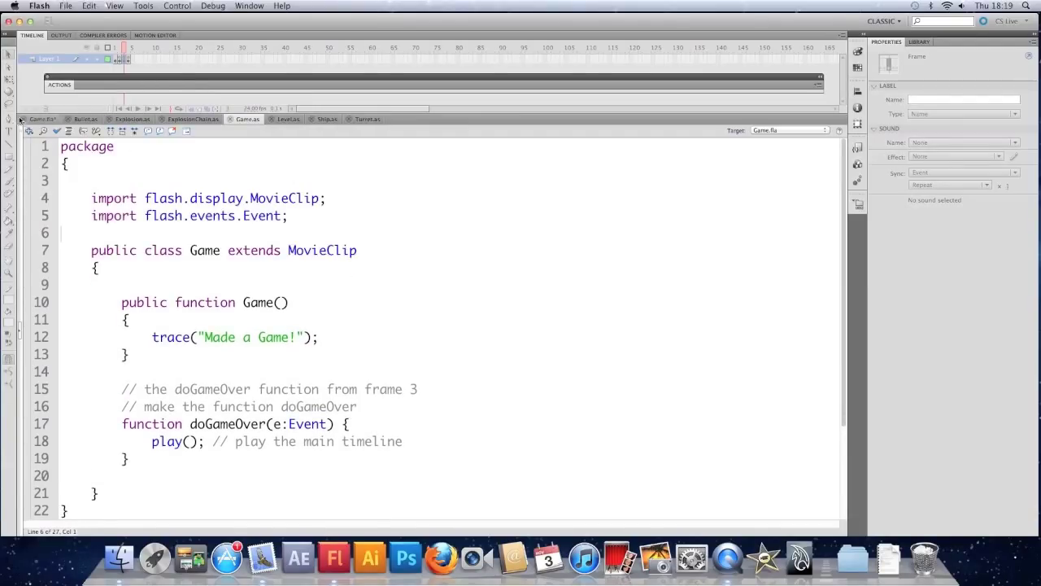
pyautogui.click(41, 119)
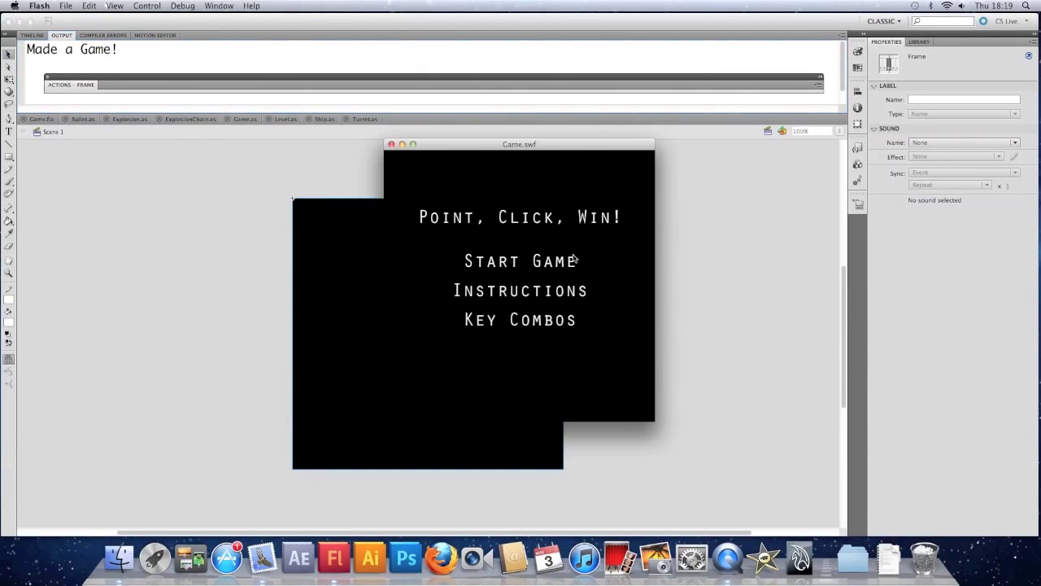
# Step: Run Start Game through to Game Over, close the test and return to frame 1 of the timeline
pyautogui.click(520, 261)
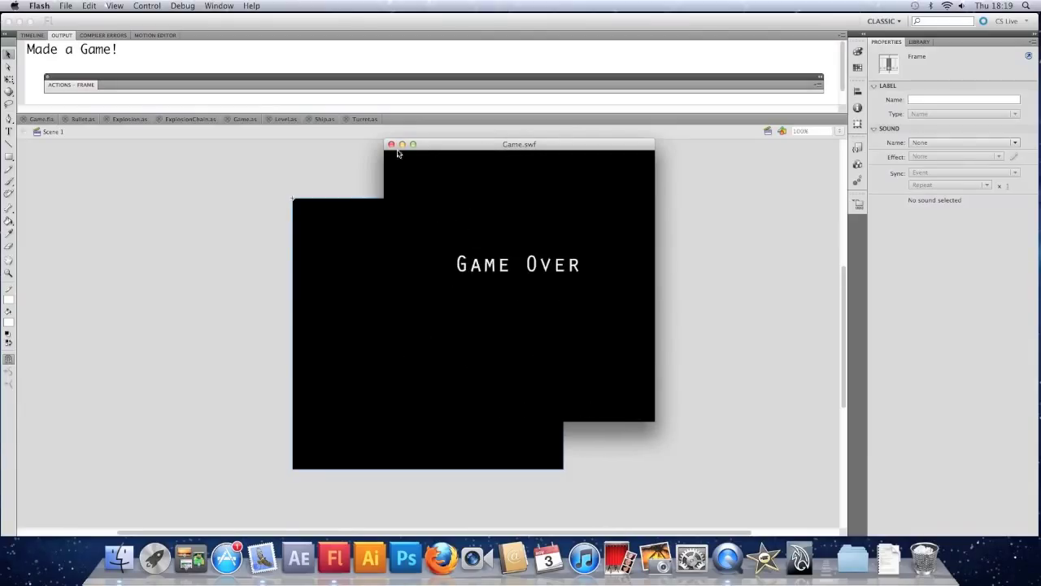
pyautogui.click(390, 143)
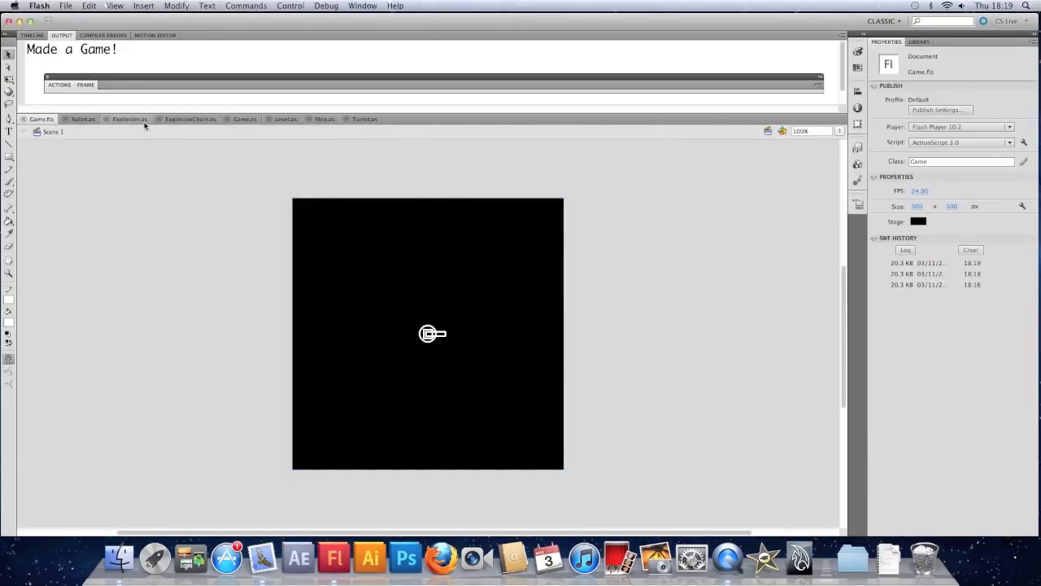
pyautogui.click(33, 35)
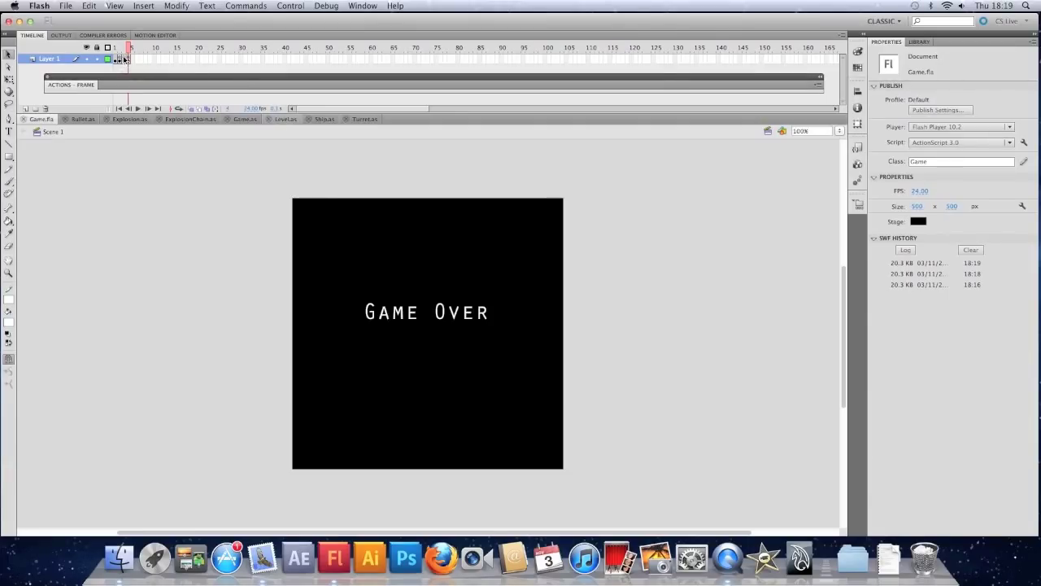
pyautogui.click(121, 47)
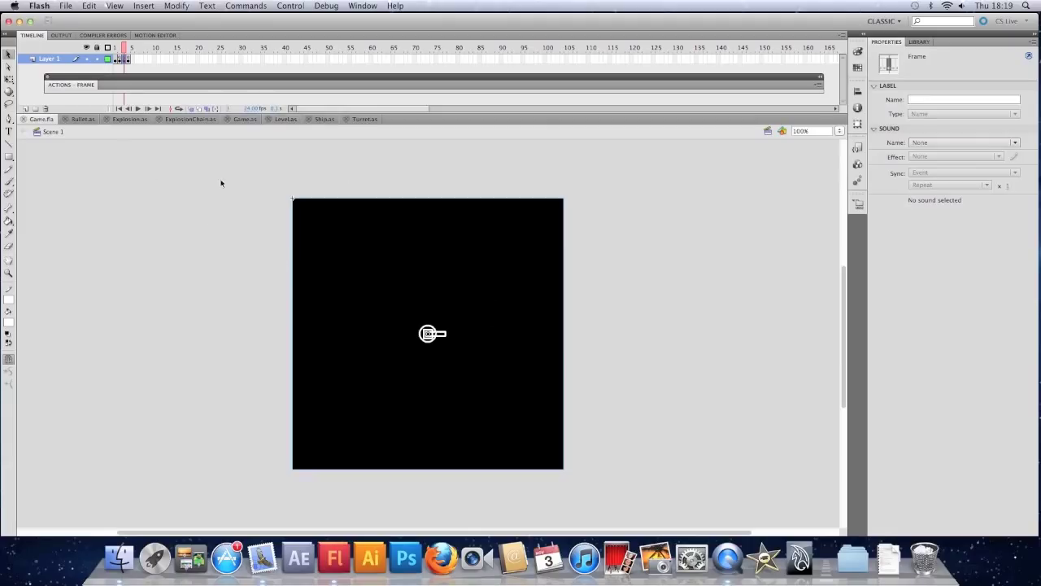
pyautogui.moveTo(39, 78)
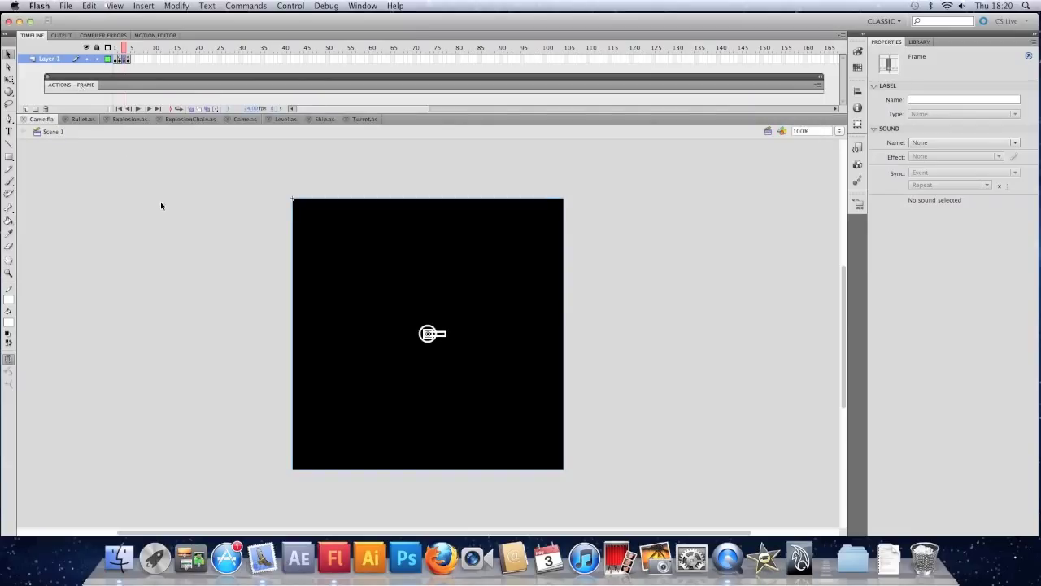
# Step: Create a new ActionScript 3.0 Class document with class name LevelEvent
pyautogui.click(65, 6)
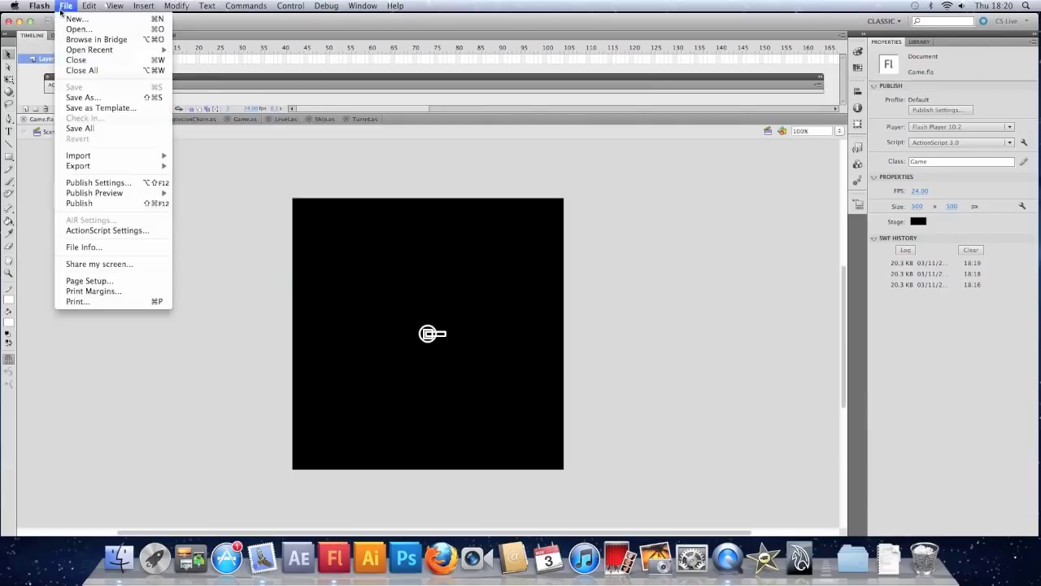
pyautogui.click(75, 20)
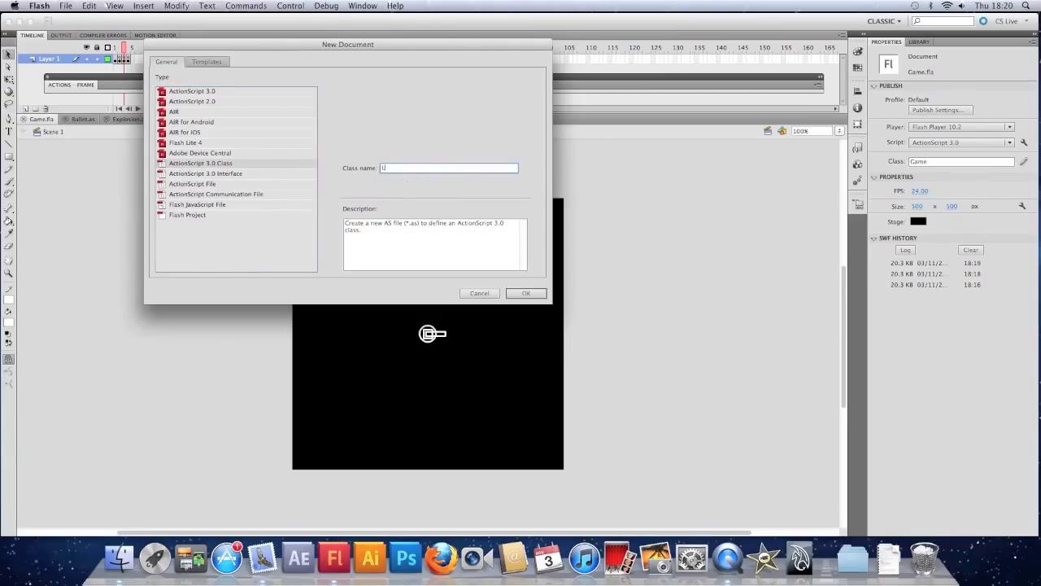
pyautogui.write('LevelEvent')
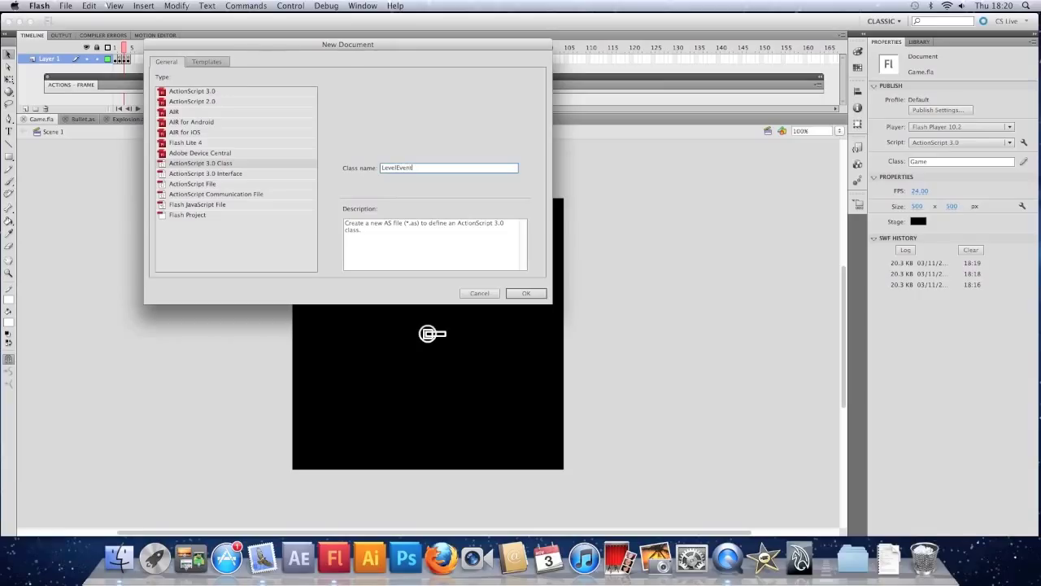
pyautogui.click(526, 293)
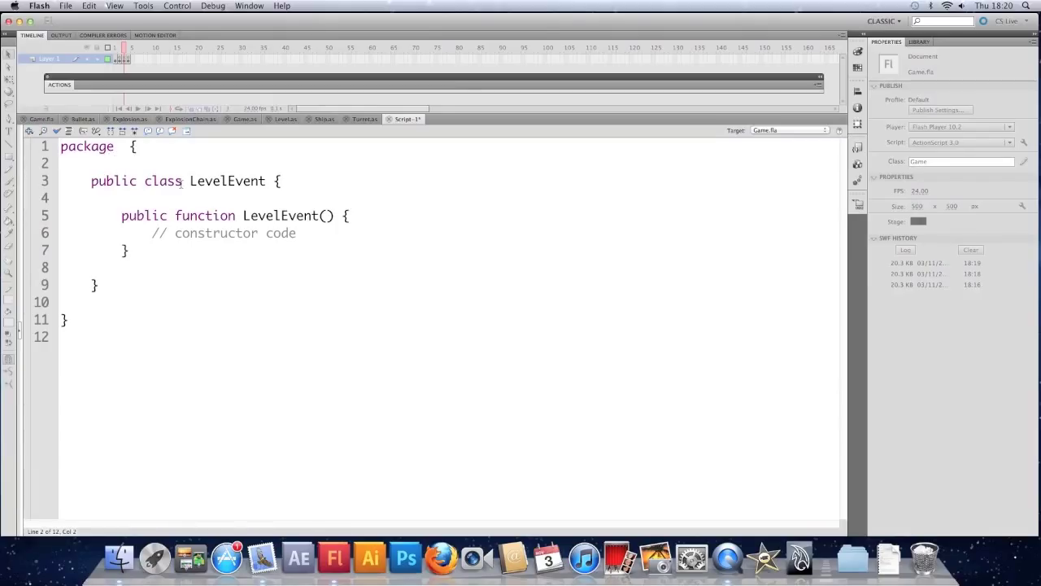
# Step: Import flash.events.Event, make LevelEvent extend Event, and comment it as our own custom event class
pyautogui.press('Return')
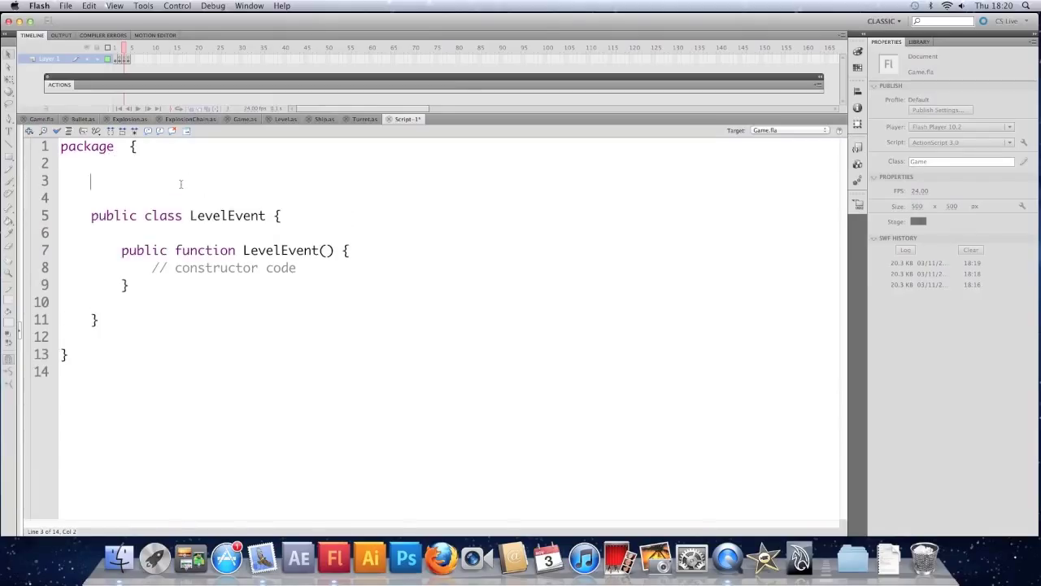
pyautogui.write('import flash.')
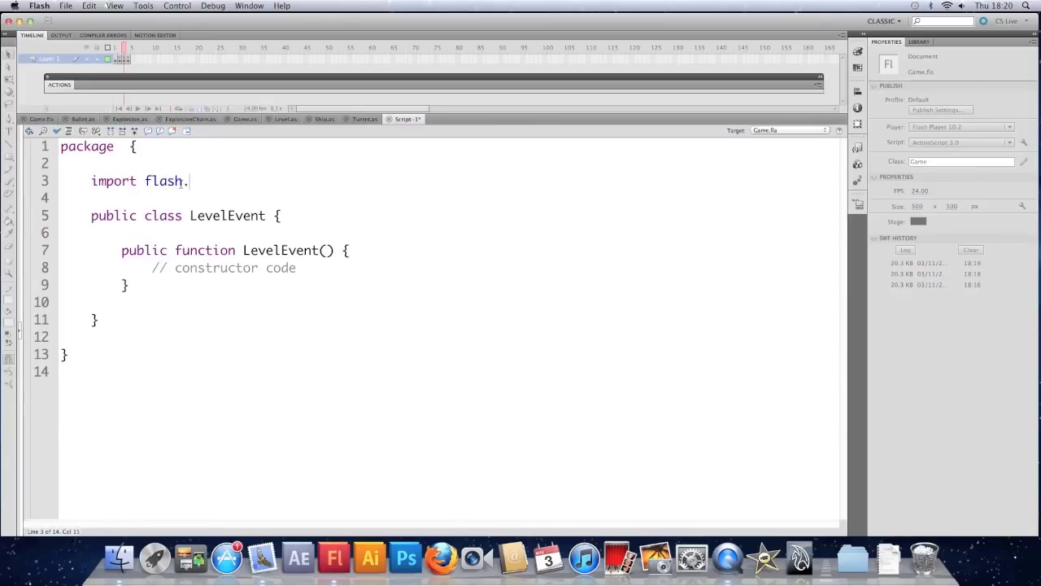
pyautogui.write('events.E')
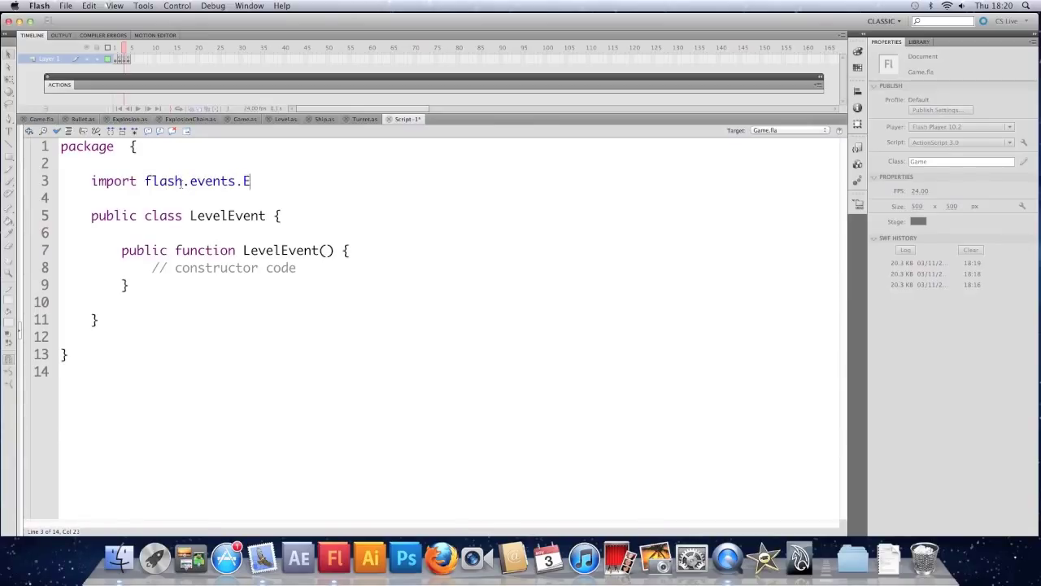
pyautogui.write('vent;')
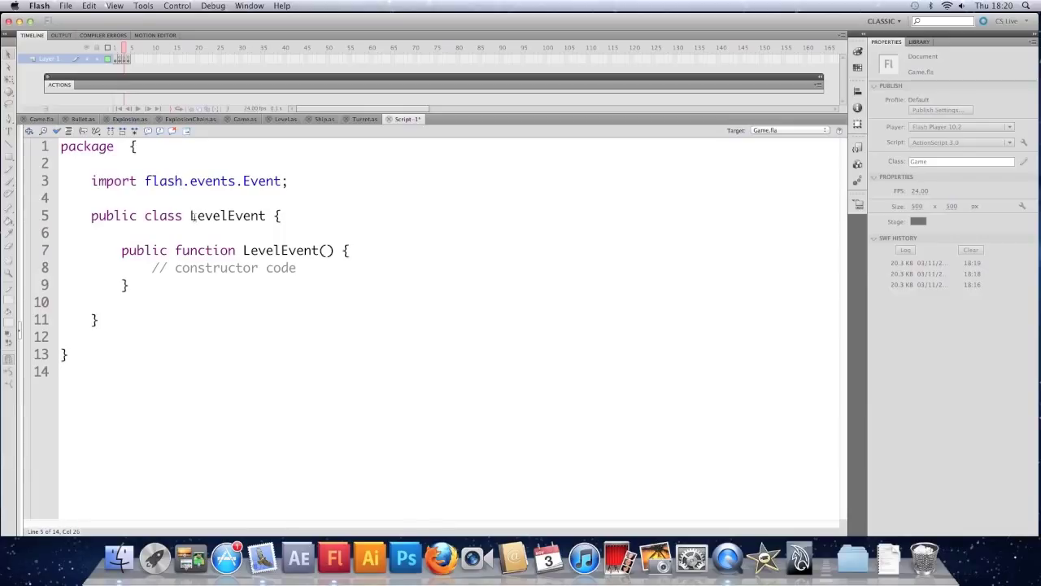
pyautogui.write('extends Event')
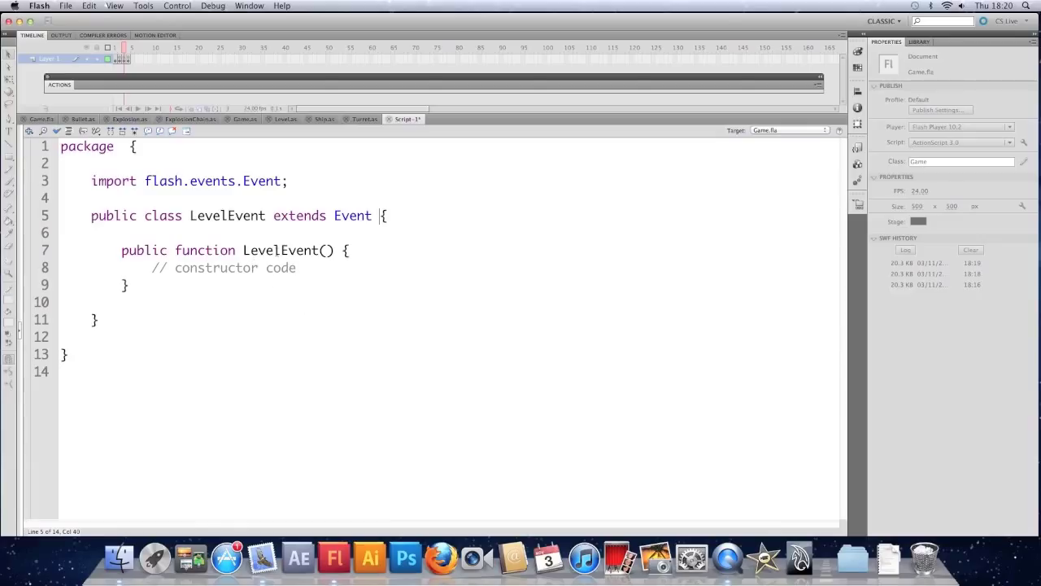
pyautogui.click(91, 199)
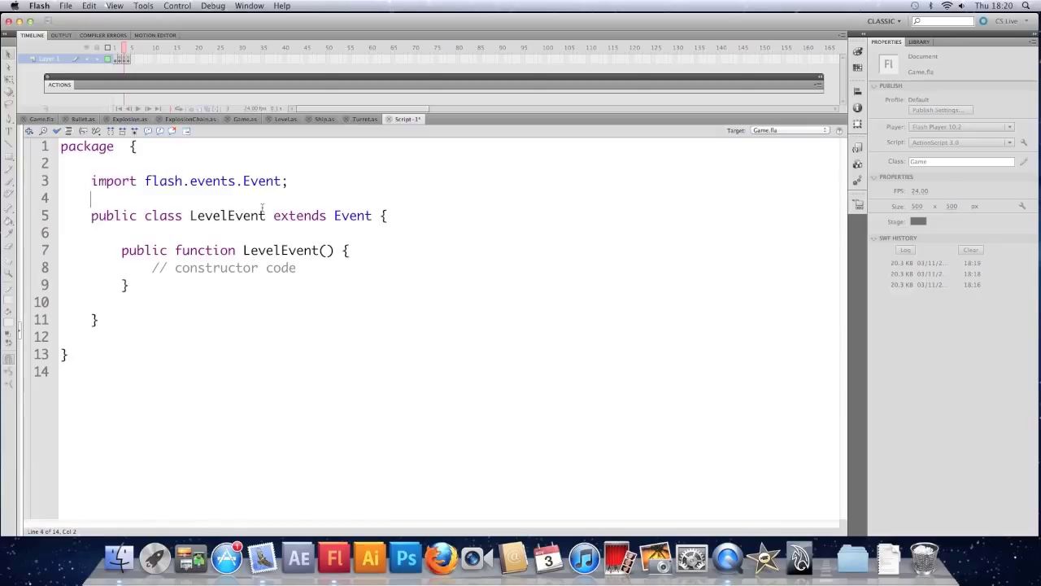
pyautogui.write('// make ou')
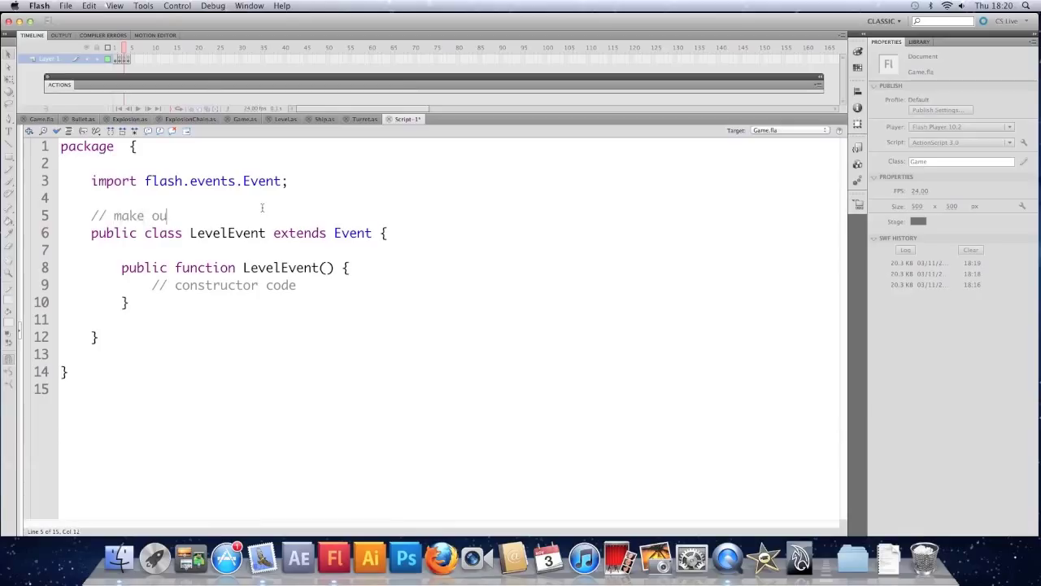
pyautogui.write('r own cu')
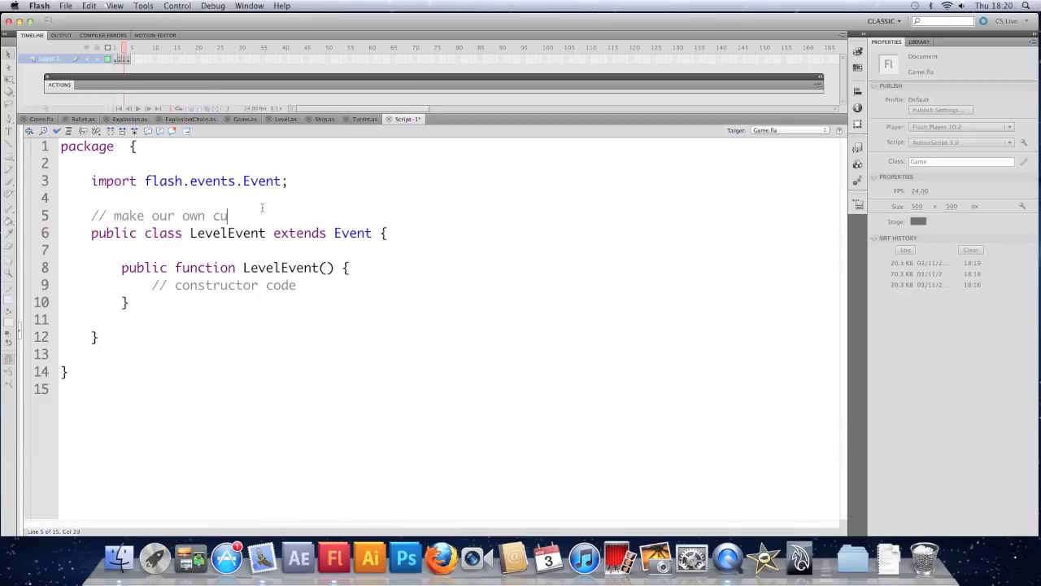
pyautogui.write('stom event class')
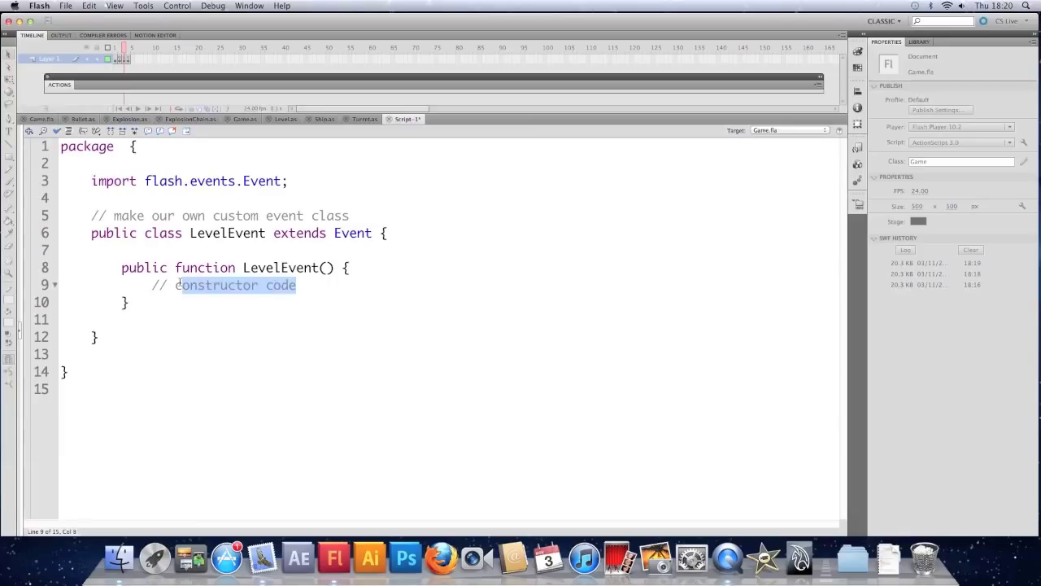
# Step: Give the constructor a type:String parameter and call super(type), with a comment on using the Event constructor
pyautogui.press('Return')
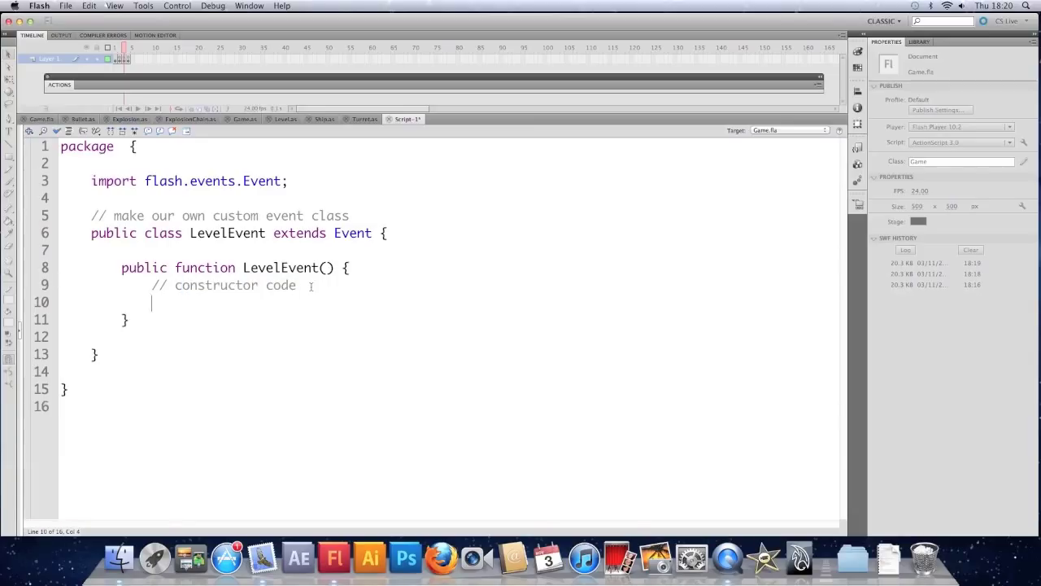
pyautogui.write('// use the con')
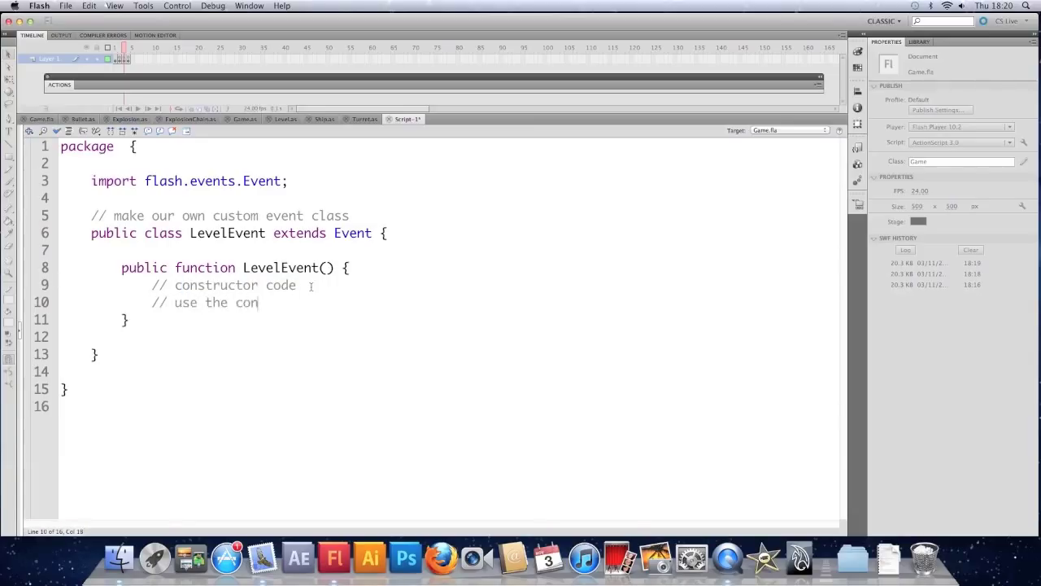
pyautogui.write('structor from the event clas')
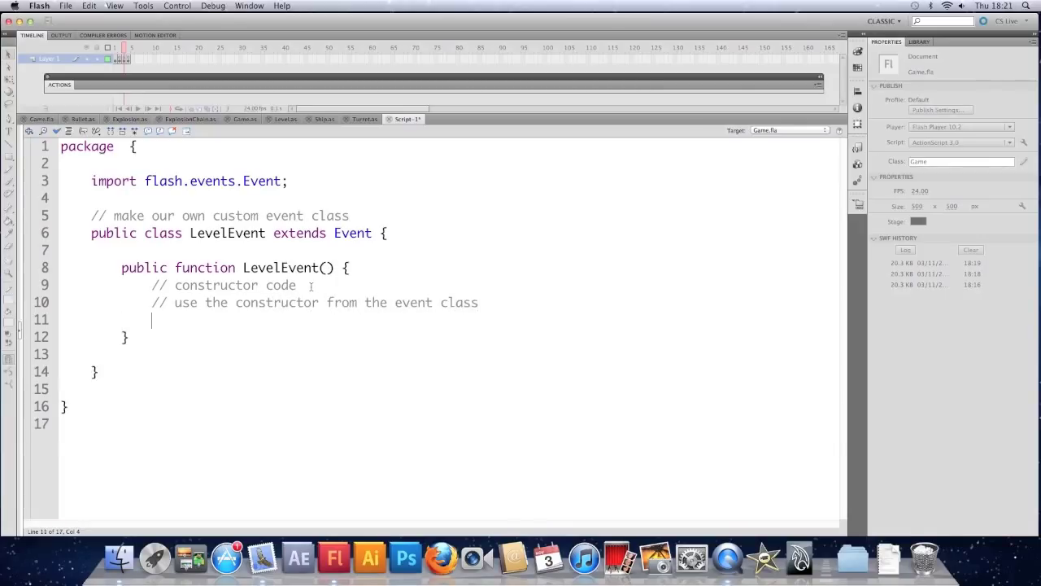
pyautogui.write('super')
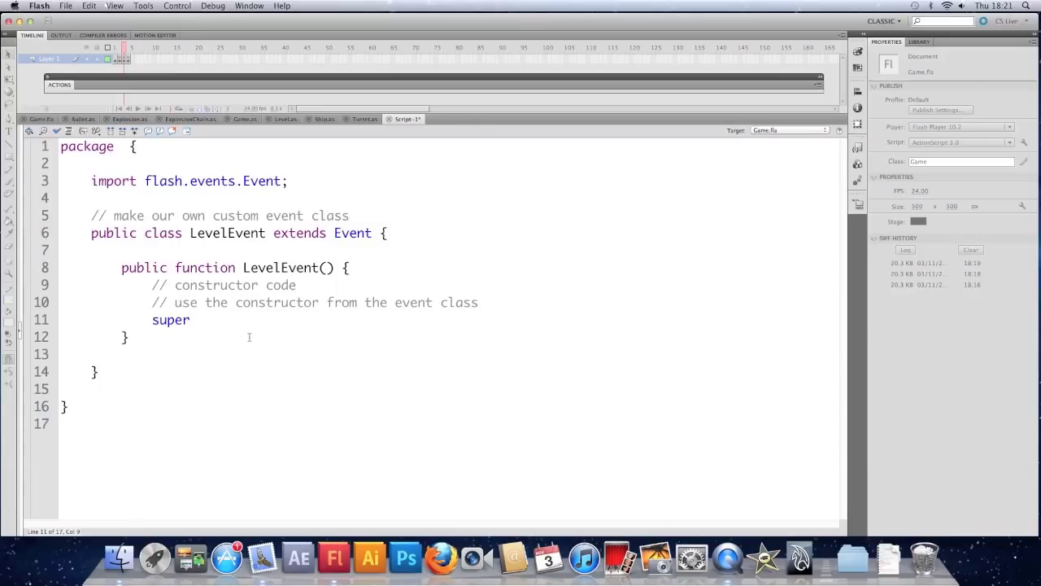
pyautogui.write('(')
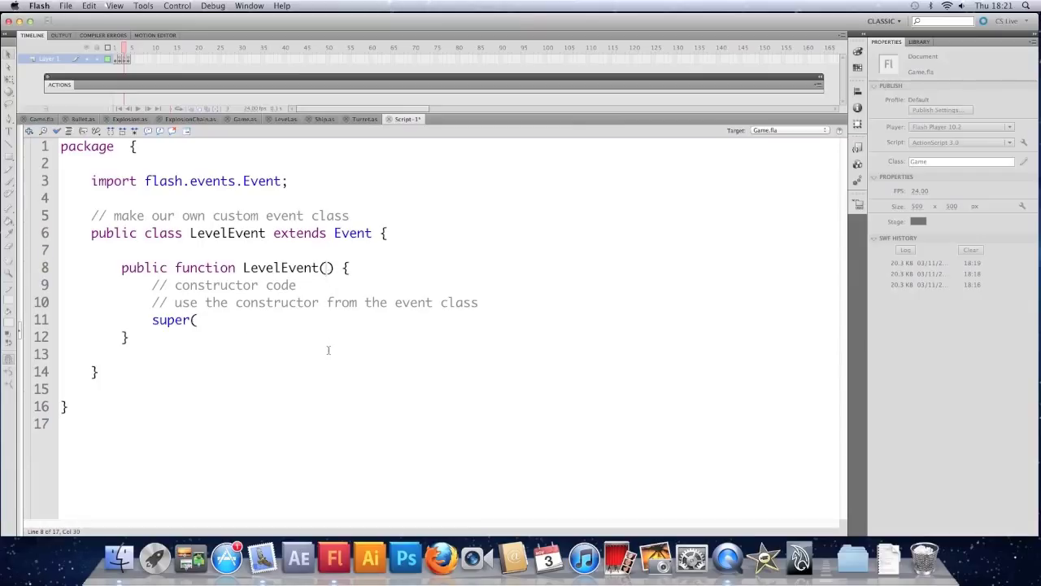
pyautogui.write('type')
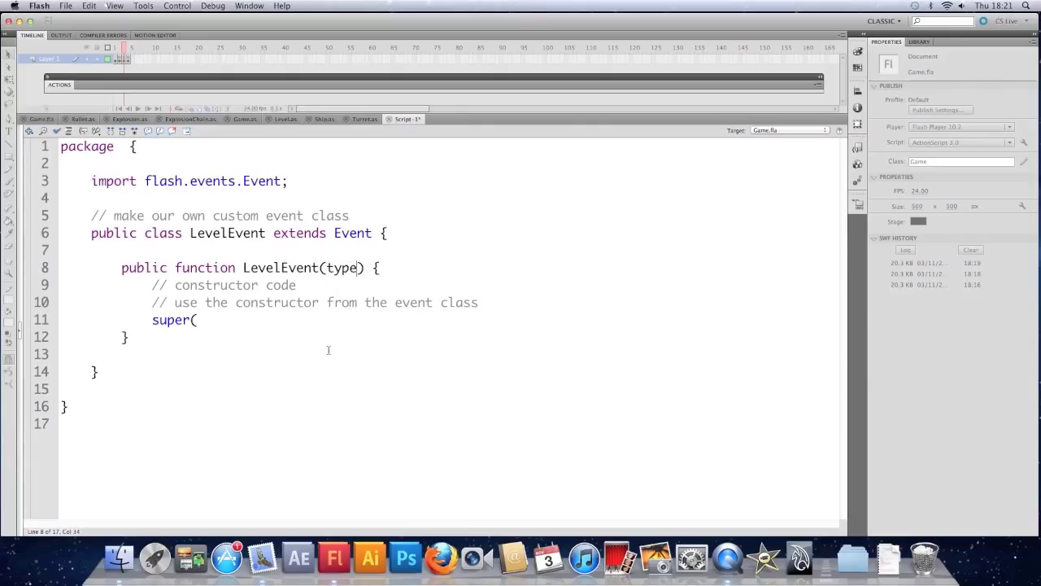
pyautogui.write(':String')
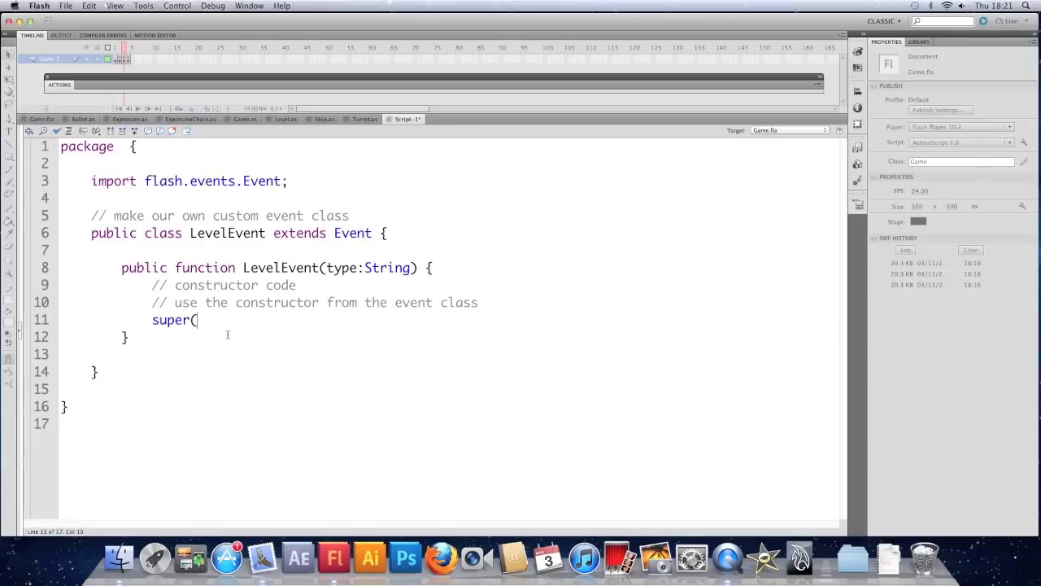
pyautogui.write('type')
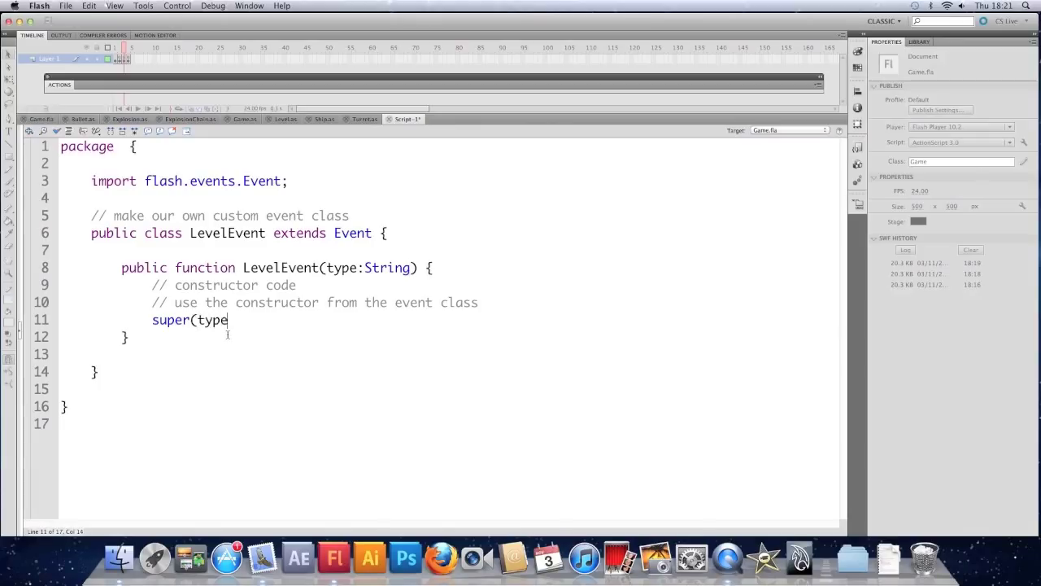
pyautogui.write(');')
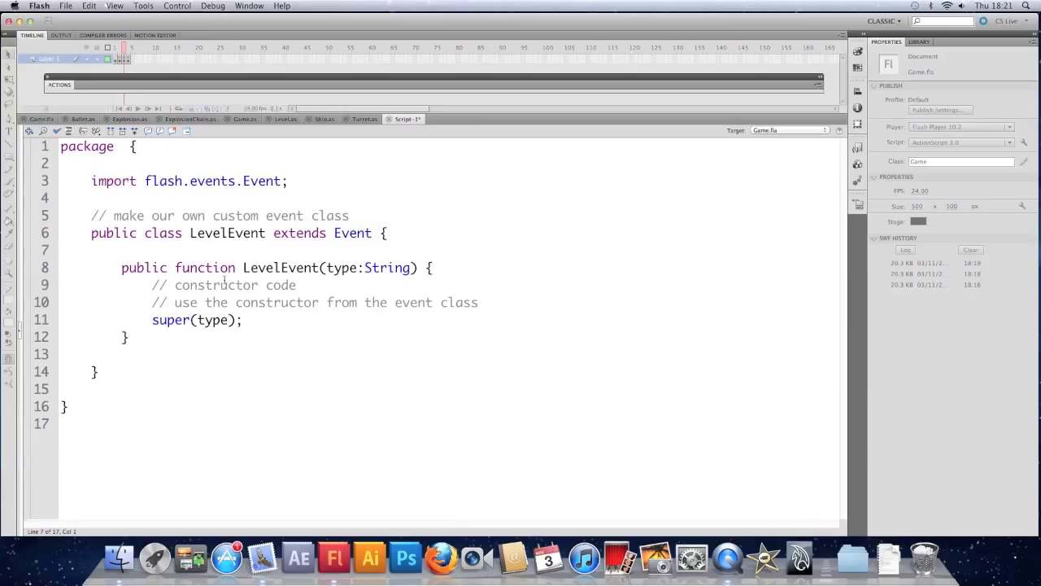
# Step: Declare a public var score:int property above the constructor
pyautogui.press('Return')
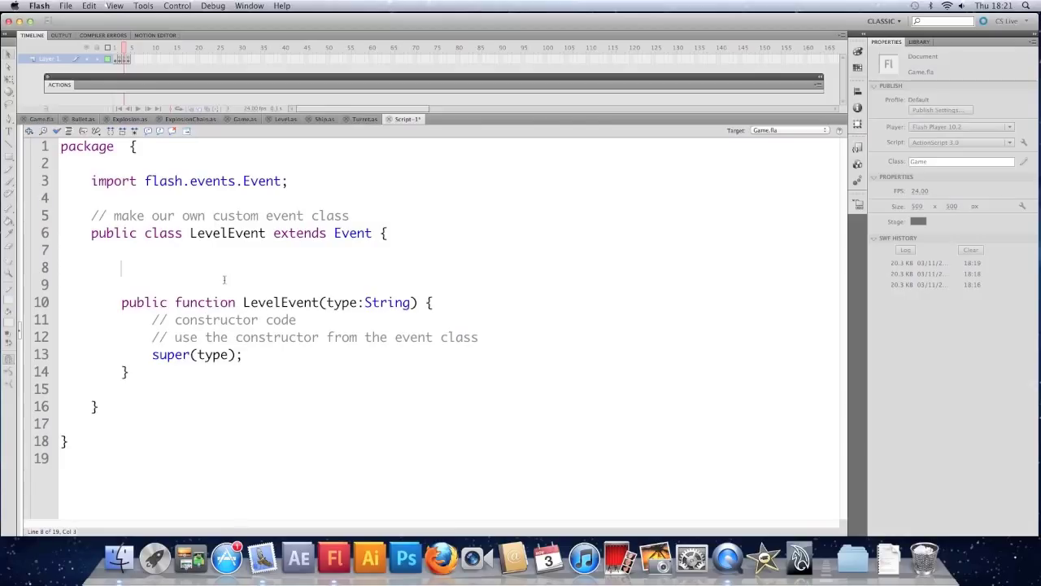
pyautogui.write('publi')
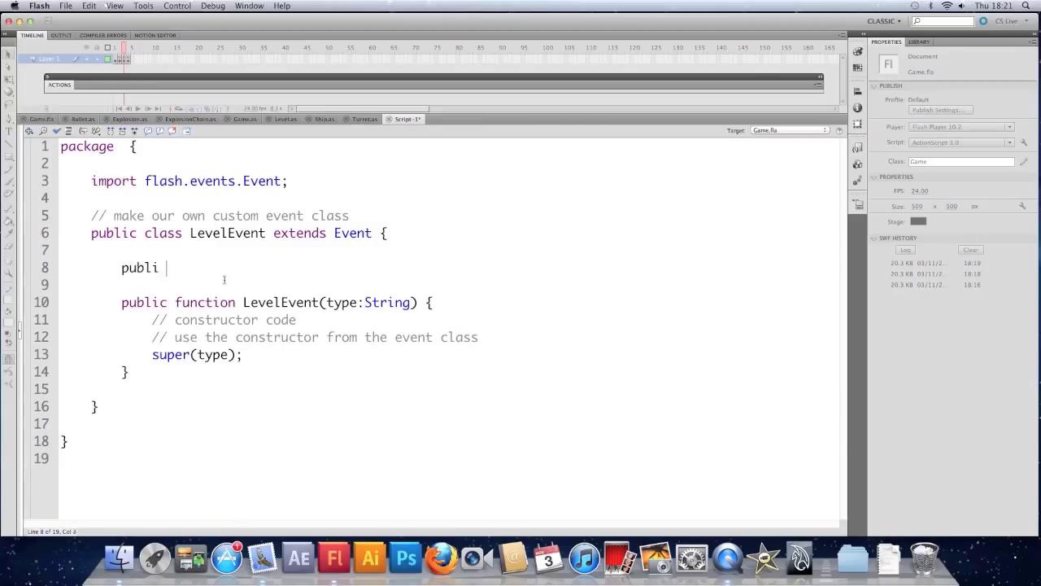
pyautogui.write('var')
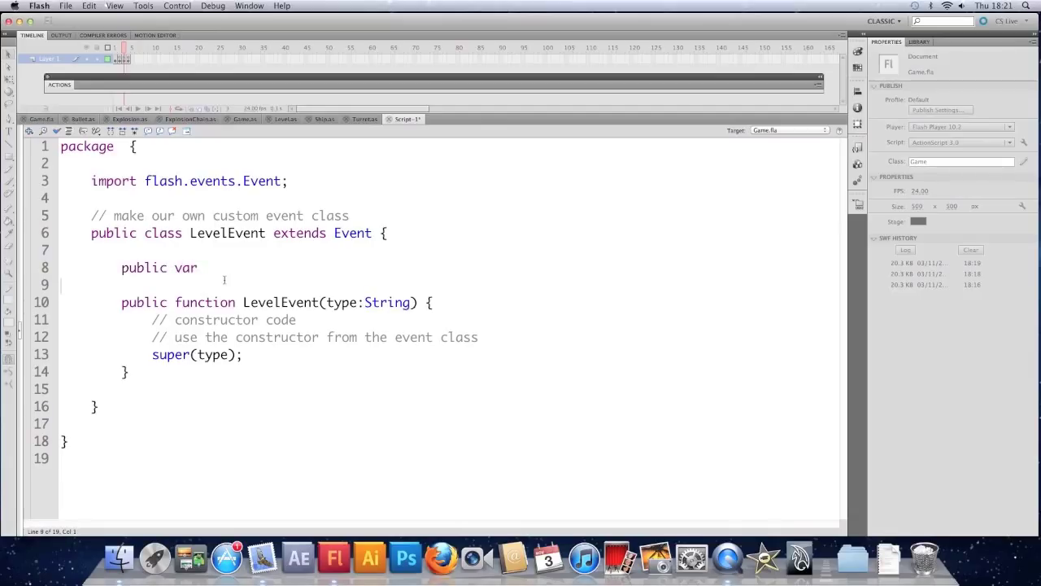
pyautogui.write('score')
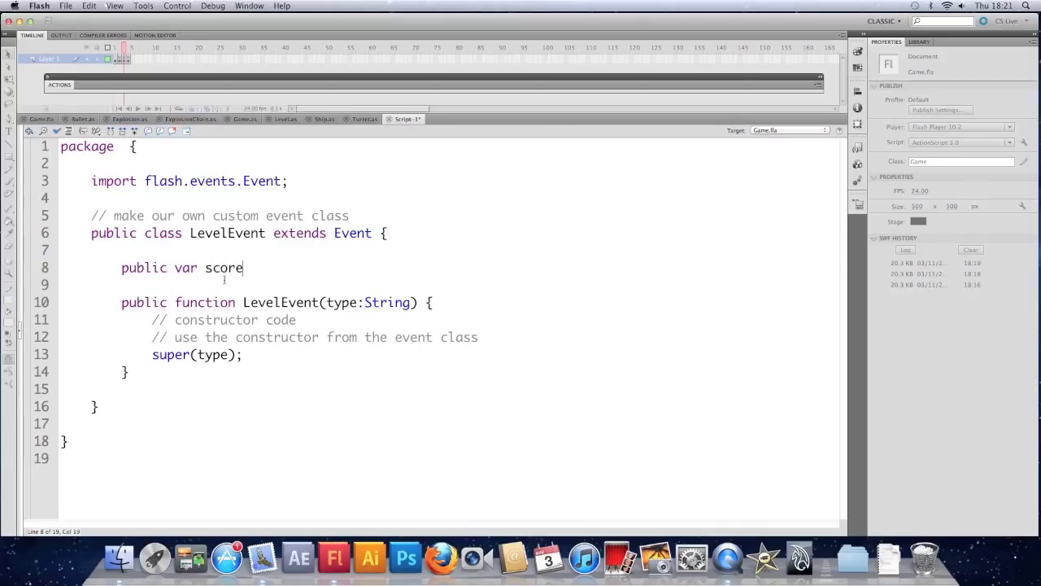
pyautogui.write(':')
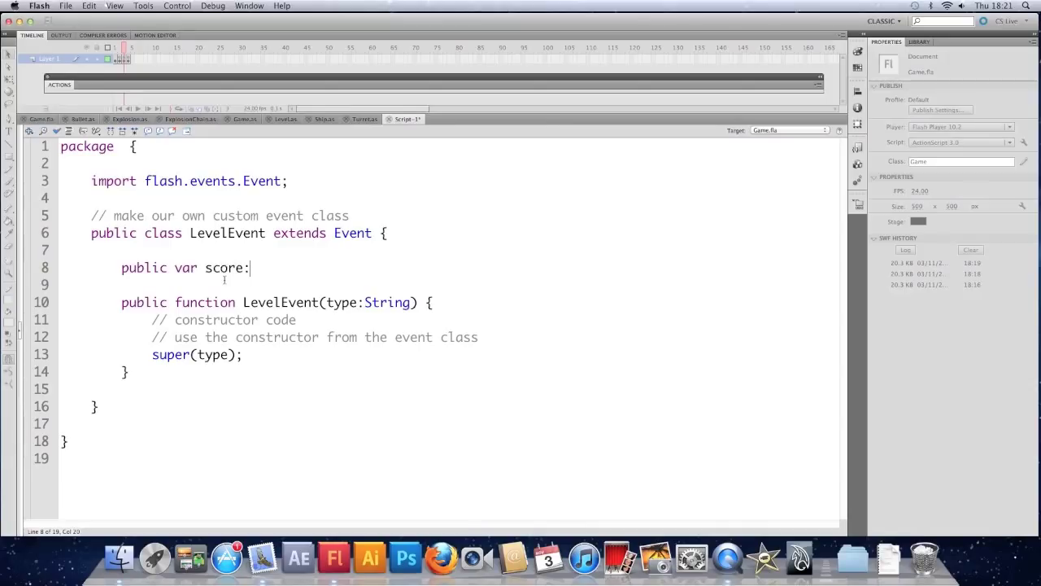
pyautogui.write('int;')
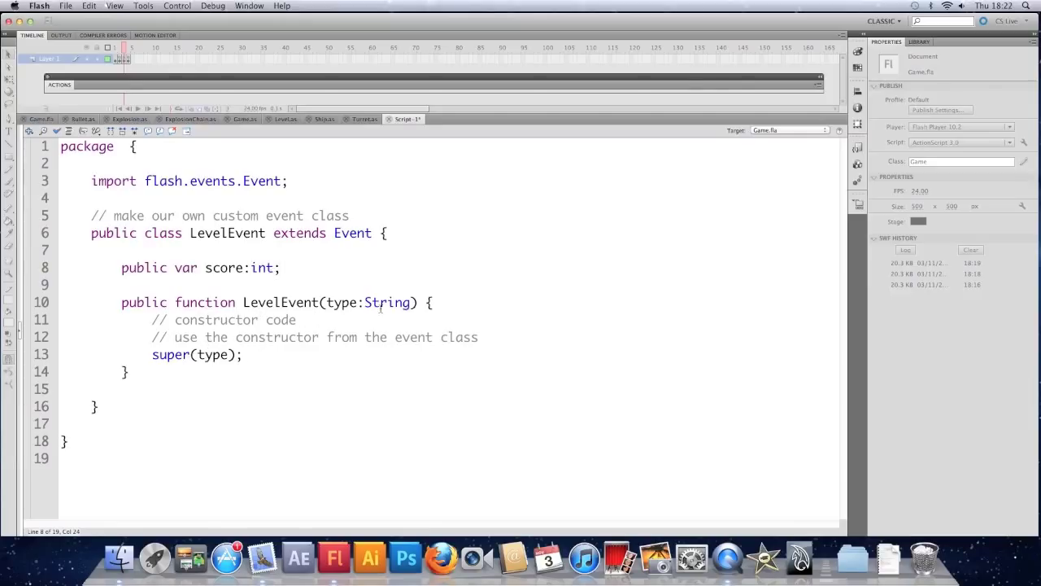
# Step: Add an s:int constructor parameter and set score = s, with a '// set the score' comment
pyautogui.click(415, 301)
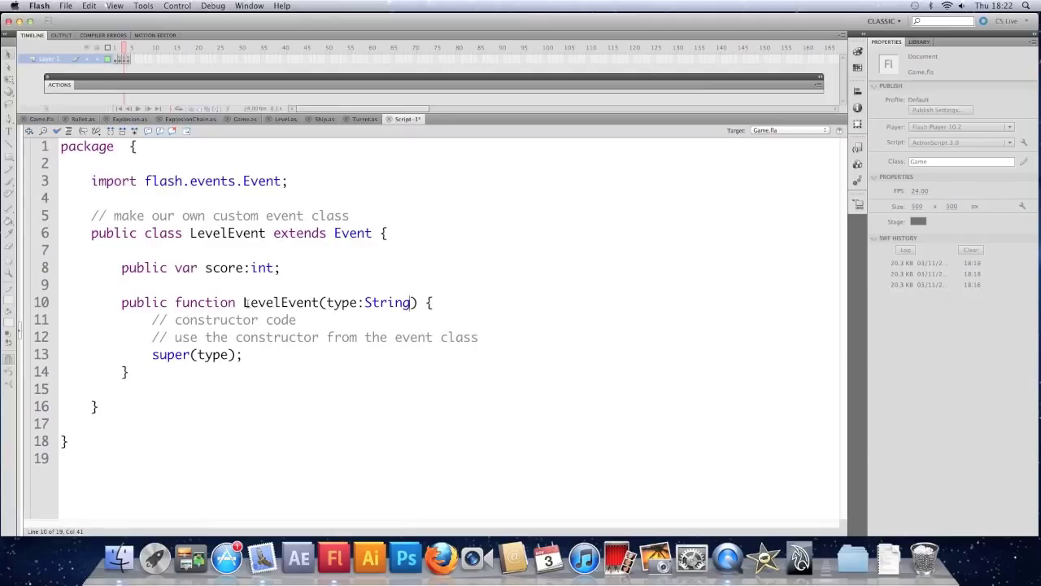
pyautogui.moveTo(387, 374)
pyautogui.write(', ')
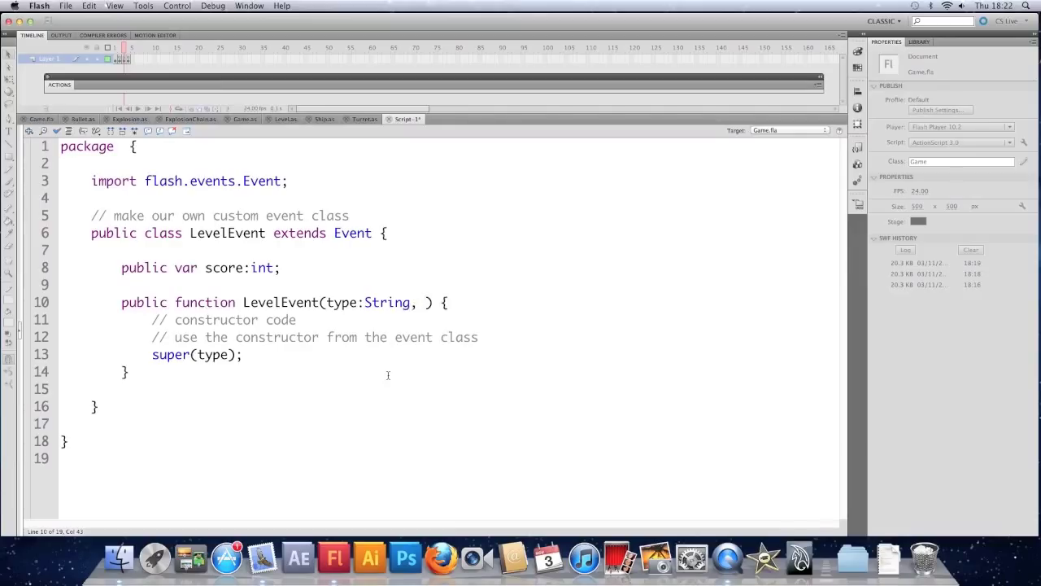
pyautogui.write('s:')
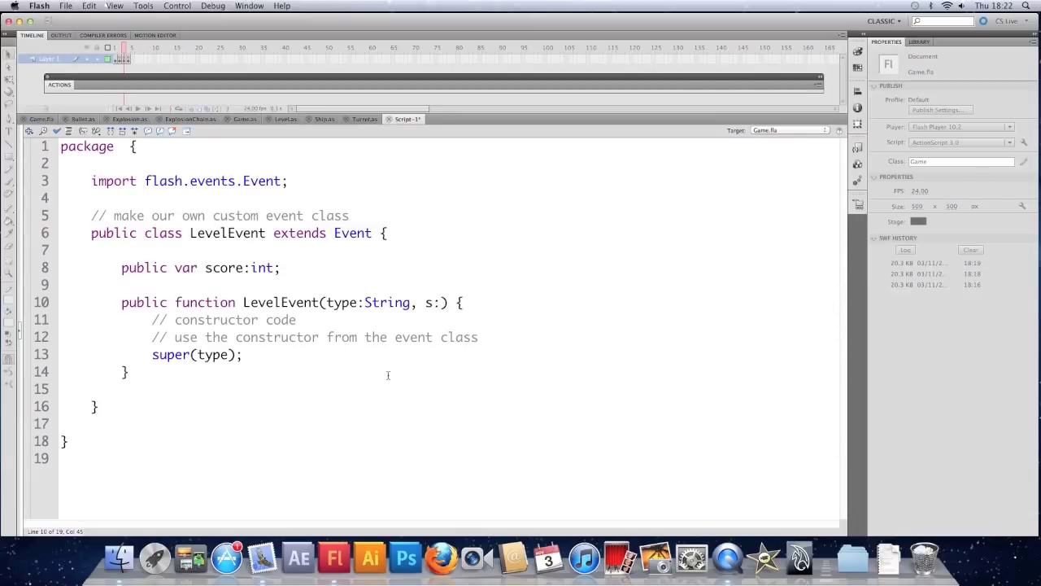
pyautogui.write('int')
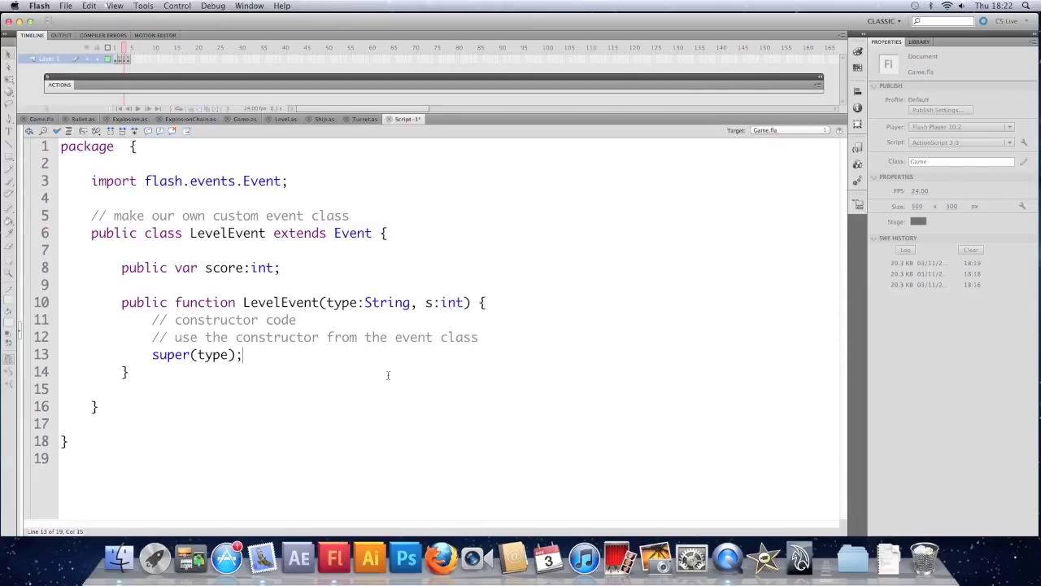
pyautogui.write('score=')
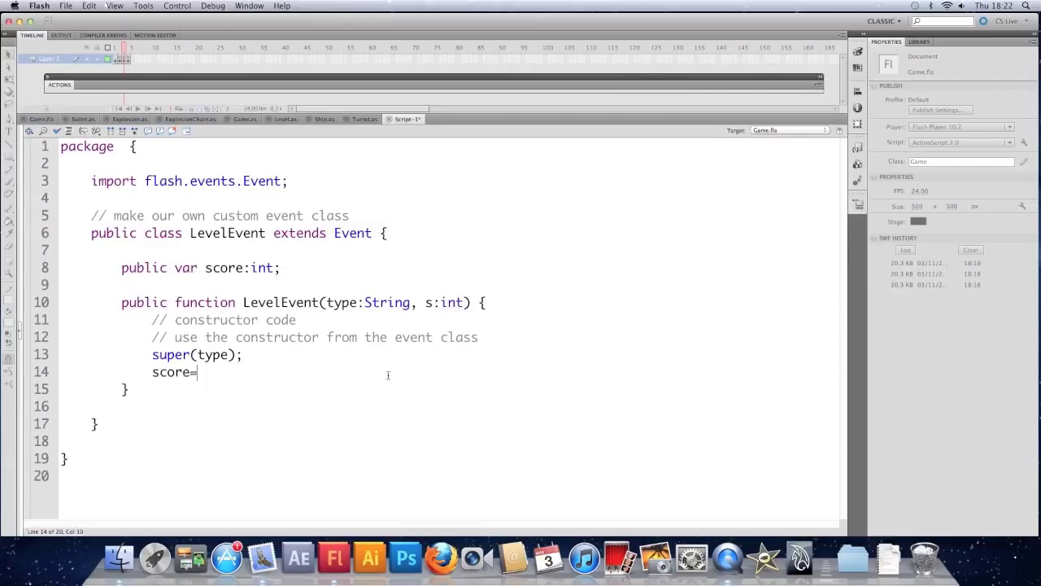
pyautogui.write('s;')
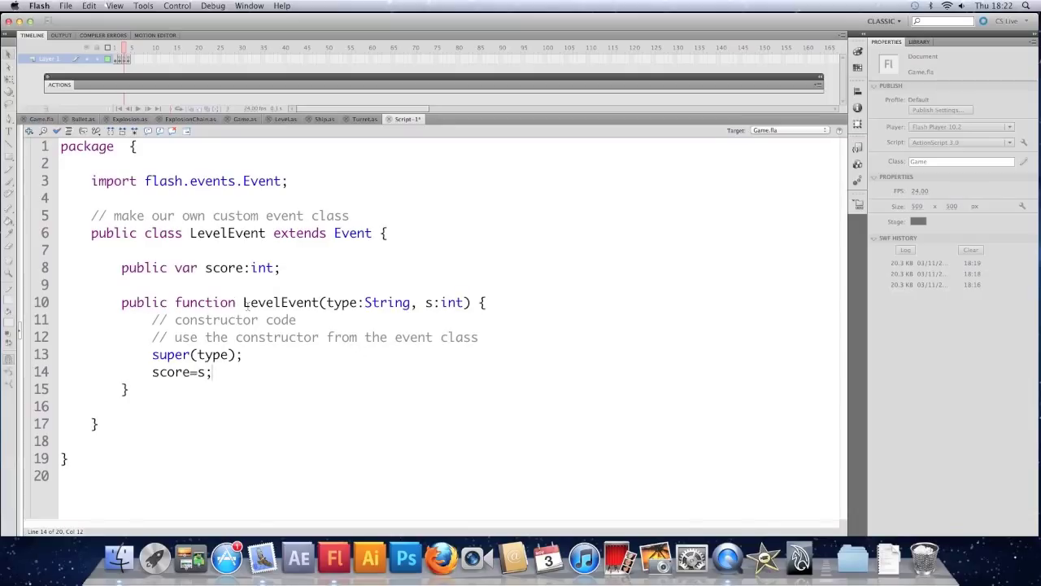
pyautogui.click(357, 300)
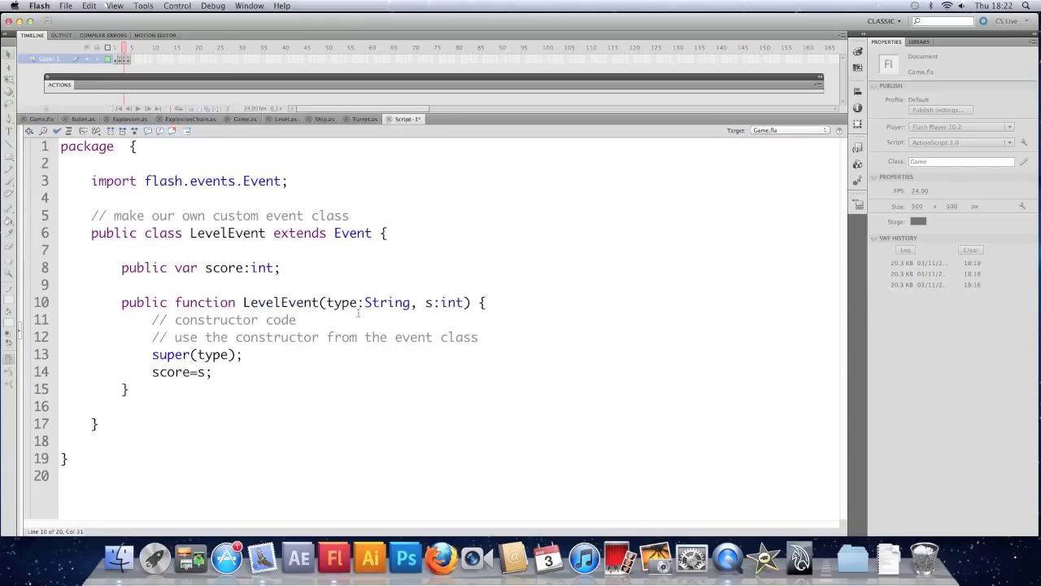
pyautogui.click(423, 364)
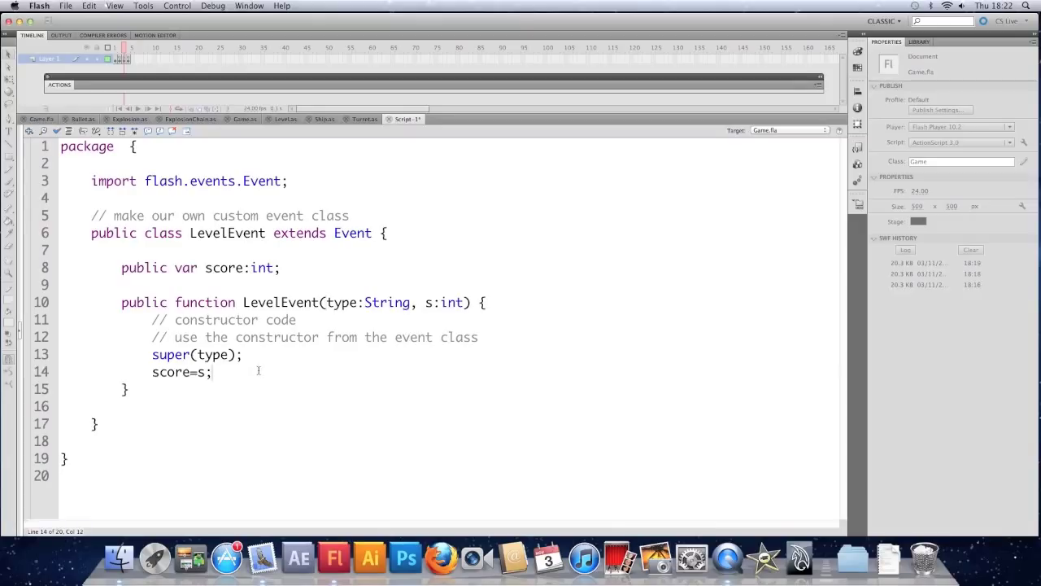
pyautogui.write('// set the score property')
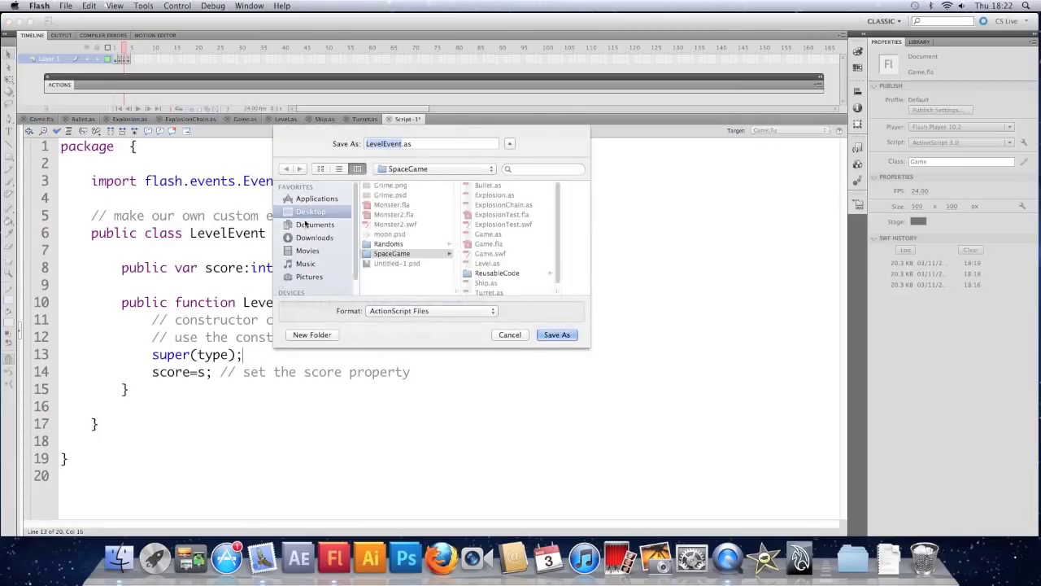
# Step: Save the class as LevelEvent.as in the SpaceGame folder
pyautogui.click(392, 254)
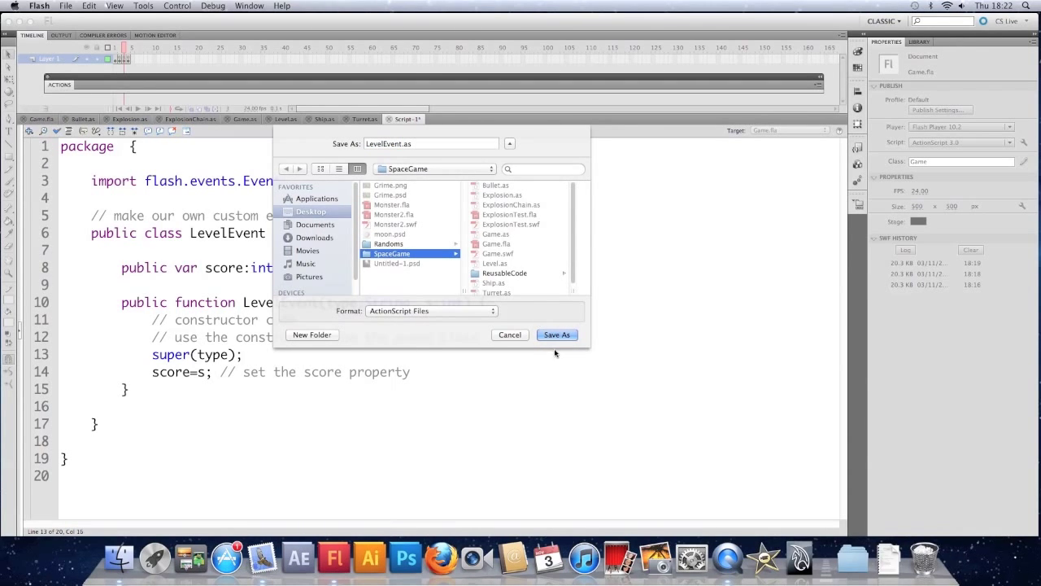
pyautogui.click(556, 335)
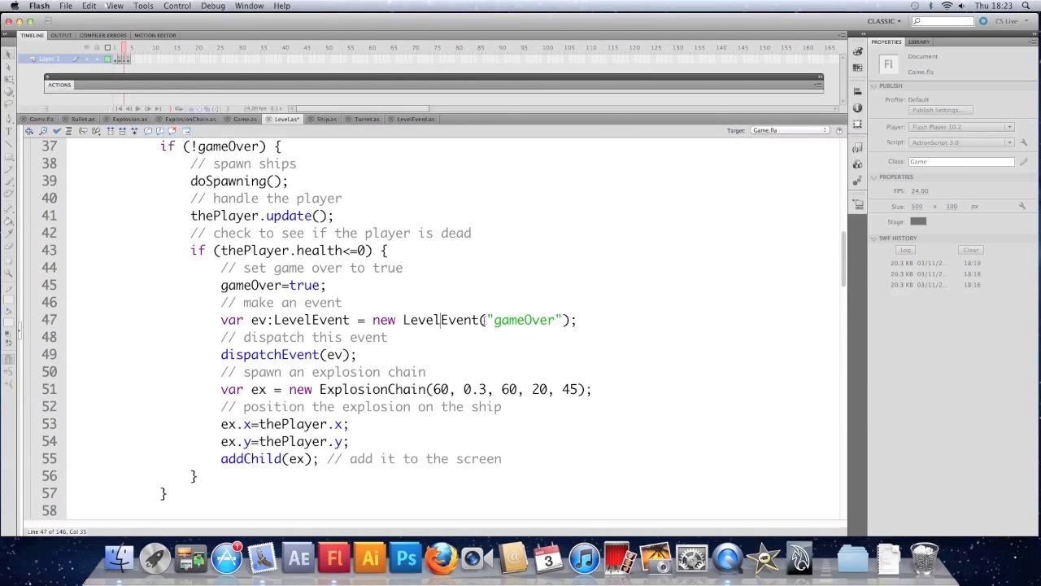
# Step: Pass score as a second argument in new LevelEvent("gameOver", score) on line 47 of Level.as
pyautogui.click(572, 318)
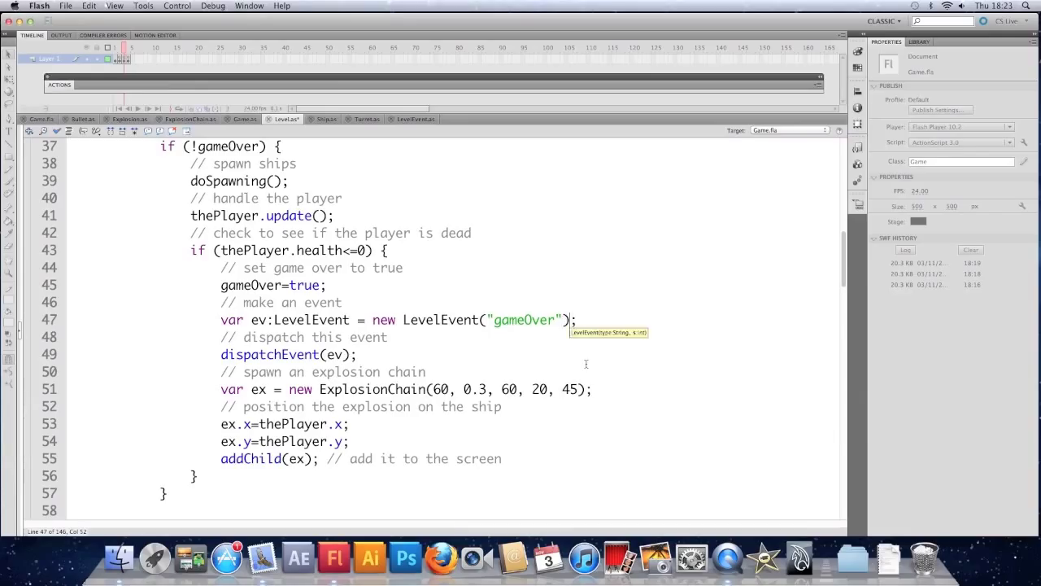
pyautogui.write(', score')
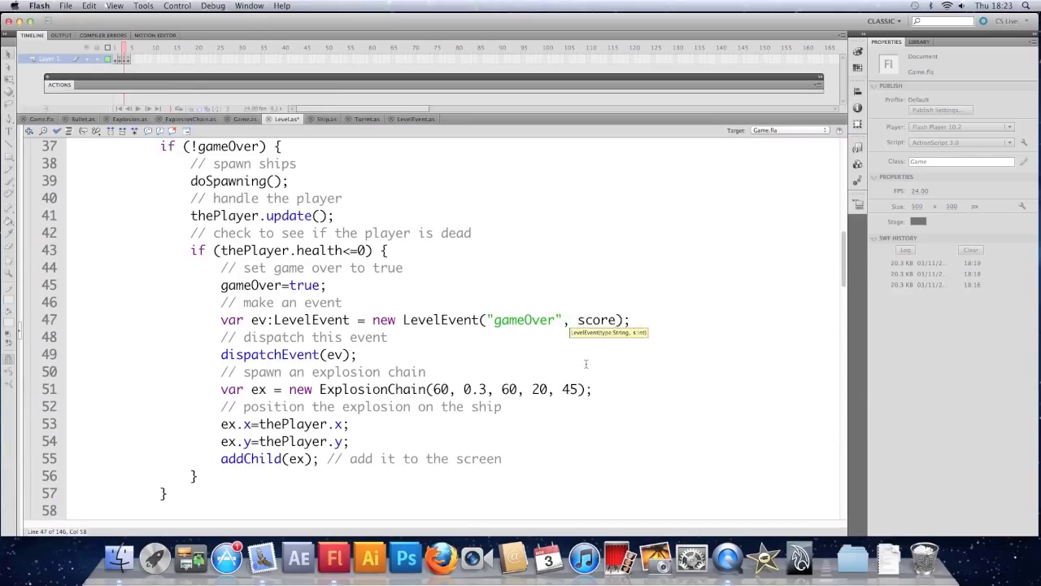
pyautogui.moveTo(633, 341)
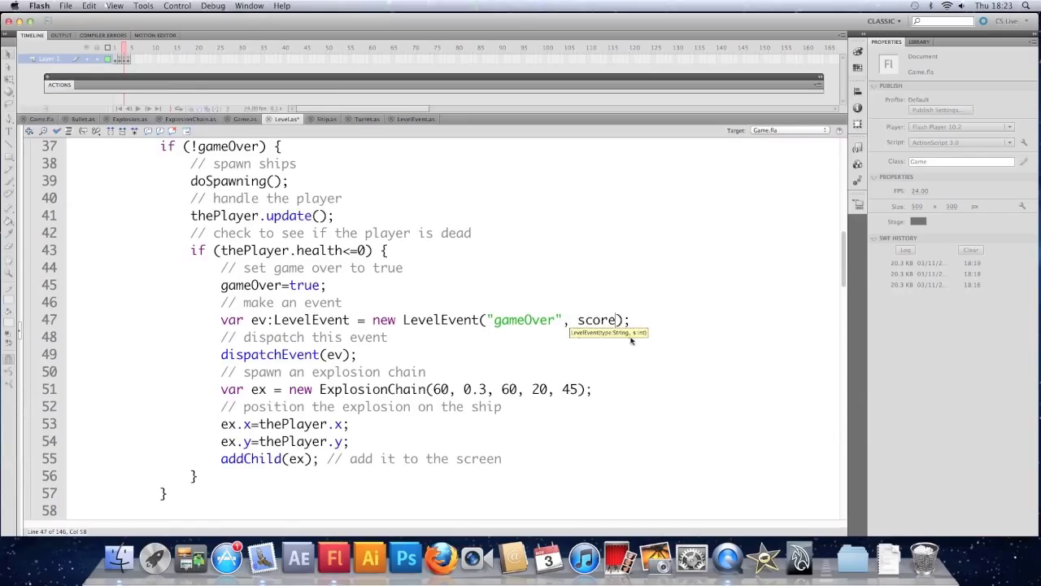
pyautogui.moveTo(643, 340)
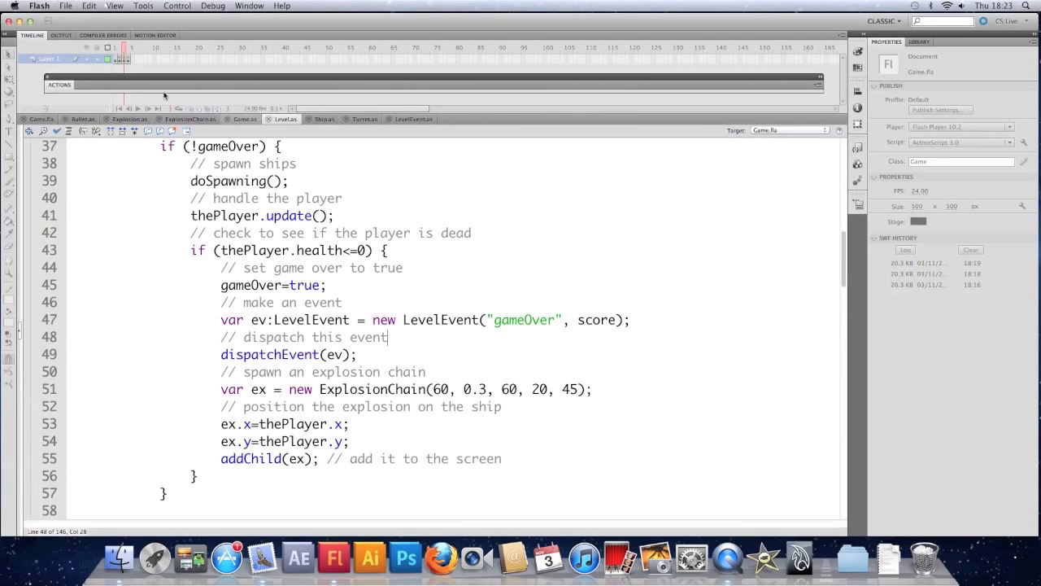
# Step: Change doGameOver's parameter to e:LevelEvent in Game.as and test the movie to the Game Over screen
pyautogui.click(244, 118)
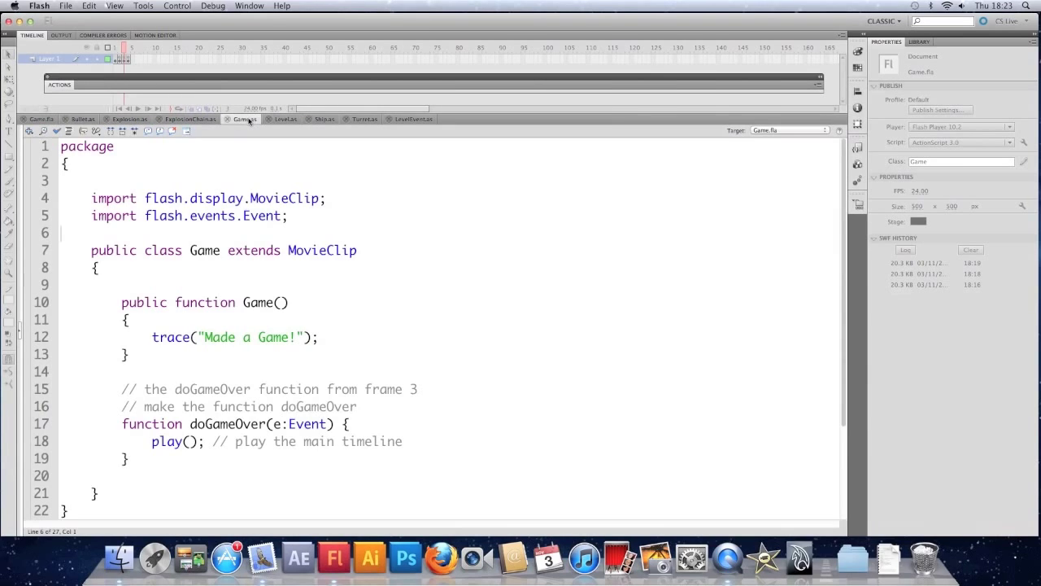
pyautogui.click(244, 119)
pyautogui.write('Level')
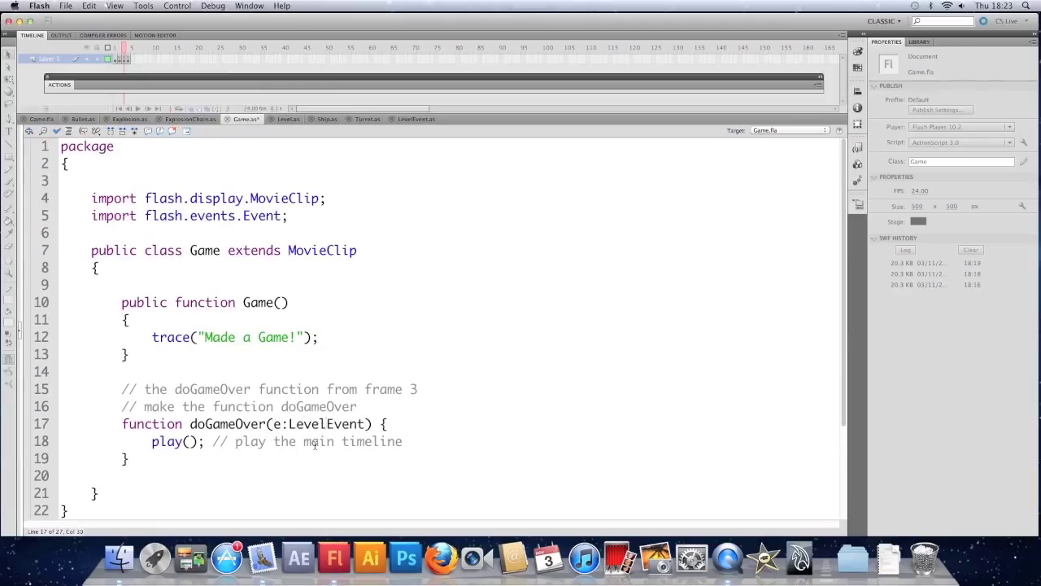
pyautogui.scroll(-3)
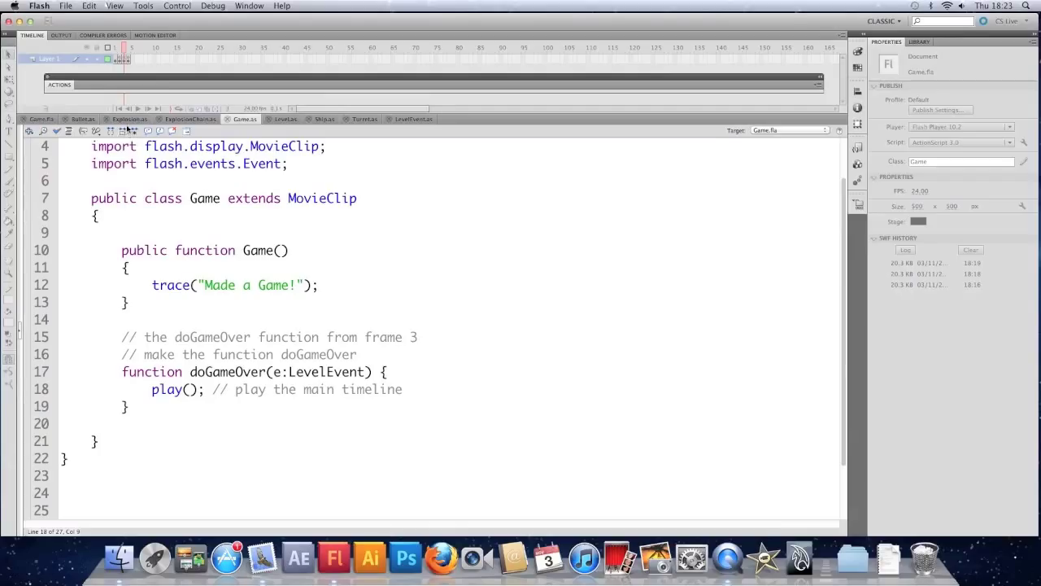
pyautogui.click(37, 119)
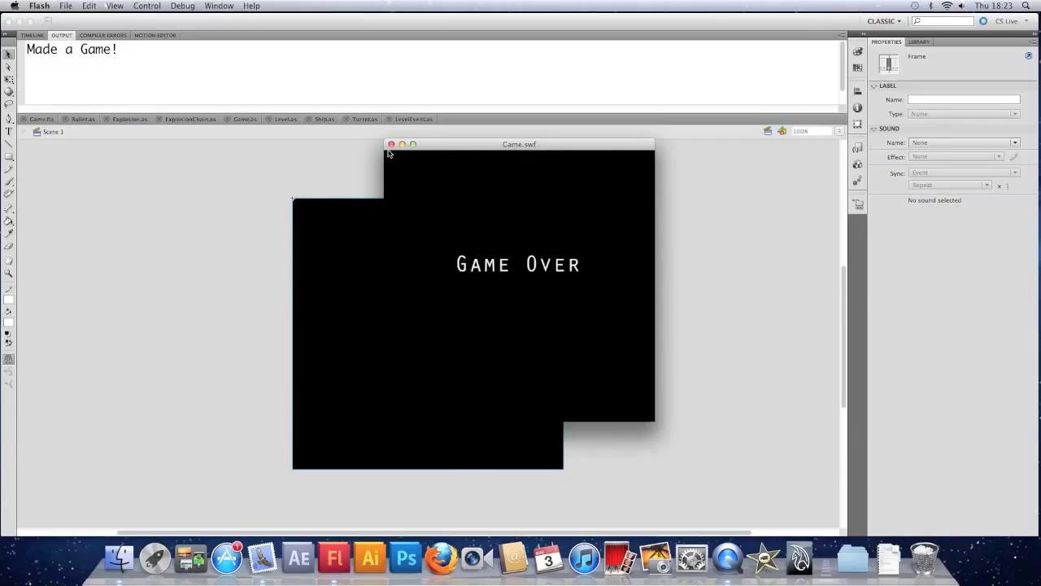
# Step: Close the Game.swf test window and show the timeline on the Game.fla stage
pyautogui.click(391, 143)
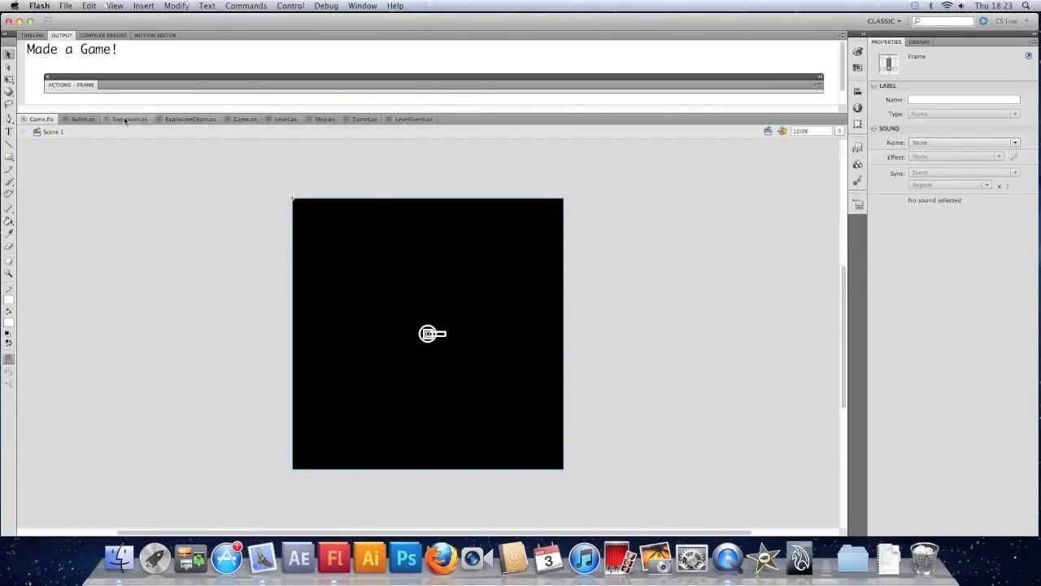
pyautogui.click(33, 36)
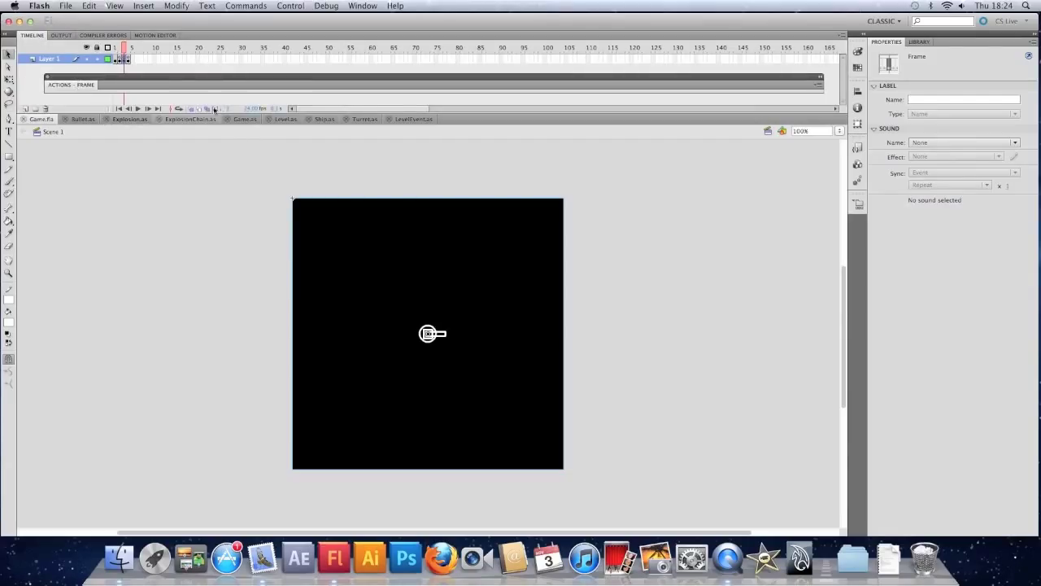
# Step: Declare a private var lastScore:int property in Game.as with a usage comment
pyautogui.click(244, 119)
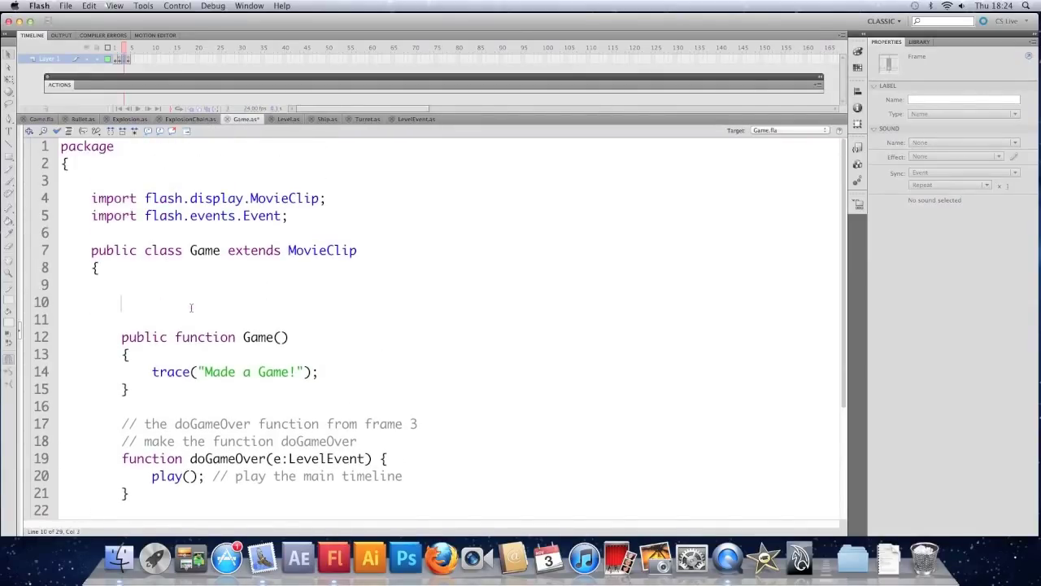
pyautogui.write('priva')
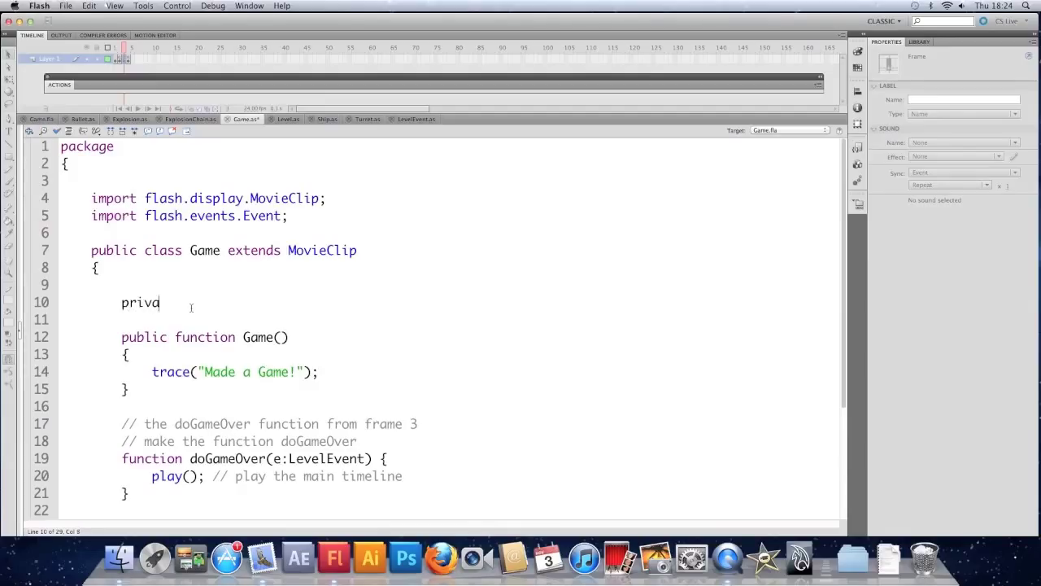
pyautogui.write('te var lastS')
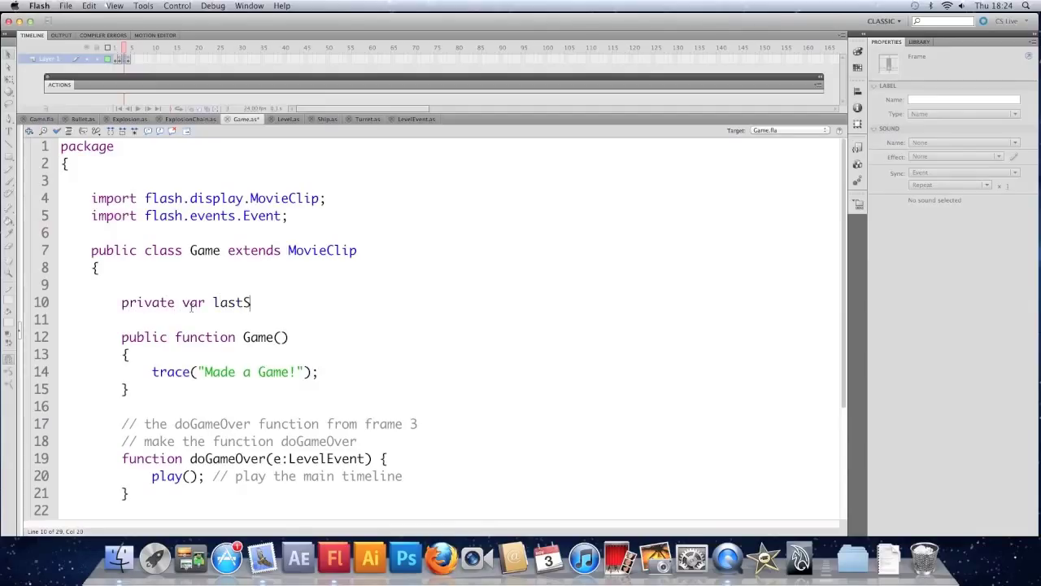
pyautogui.write('core')
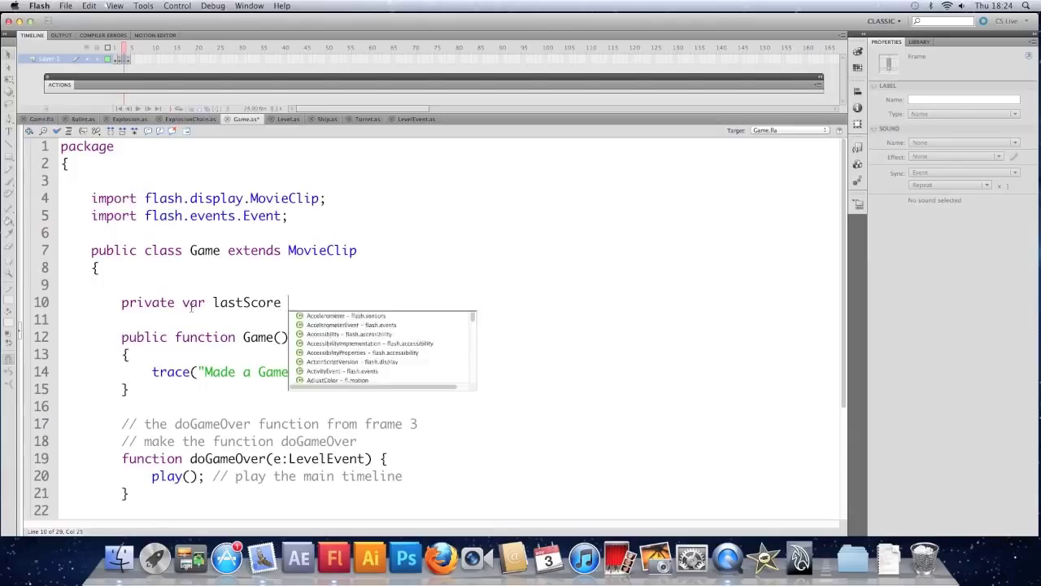
pyautogui.write(':int; // use this to remember the last score')
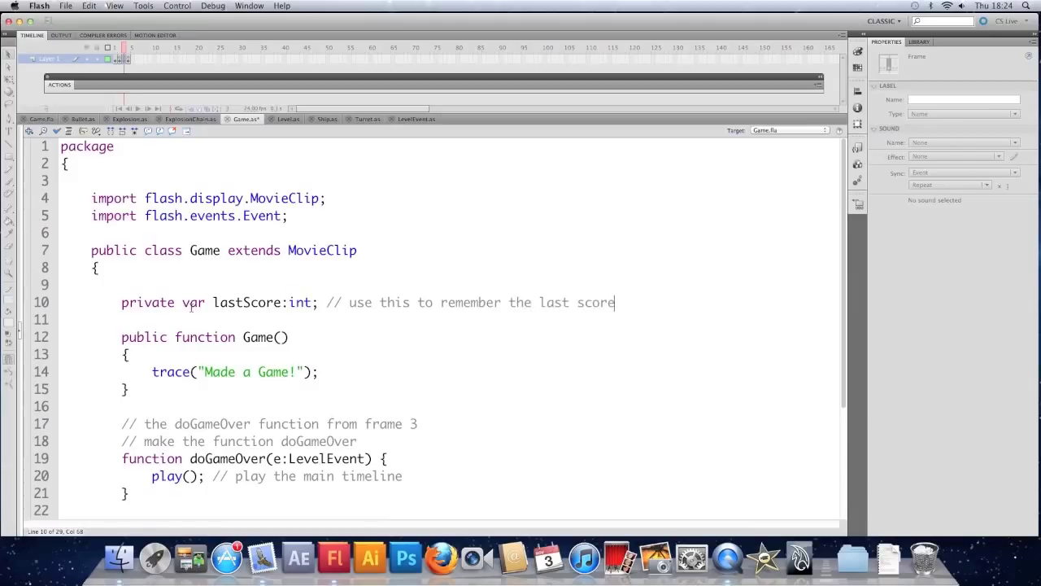
# Step: In doGameOver set lastScore = e.score from the custom level event, with an explanatory comment
pyautogui.scroll(-3)
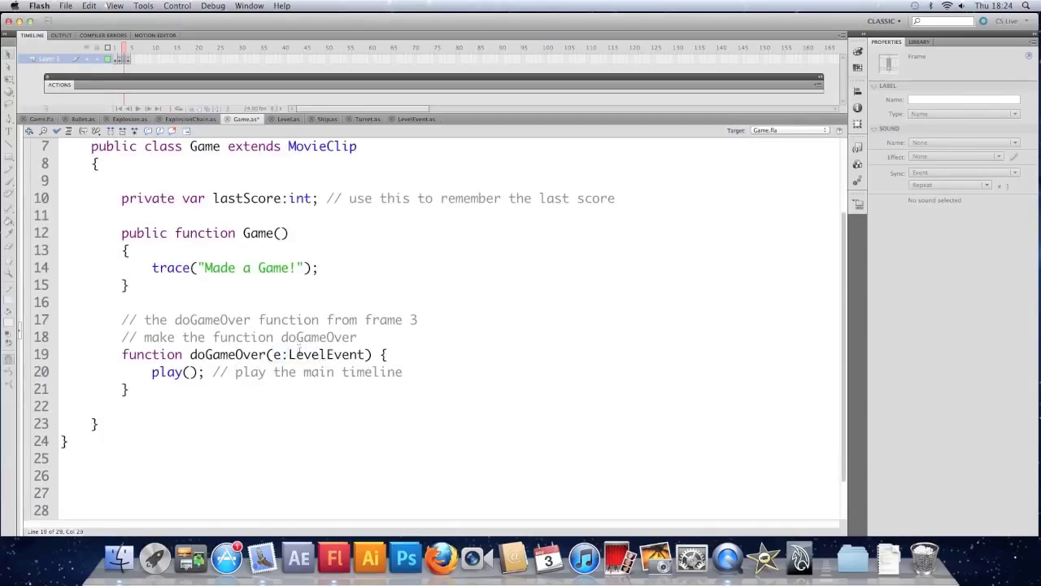
pyautogui.doubleClick(325, 355)
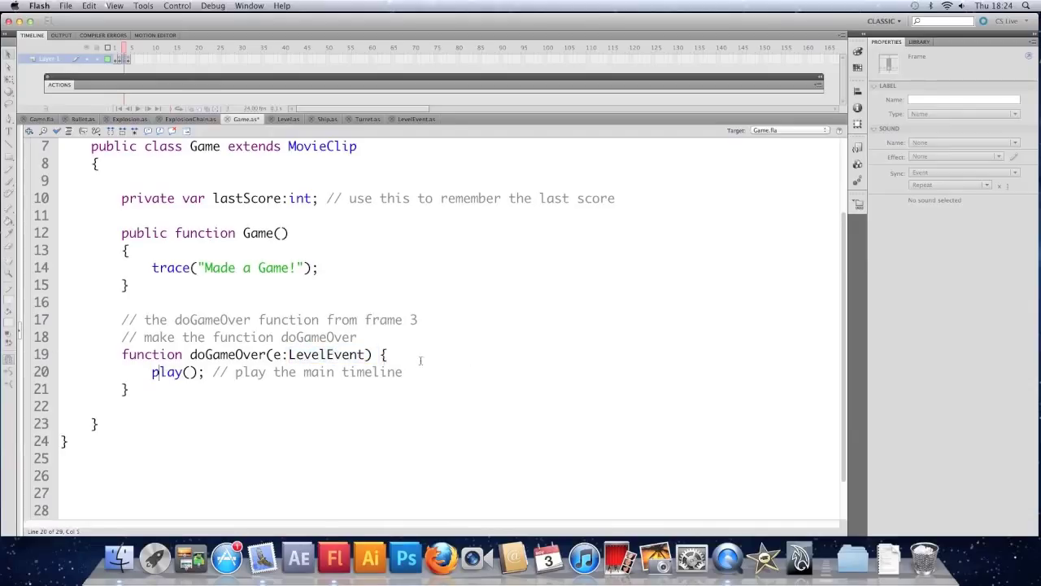
pyautogui.press('Return')
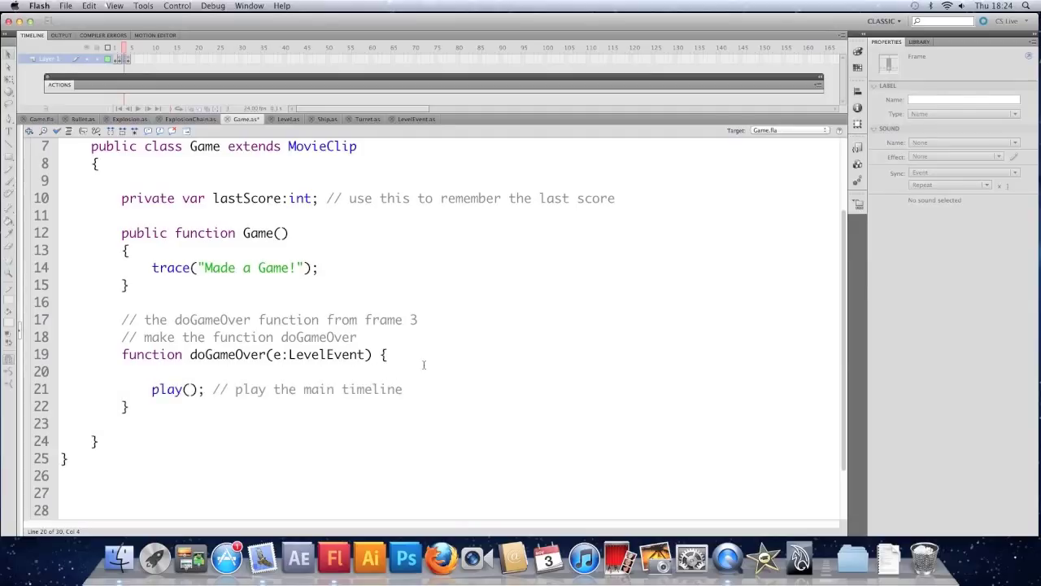
pyautogui.write('// set last')
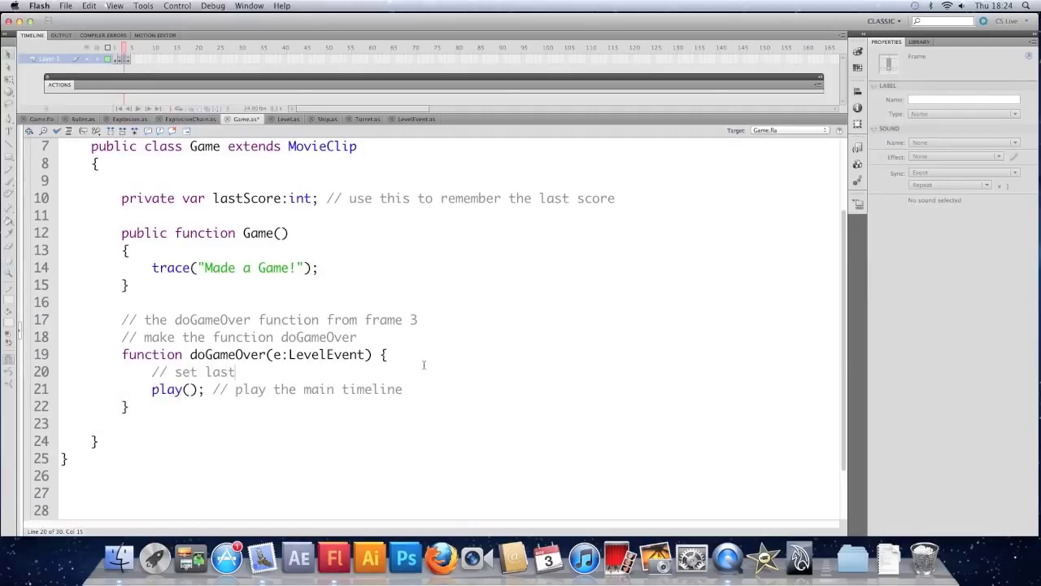
pyautogui.write('Score to be the score from our cus')
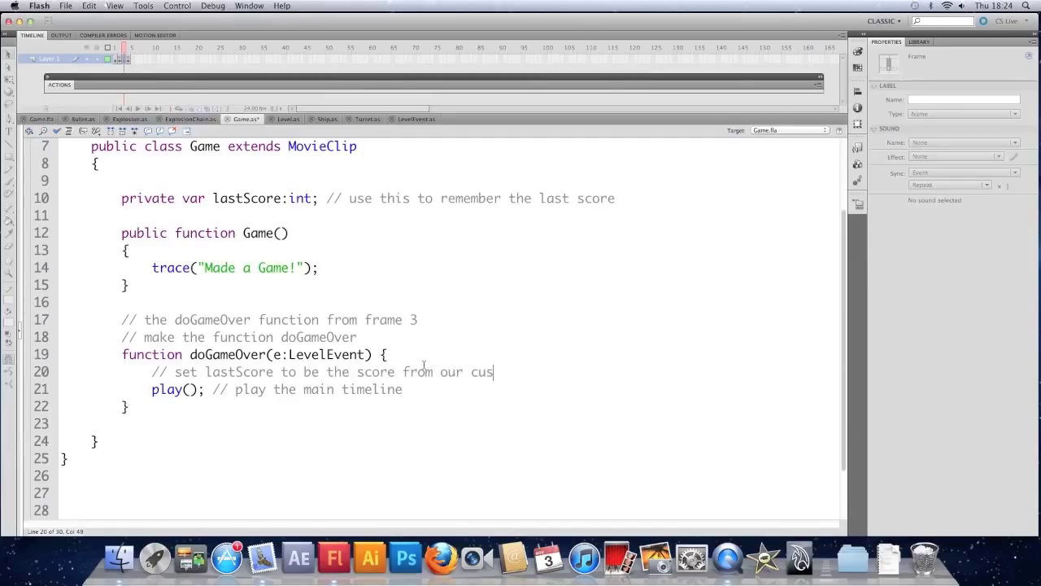
pyautogui.write('tom level event')
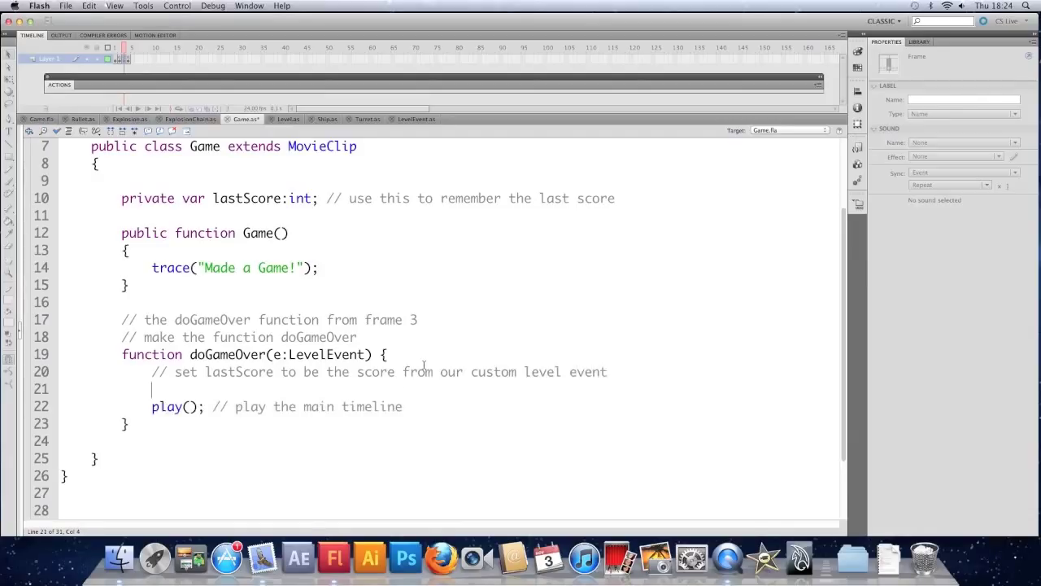
pyautogui.write('lastScore')
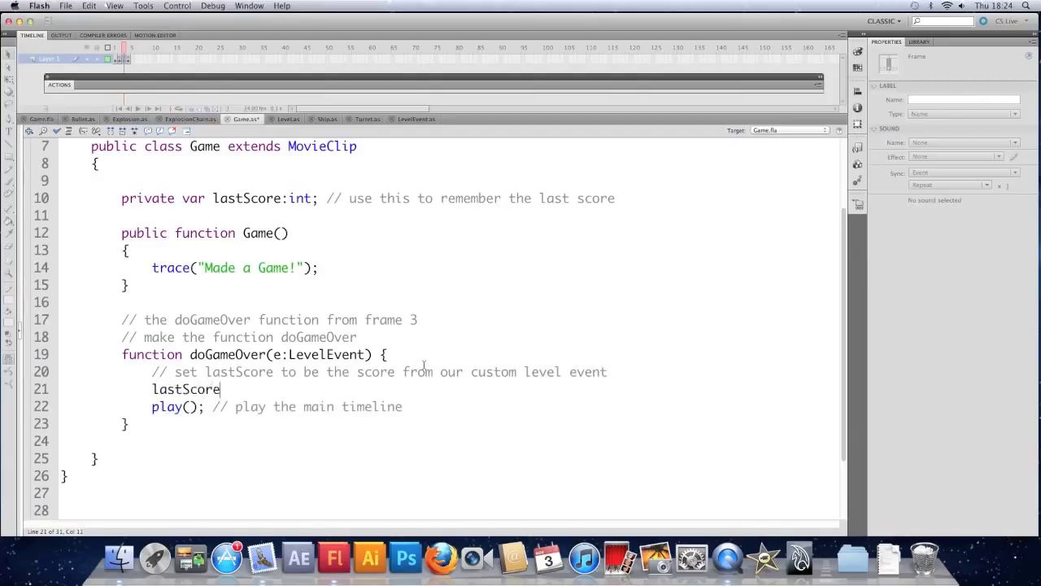
pyautogui.write('= e')
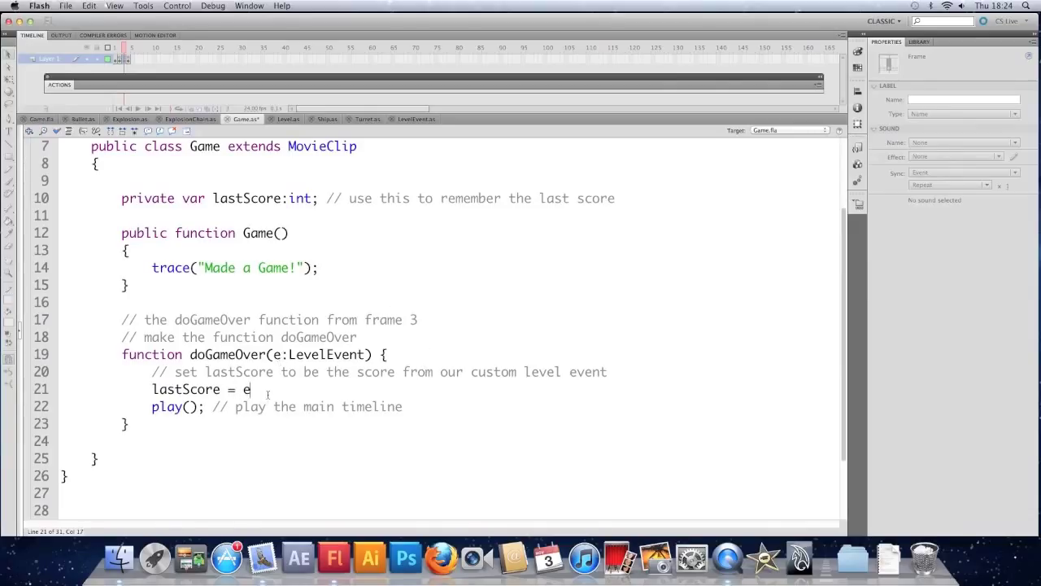
pyautogui.write('.score;')
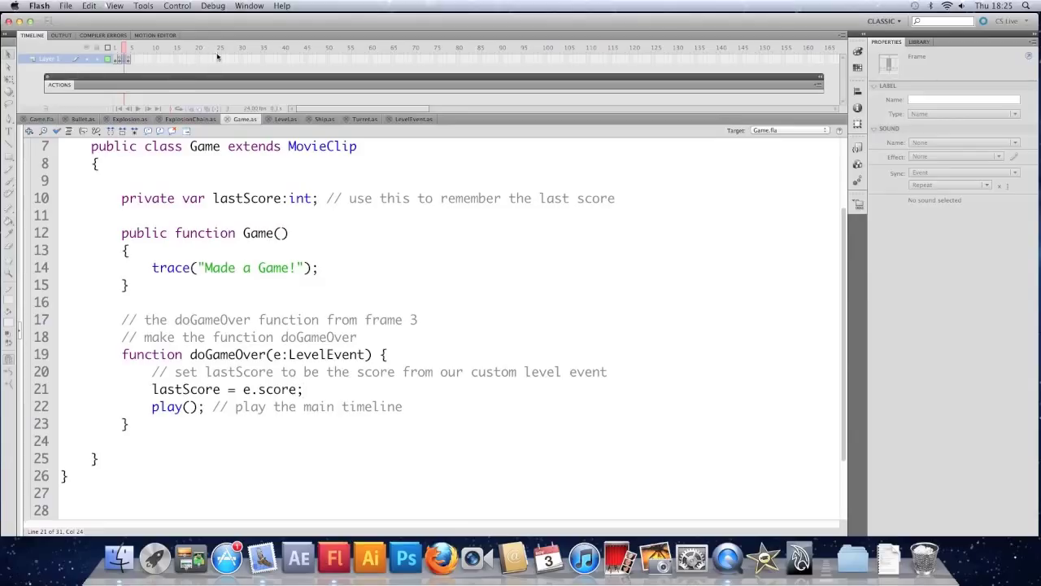
# Step: Draw a text field under the GAME OVER title on Game.fla and name its instance scoreText
pyautogui.click(41, 119)
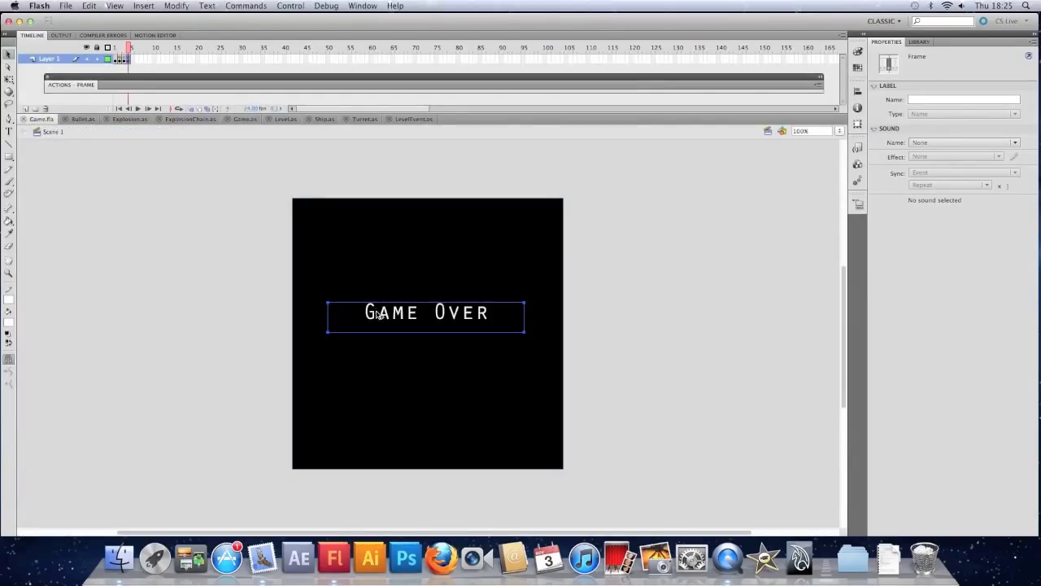
pyautogui.click(426, 312)
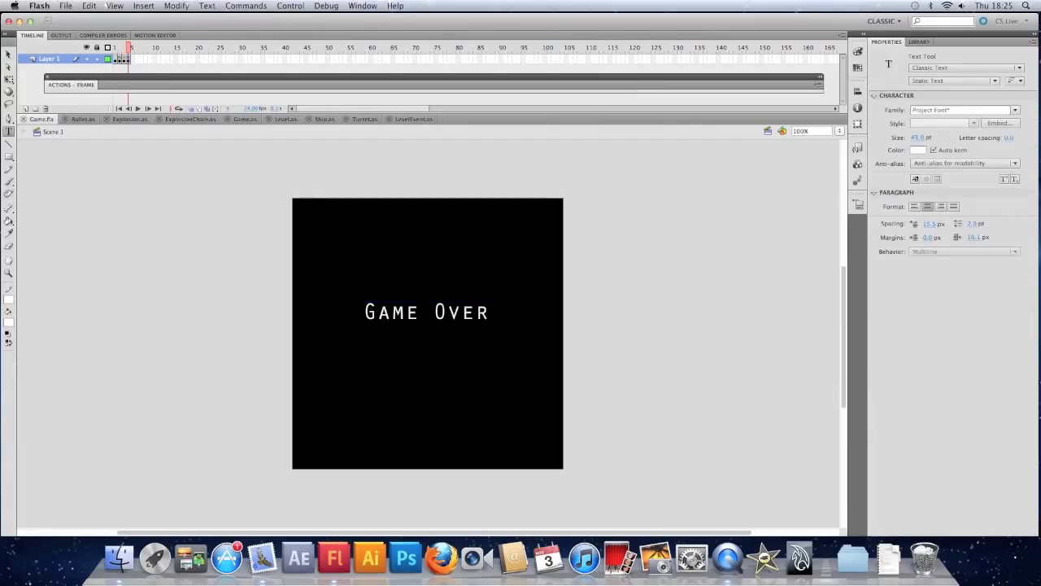
pyautogui.moveTo(339, 328); pyautogui.dragTo(534, 355)
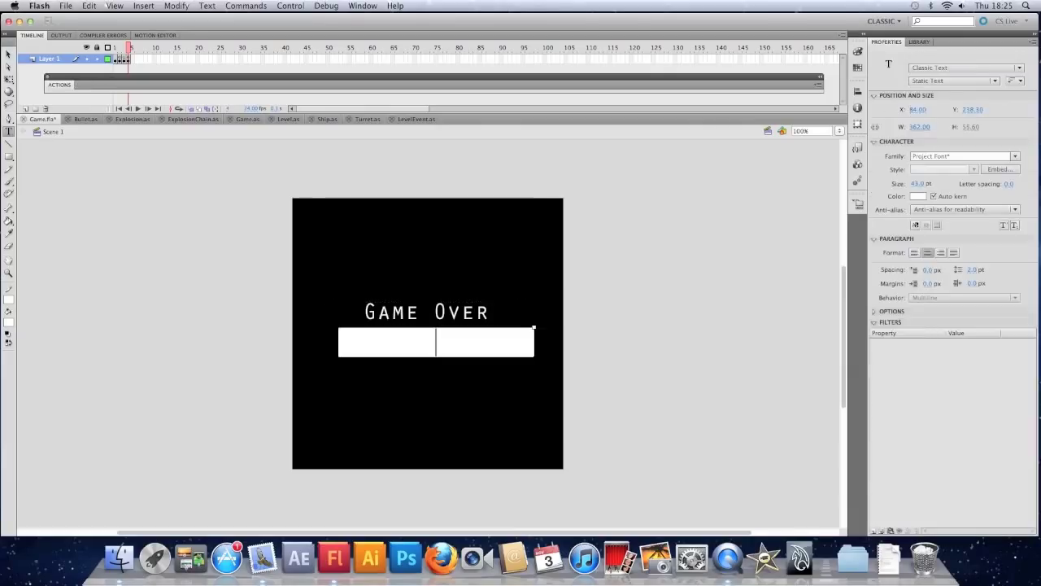
pyautogui.click(211, 188)
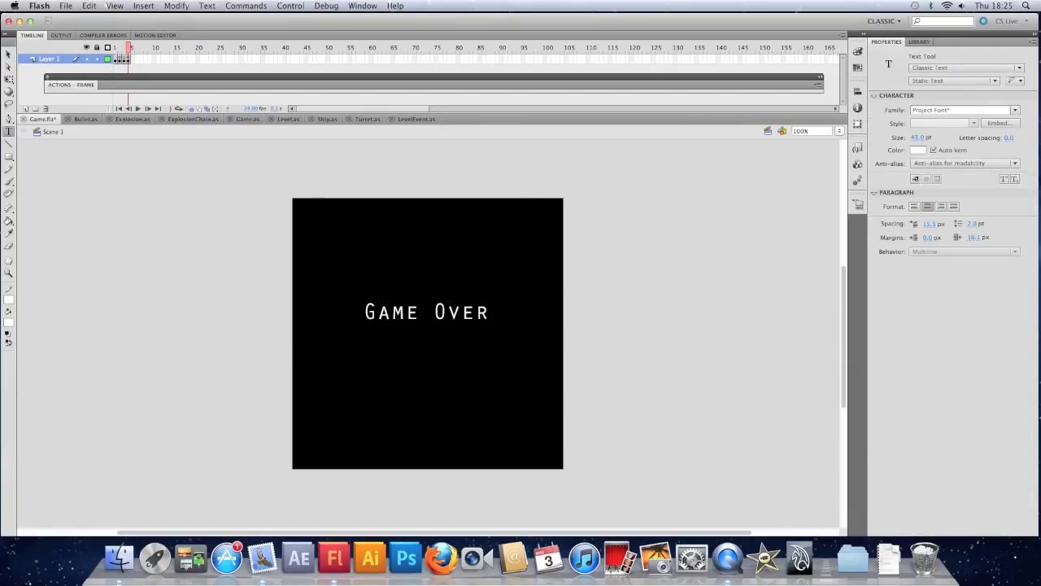
pyautogui.moveTo(310, 328); pyautogui.dragTo(544, 358)
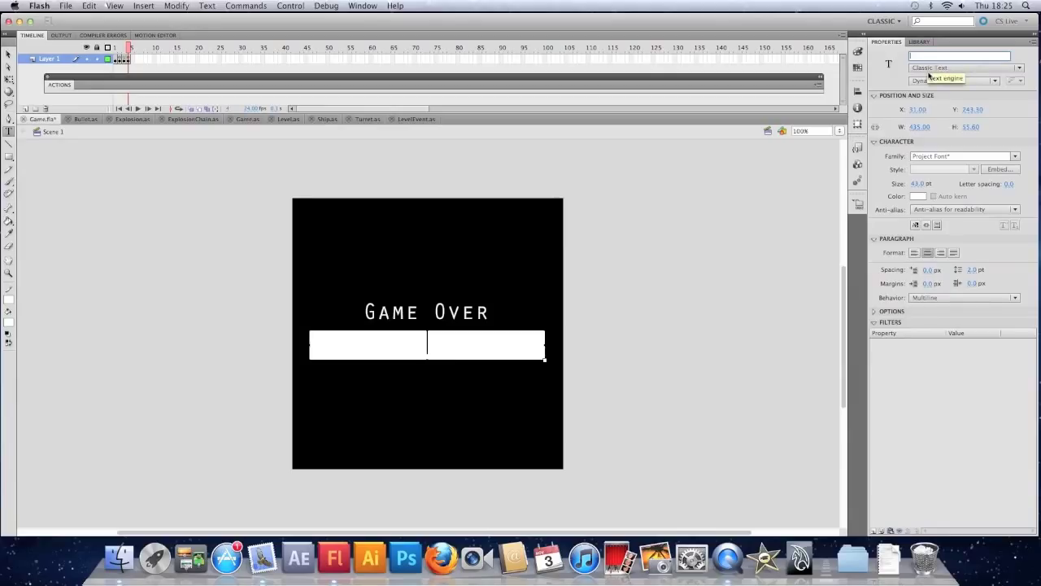
pyautogui.write('scoreText')
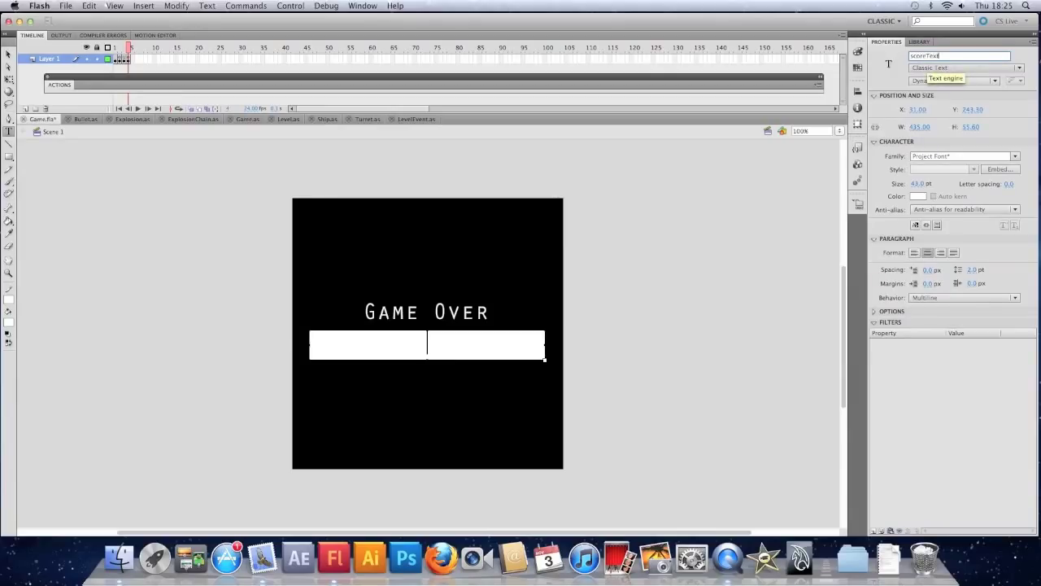
pyautogui.click(952, 79)
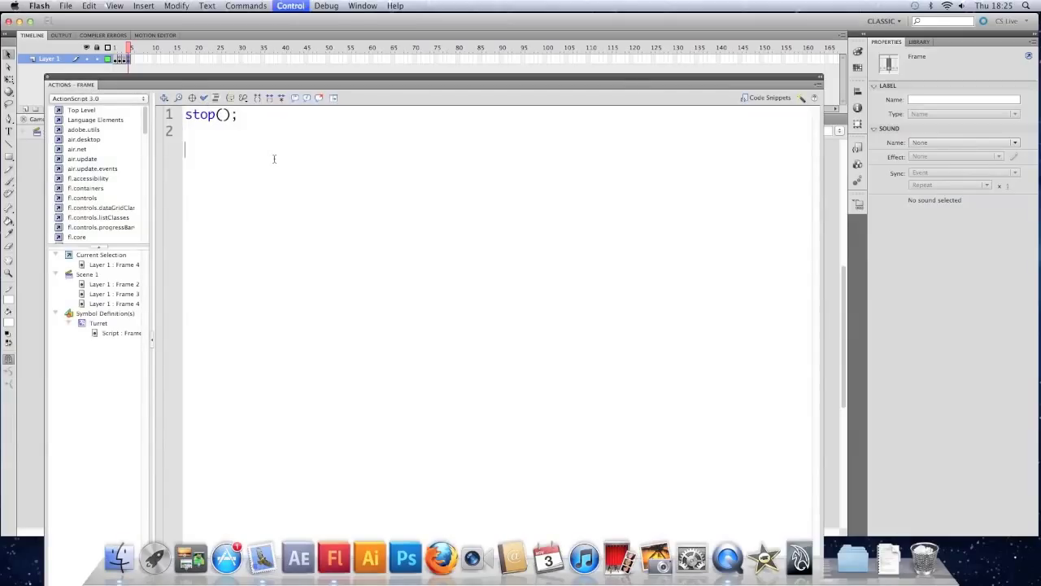
# Step: Write scoreText.text = ""+lastScore; below stop() so the score coerces to a string
pyautogui.write('scoreText.')
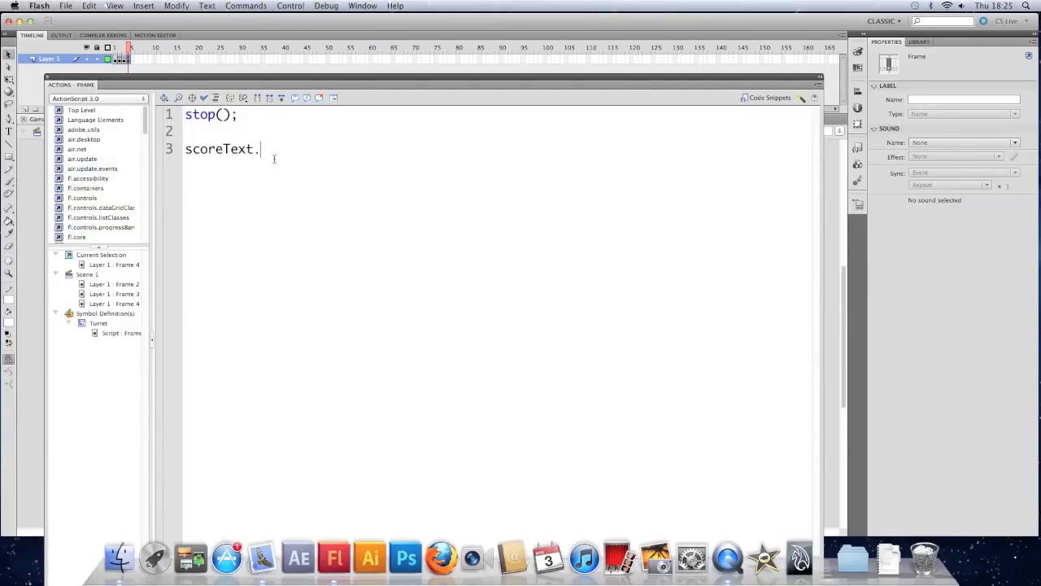
pyautogui.write('text=')
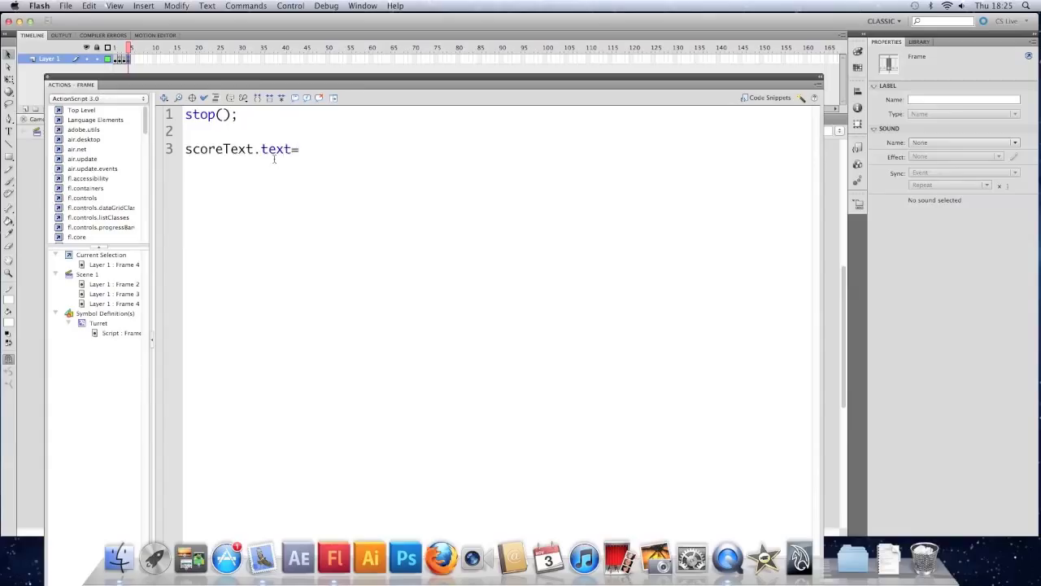
pyautogui.write('lastScor')
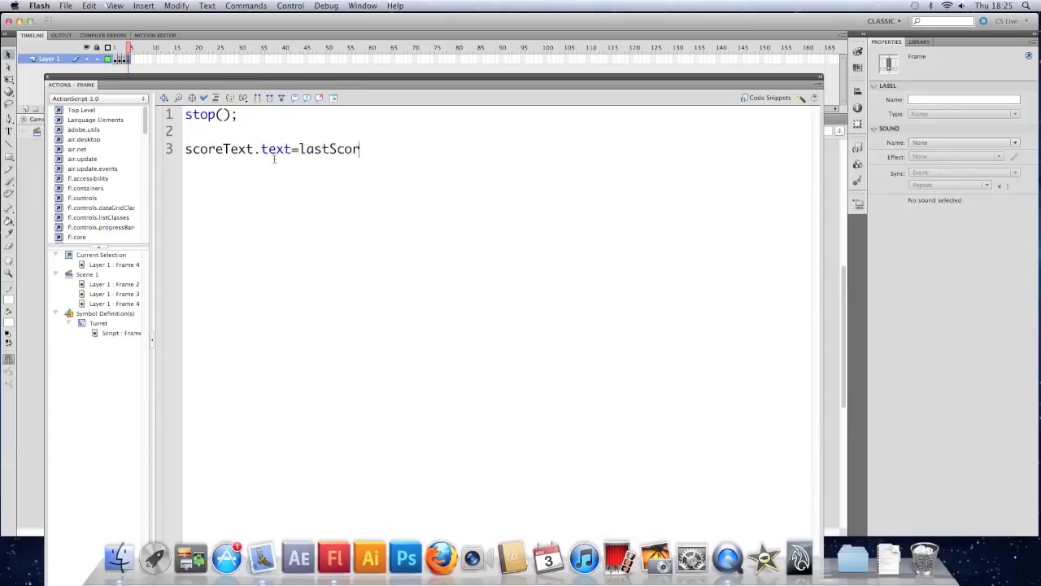
pyautogui.write('e;')
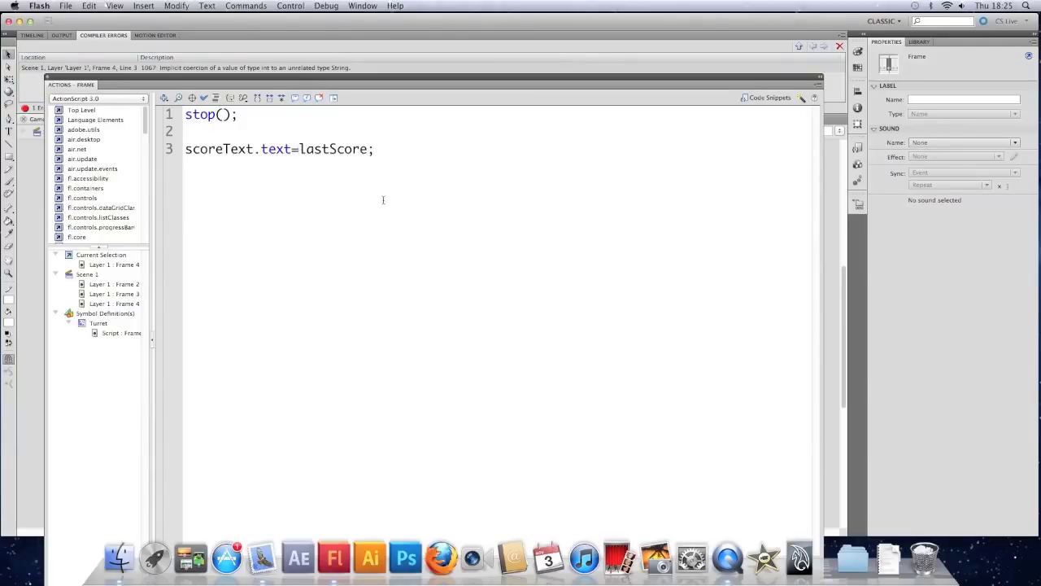
pyautogui.write('""+')
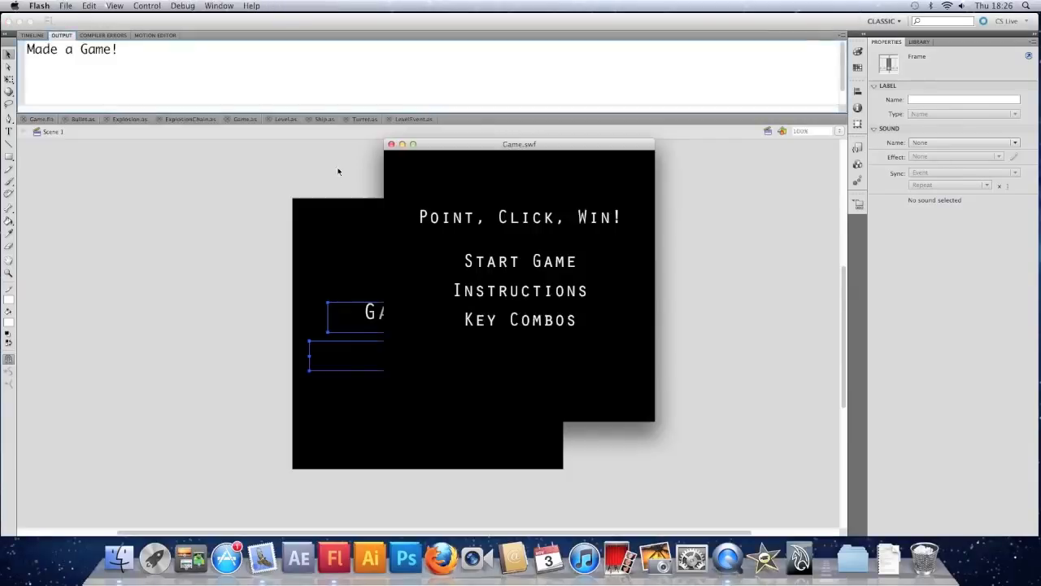
# Step: Start the game in the test run, reach Game Over showing 10, then close Game.swf
pyautogui.click(521, 260)
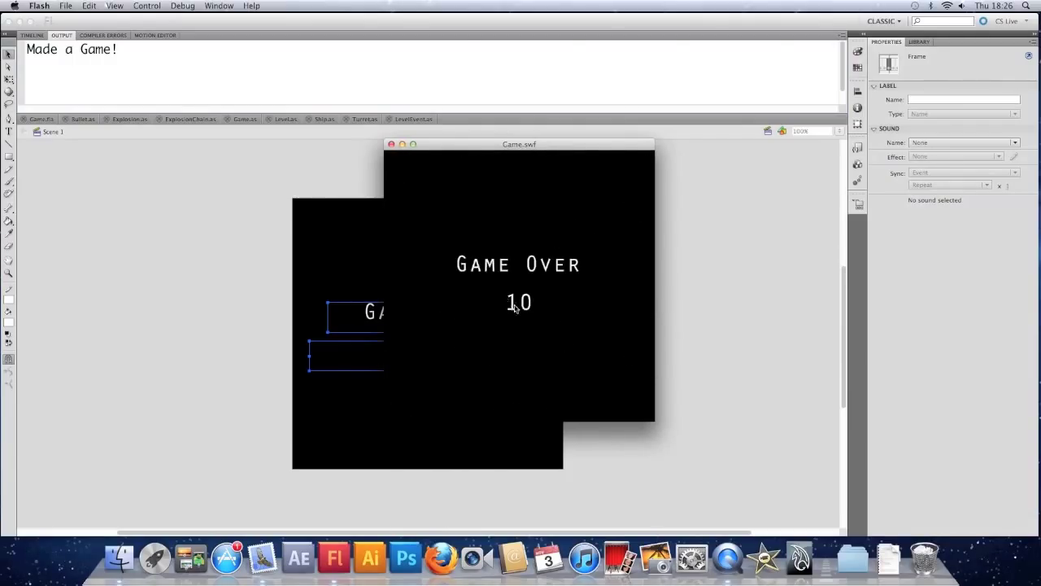
pyautogui.moveTo(503, 304)
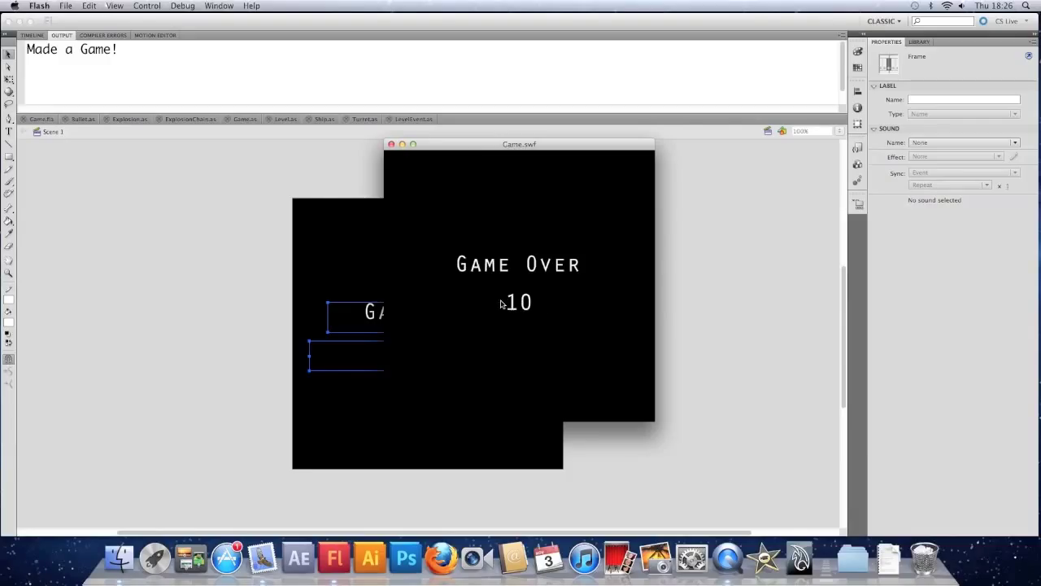
pyautogui.click(390, 144)
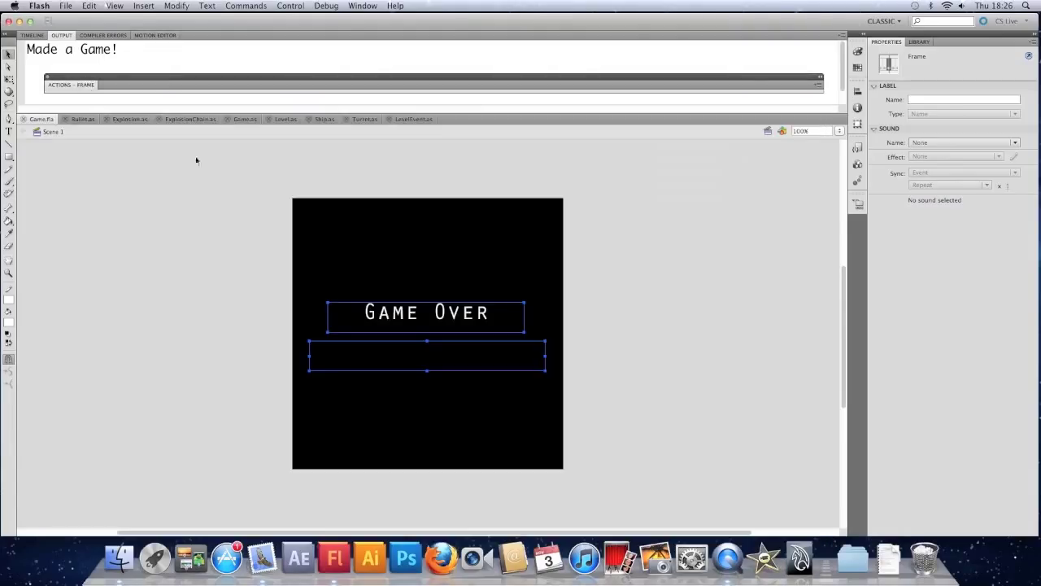
pyautogui.click(285, 118)
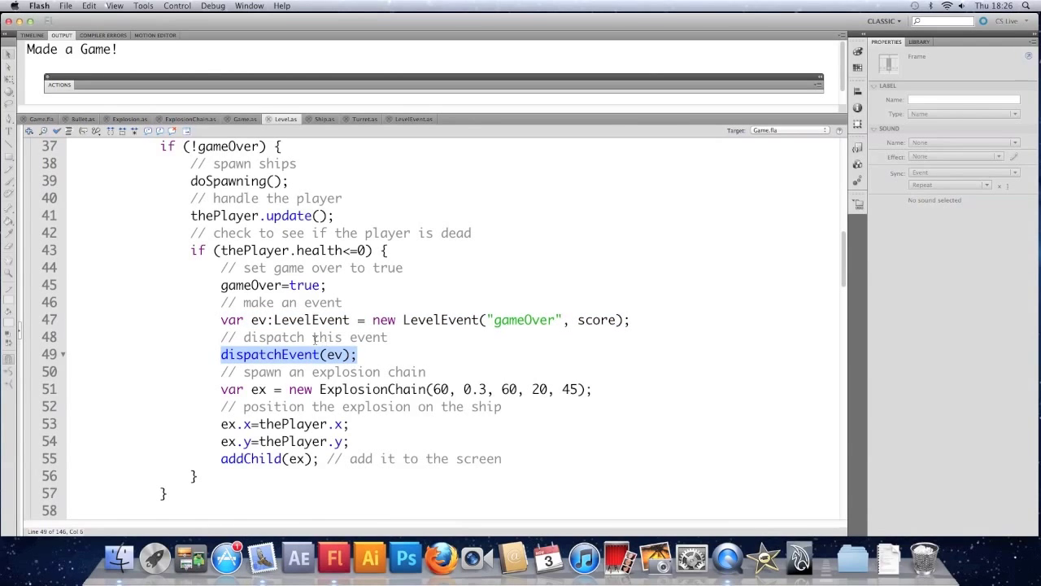
pyautogui.click(39, 119)
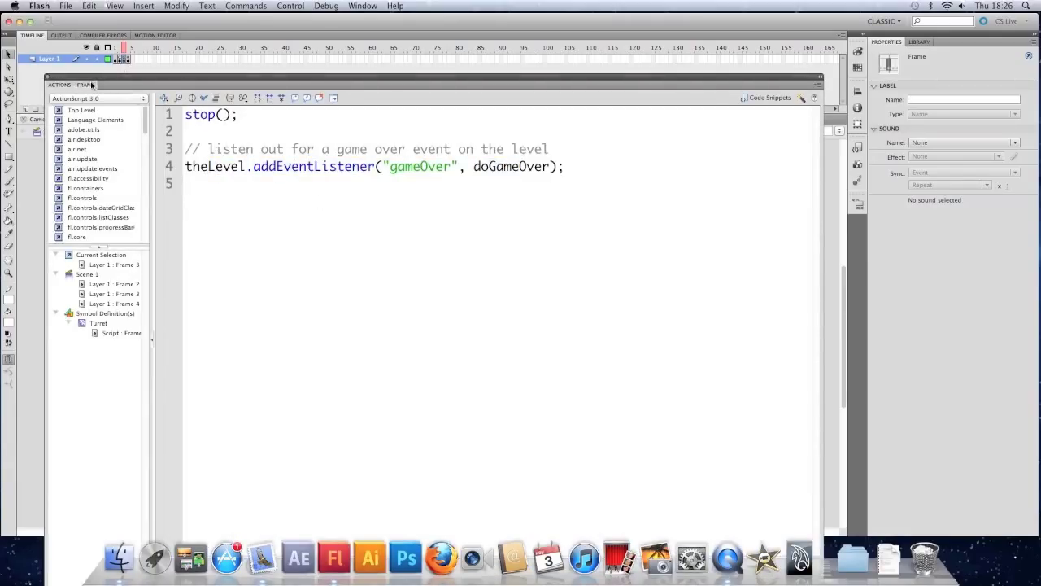
pyautogui.click(244, 118)
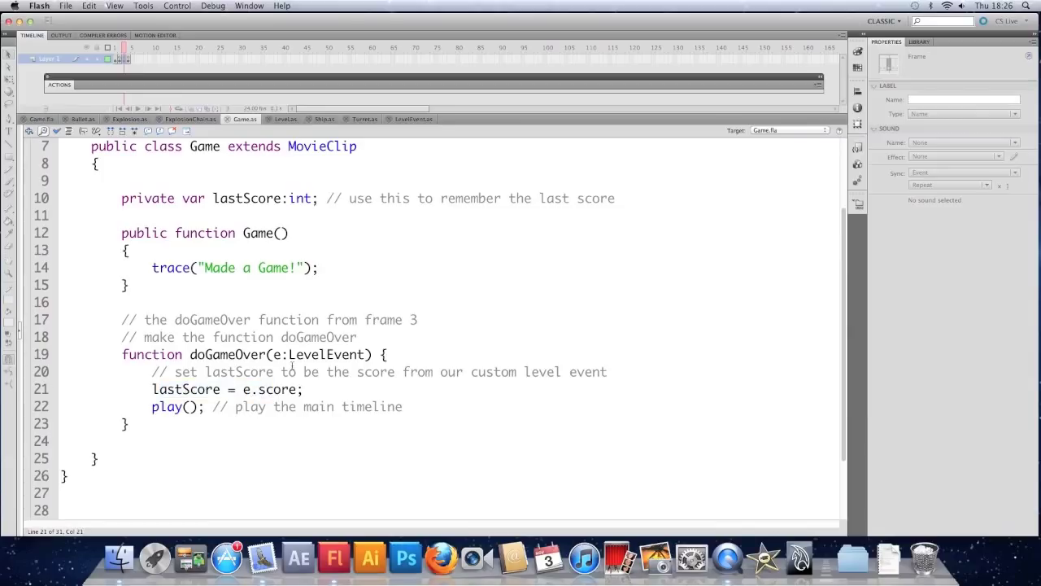
pyautogui.doubleClick(309, 355)
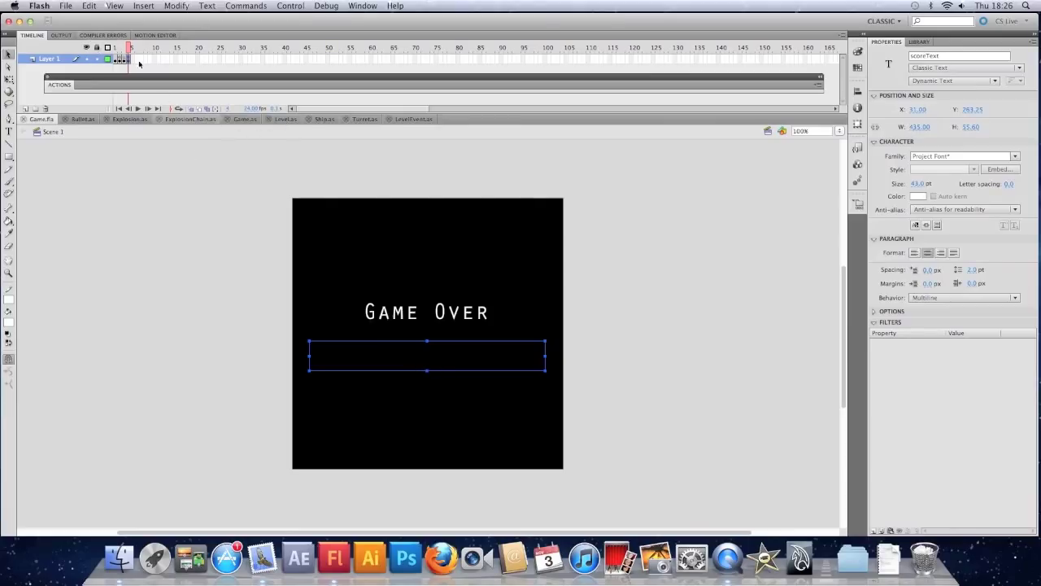
pyautogui.moveTo(429, 400)
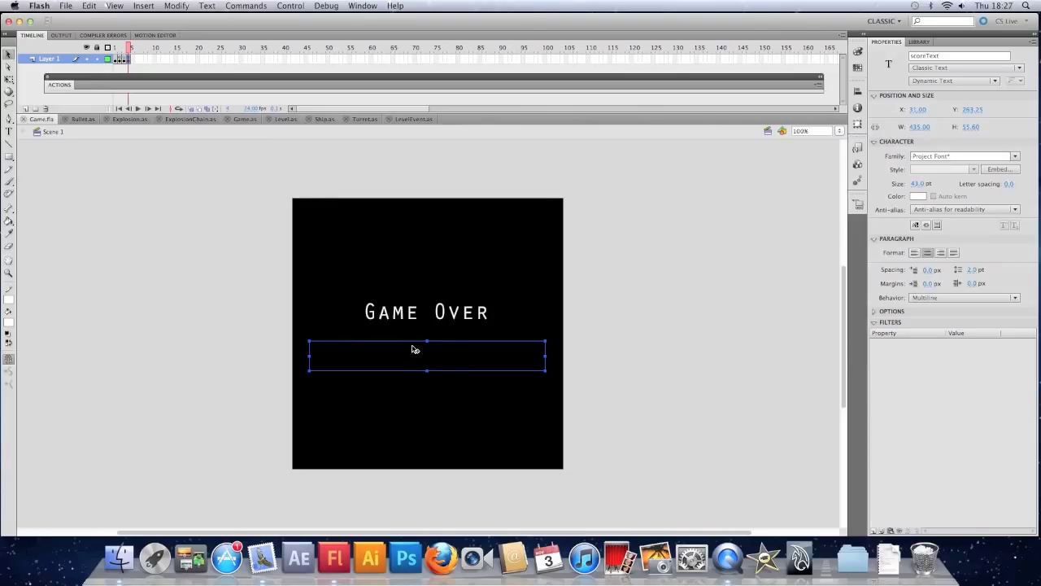
pyautogui.moveTo(374, 285)
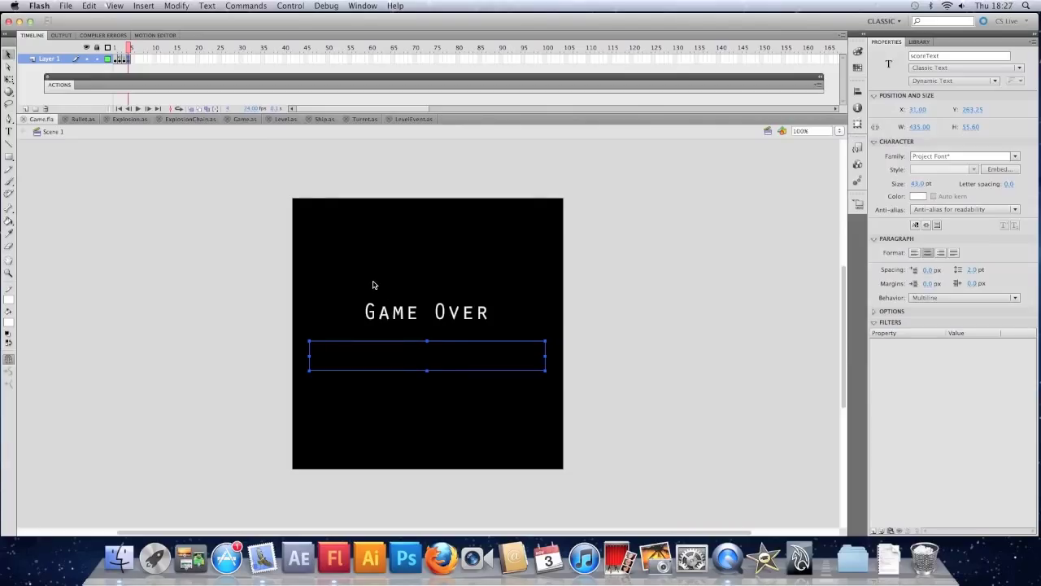
pyautogui.moveTo(338, 301)
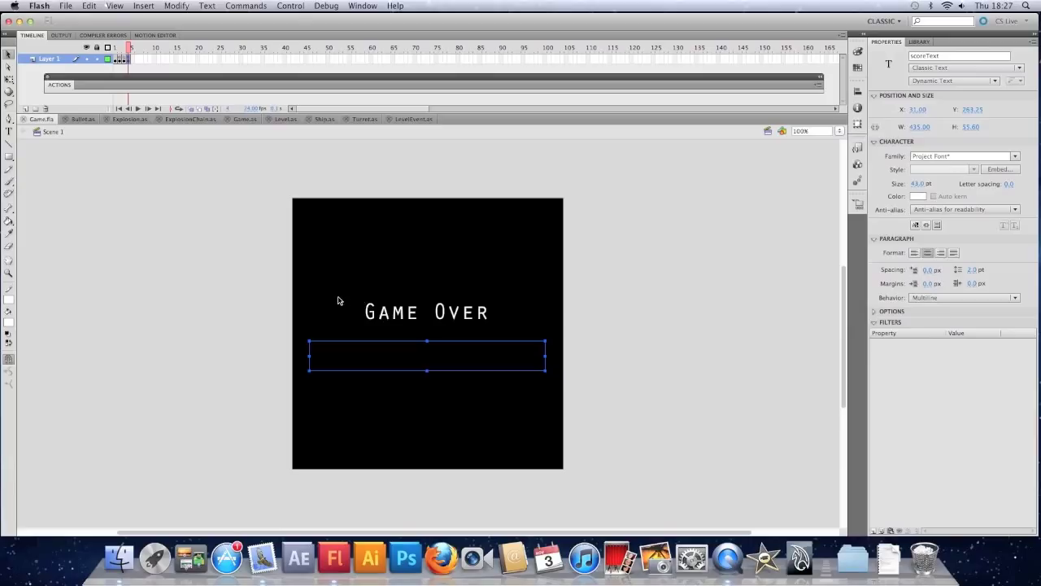
pyautogui.moveTo(348, 319)
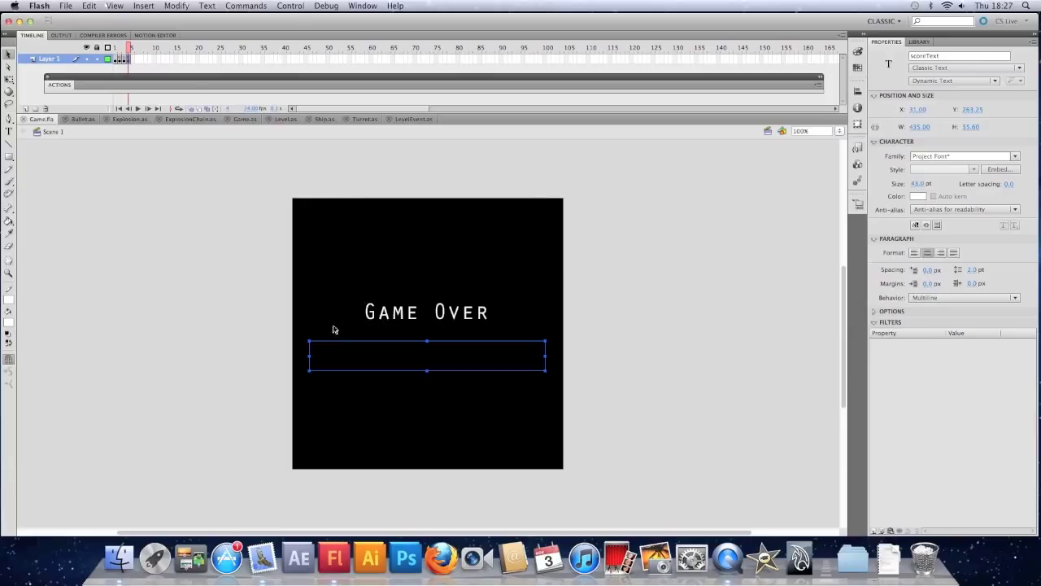
pyautogui.click(251, 292)
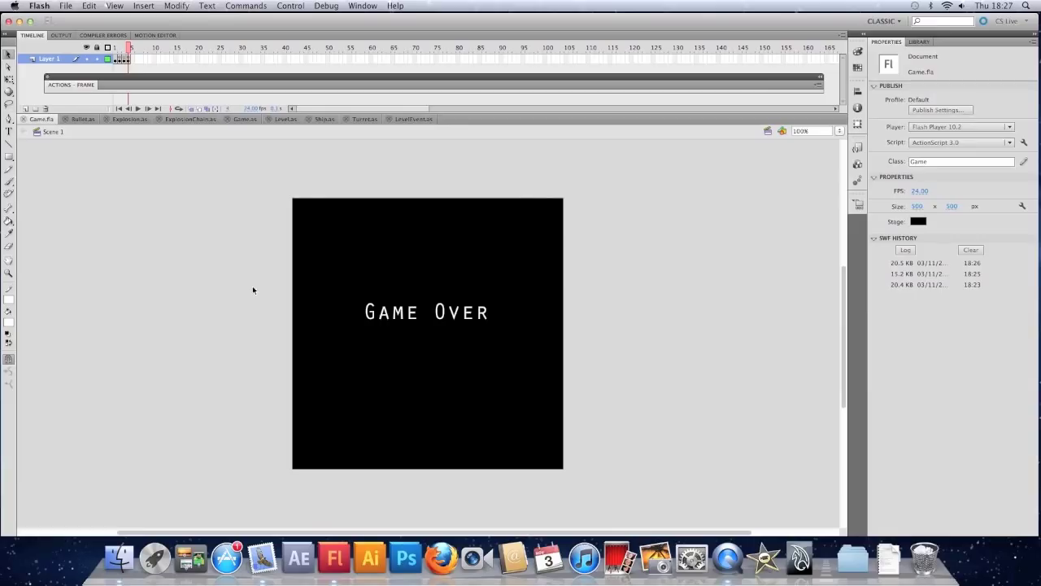
pyautogui.moveTo(176, 193)
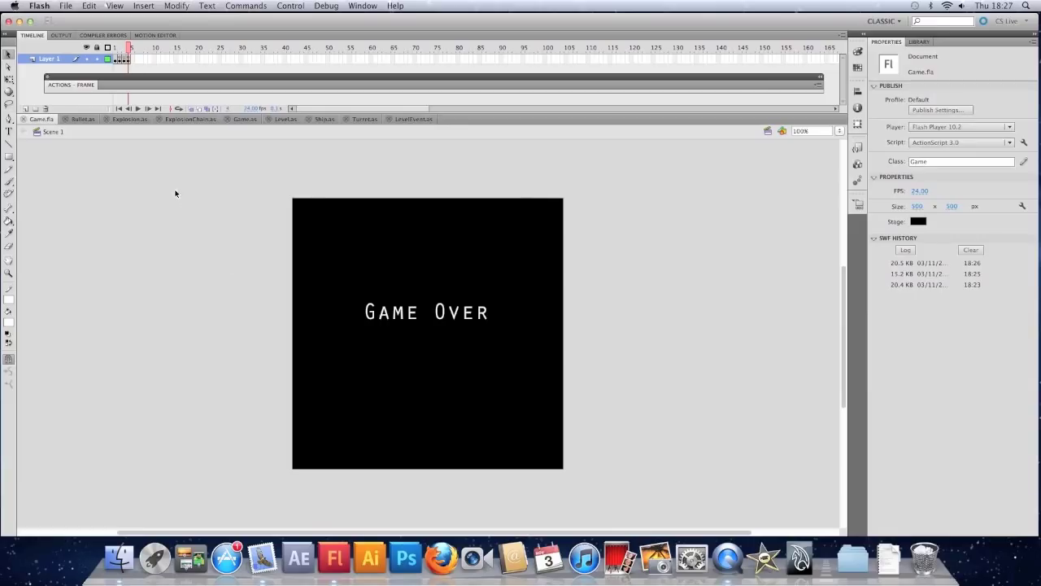
pyautogui.moveTo(332, 356)
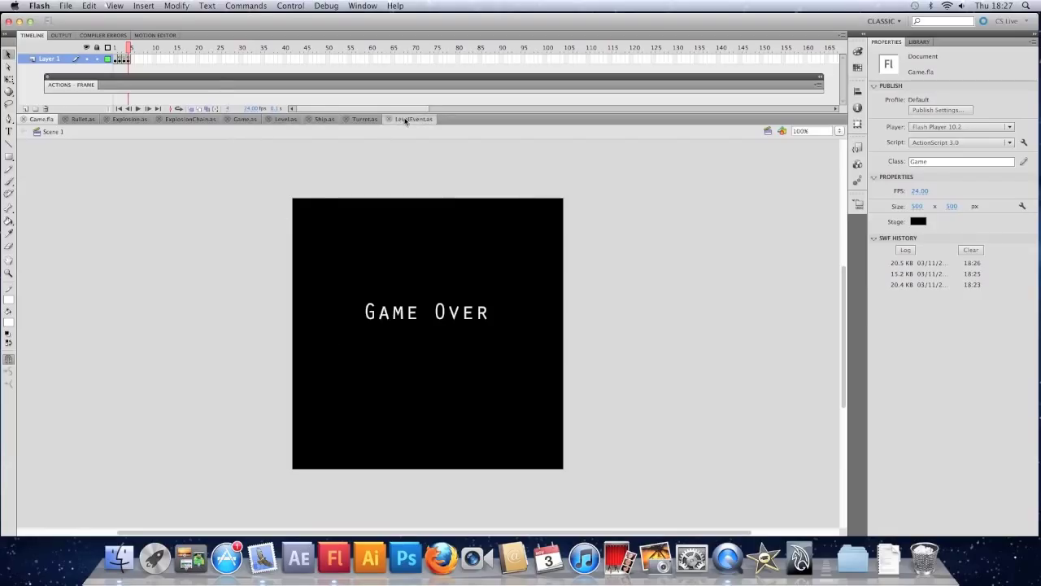
# Step: Declare static const GAME_OVER = "gameOver" in LevelEvent.as below the score property
pyautogui.click(413, 119)
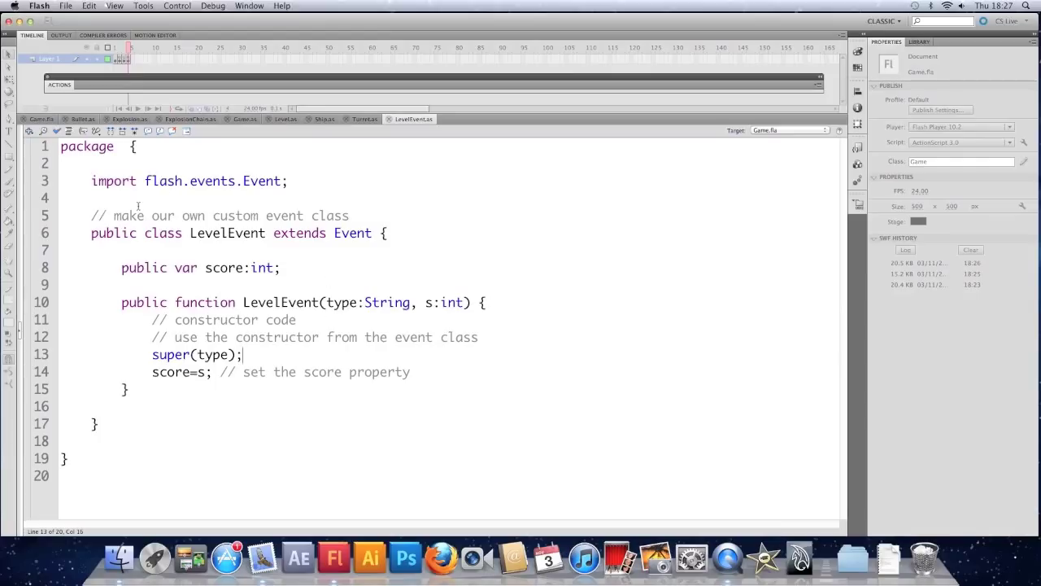
pyautogui.click(91, 198)
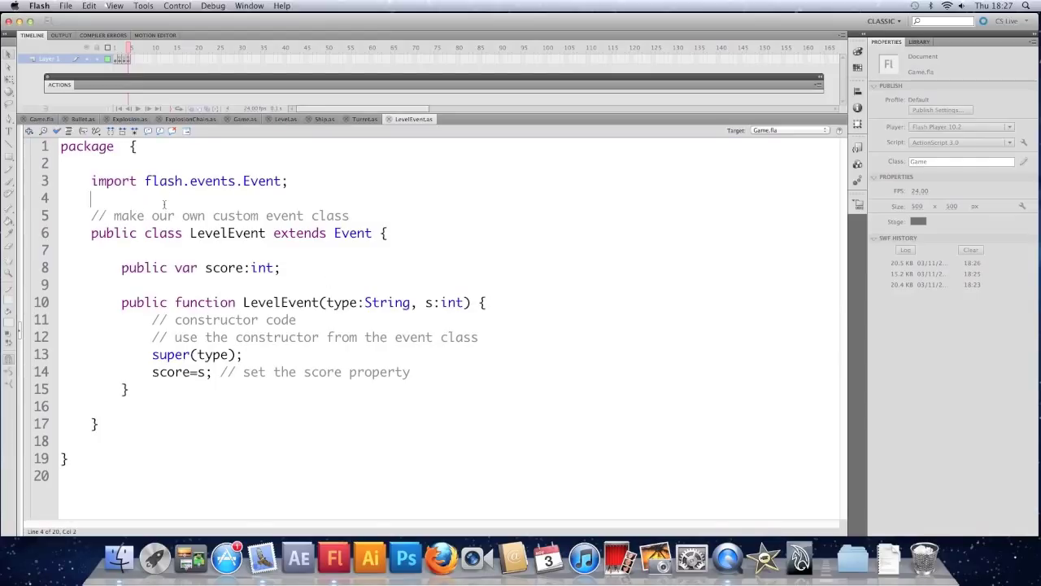
pyautogui.click(280, 266)
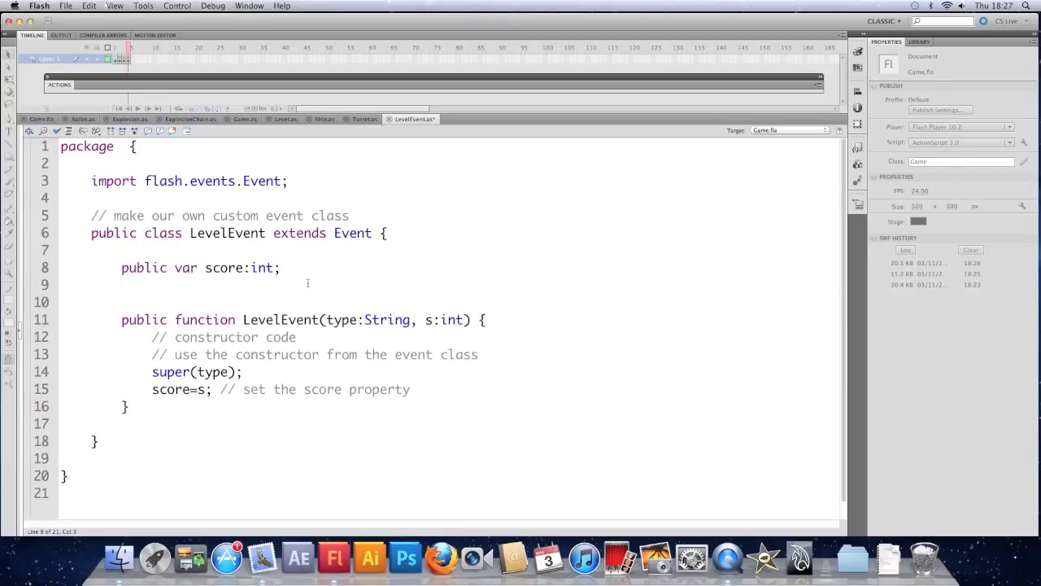
pyautogui.write('static')
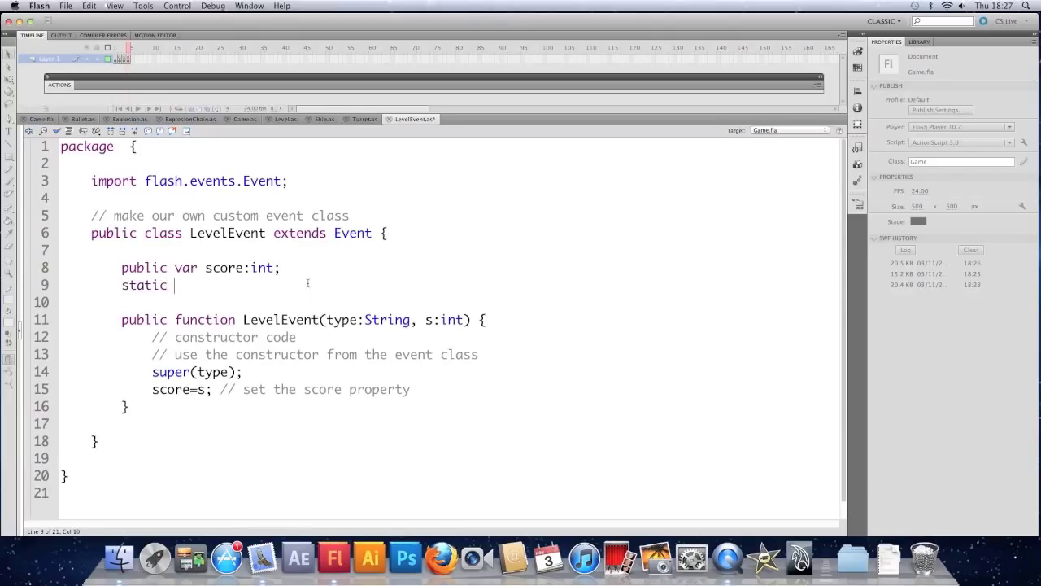
pyautogui.write('const')
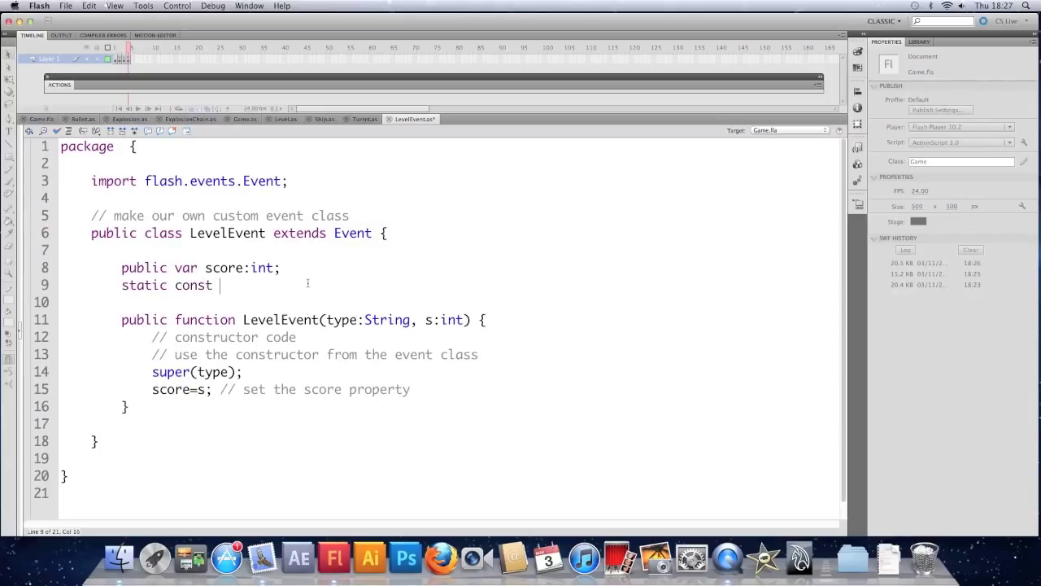
pyautogui.write('GAME')
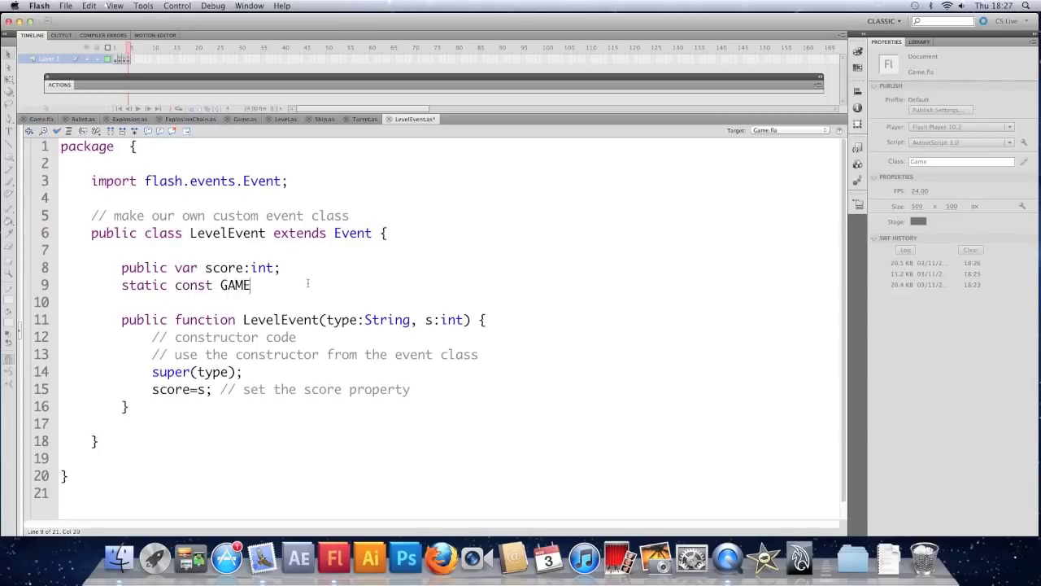
pyautogui.write('_OVER =')
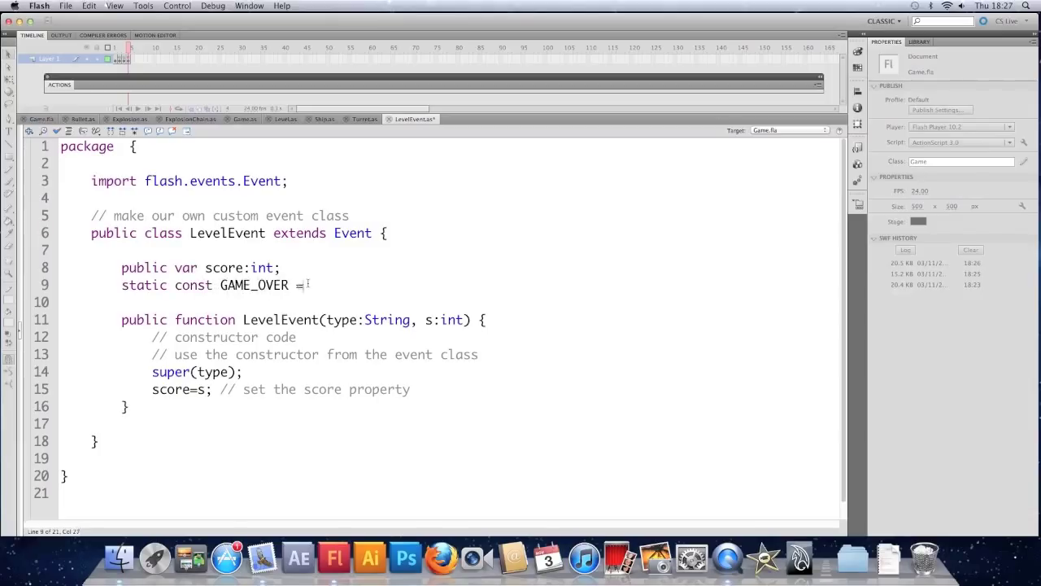
pyautogui.write('"go')
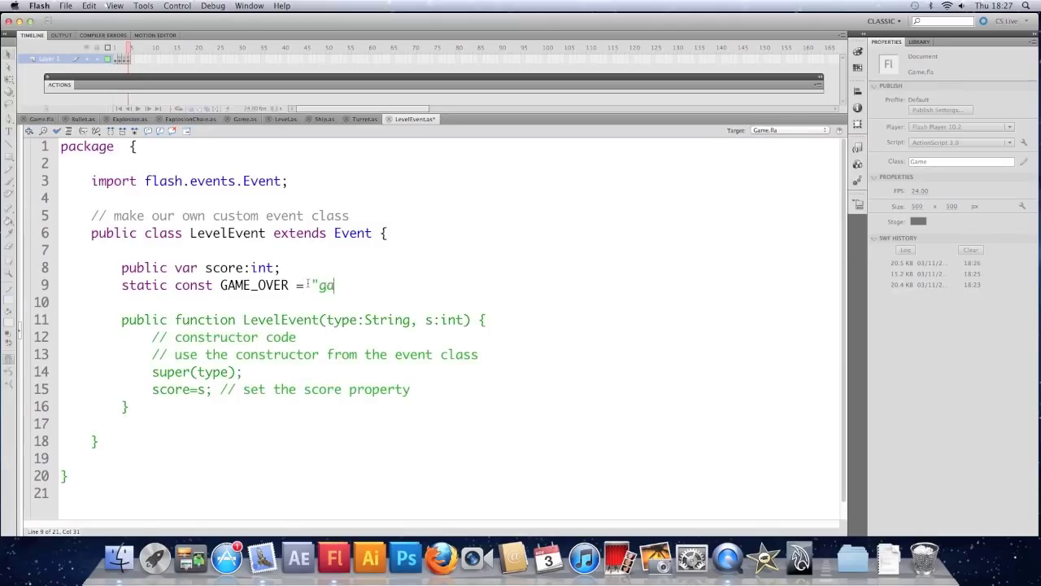
pyautogui.write('meOver";')
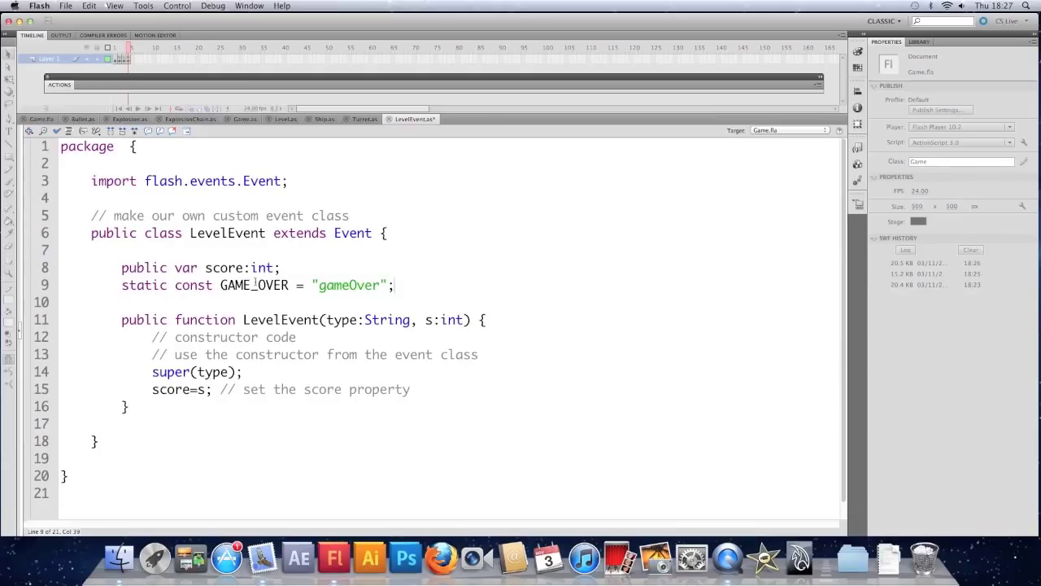
# Step: Highlight the static keyword and GAME_OVER name while explaining, then return to Level.as
pyautogui.doubleClick(143, 285)
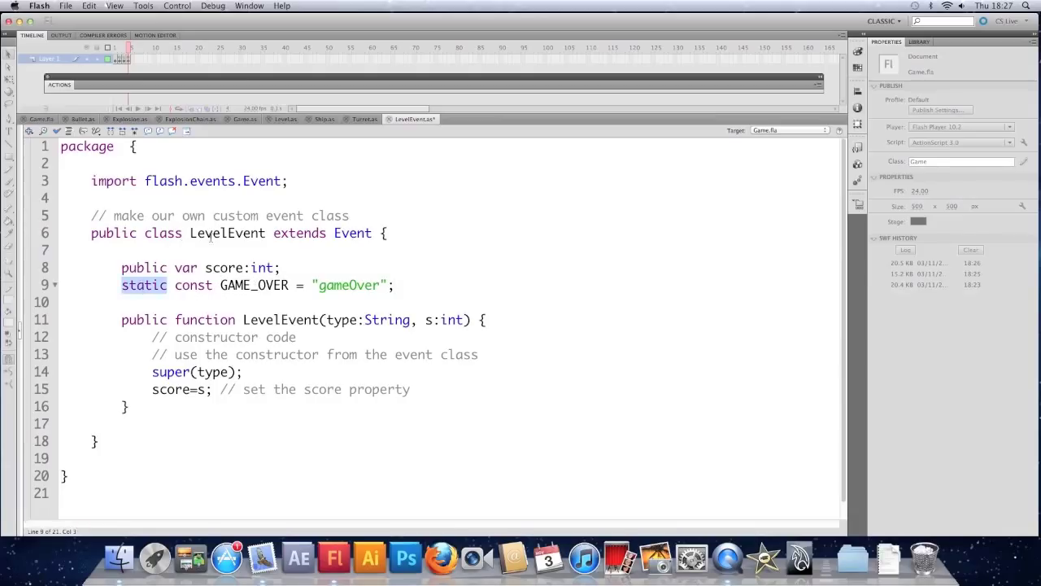
pyautogui.doubleClick(228, 234)
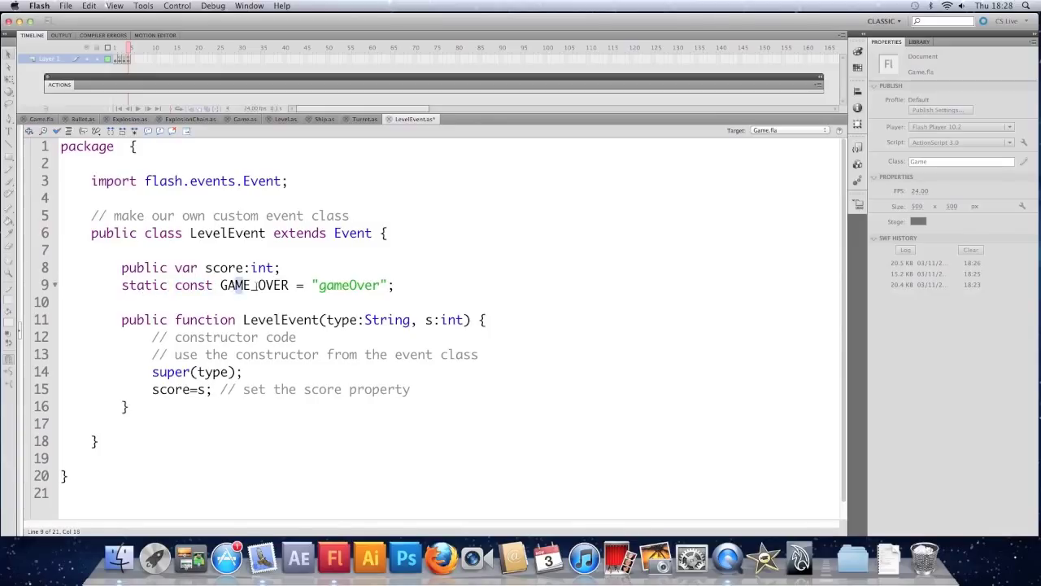
pyautogui.click(332, 285)
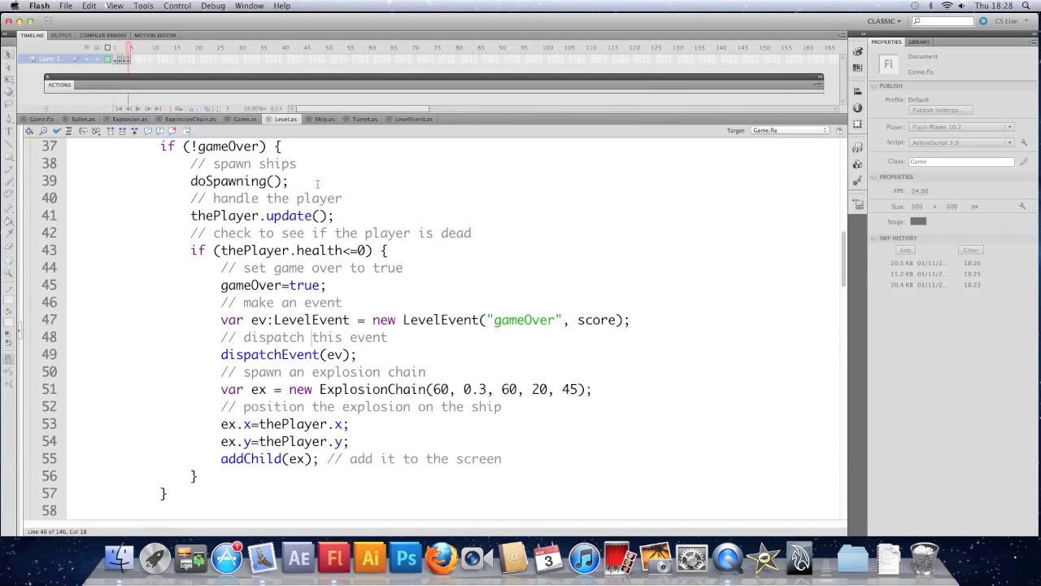
# Step: Replace the "gameOver" string in new LevelEvent(...) with LevelEvent.GAME_OVER
pyautogui.doubleClick(524, 319)
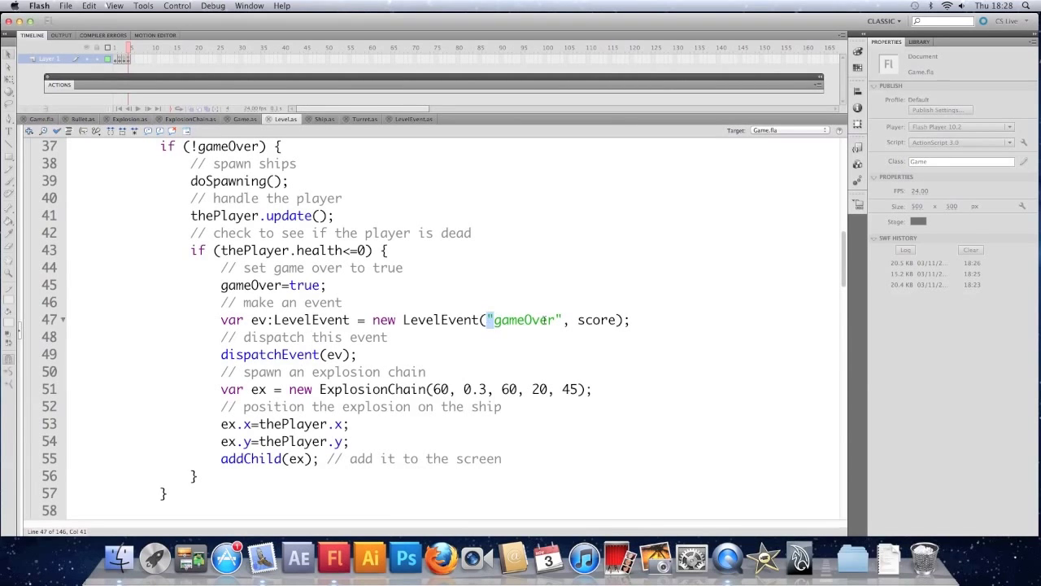
pyautogui.write('Le')
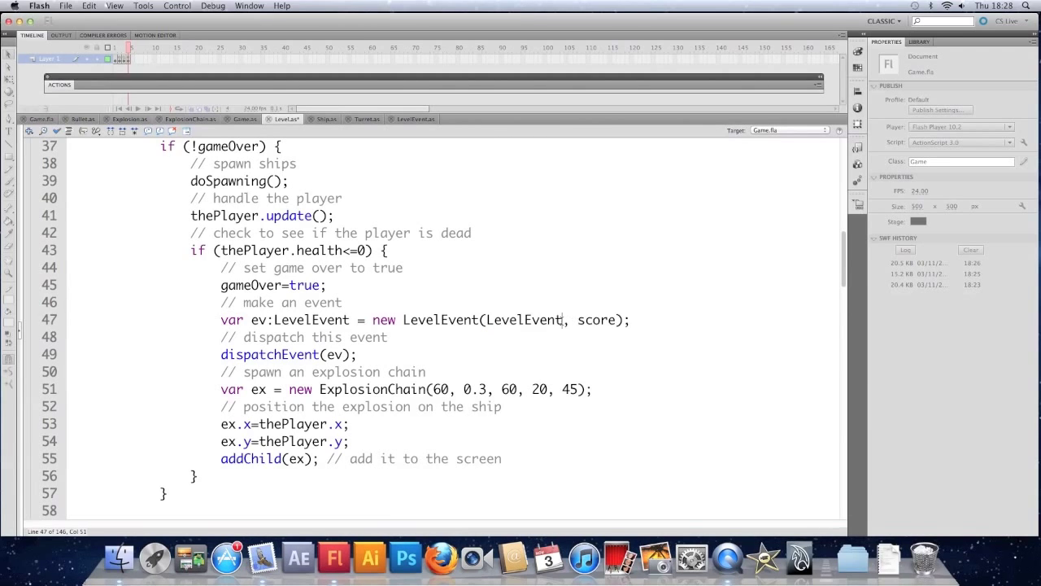
pyautogui.write('.GAME-O')
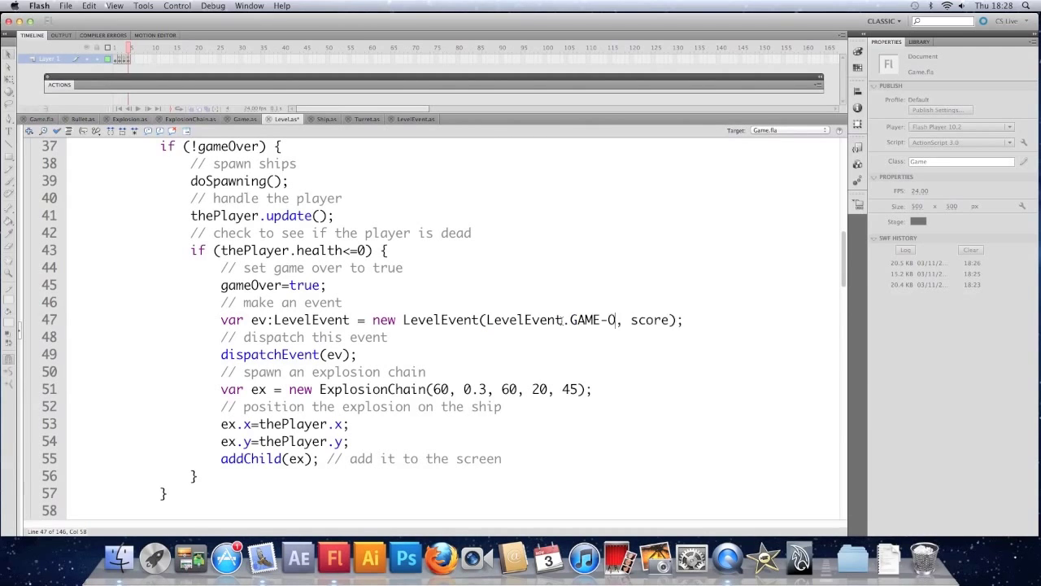
pyautogui.write('VER')
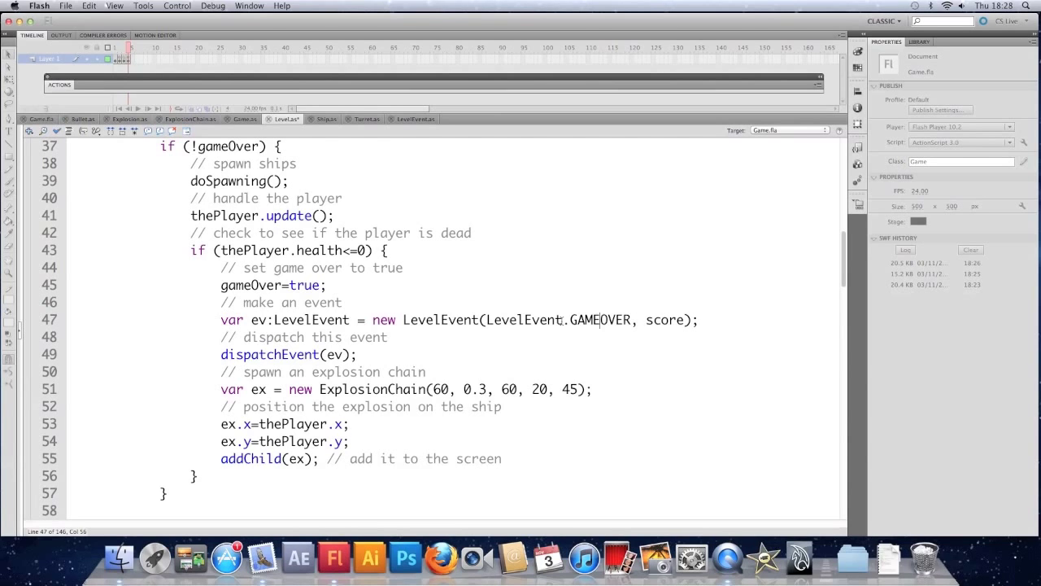
pyautogui.write('_')
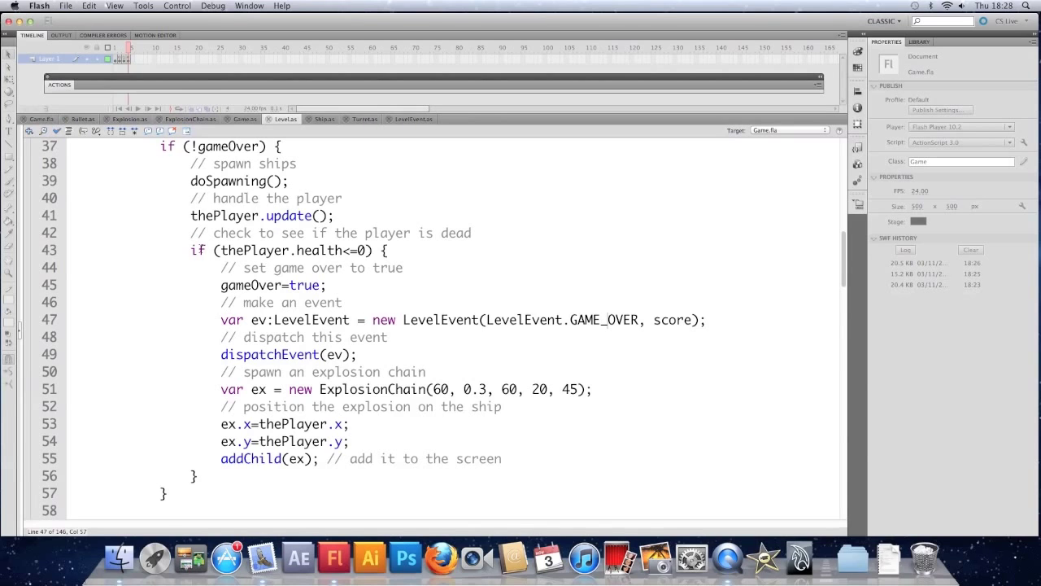
pyautogui.click(39, 119)
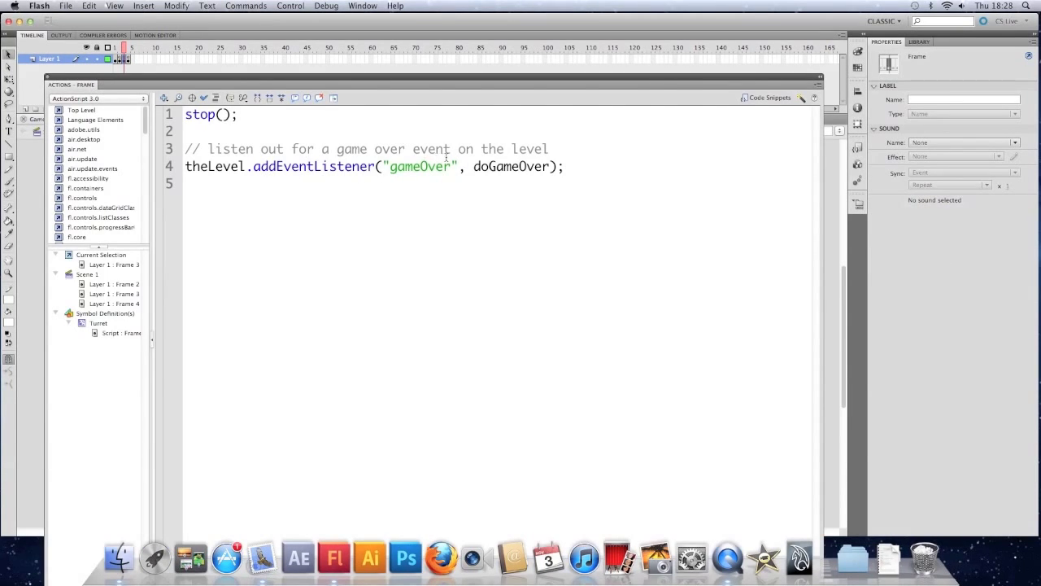
# Step: Replace "gameOver" in the frame's addEventListener with LevelEvent.GAME_OVER, fixing a mistyped Event.EN
pyautogui.doubleClick(420, 166)
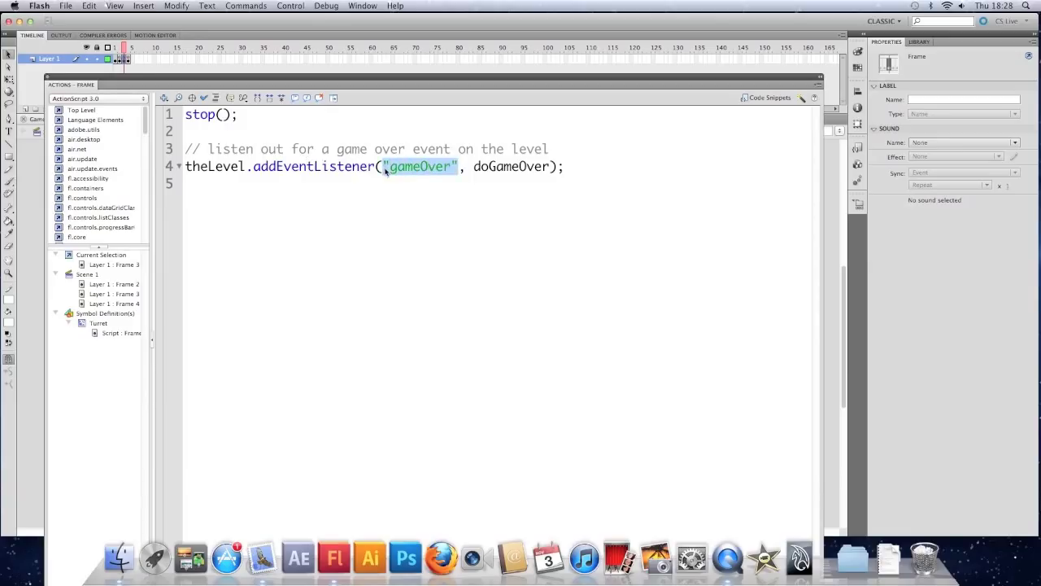
pyautogui.write('Event.EN')
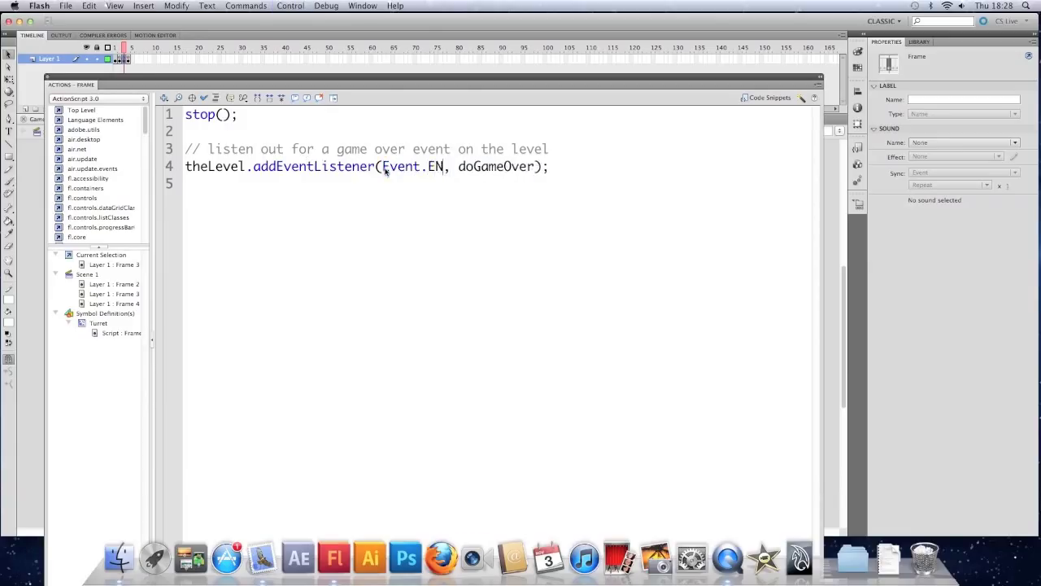
pyautogui.press('Backspace')
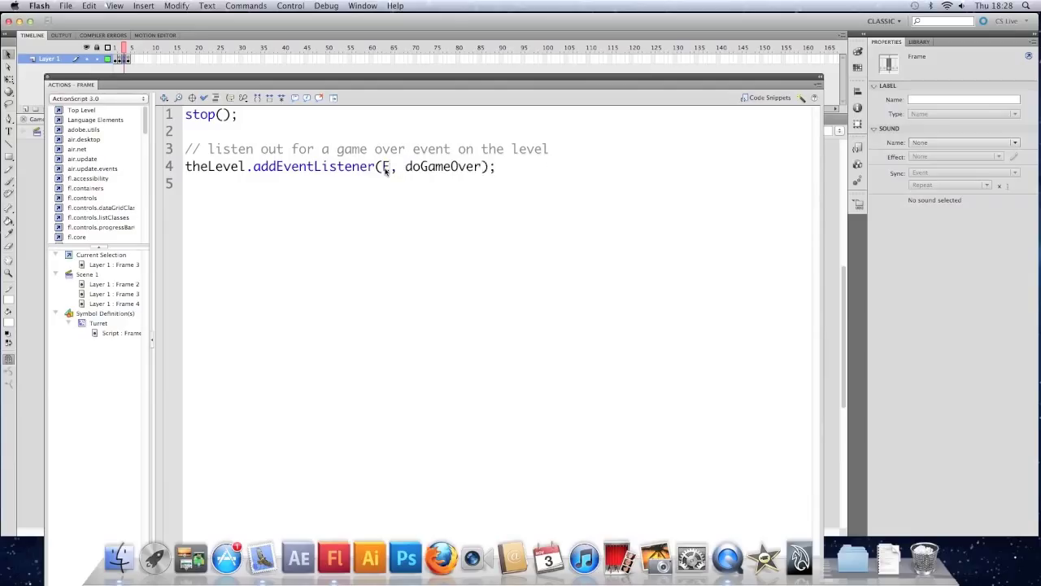
pyautogui.write('LevelEvent.GAME-O')
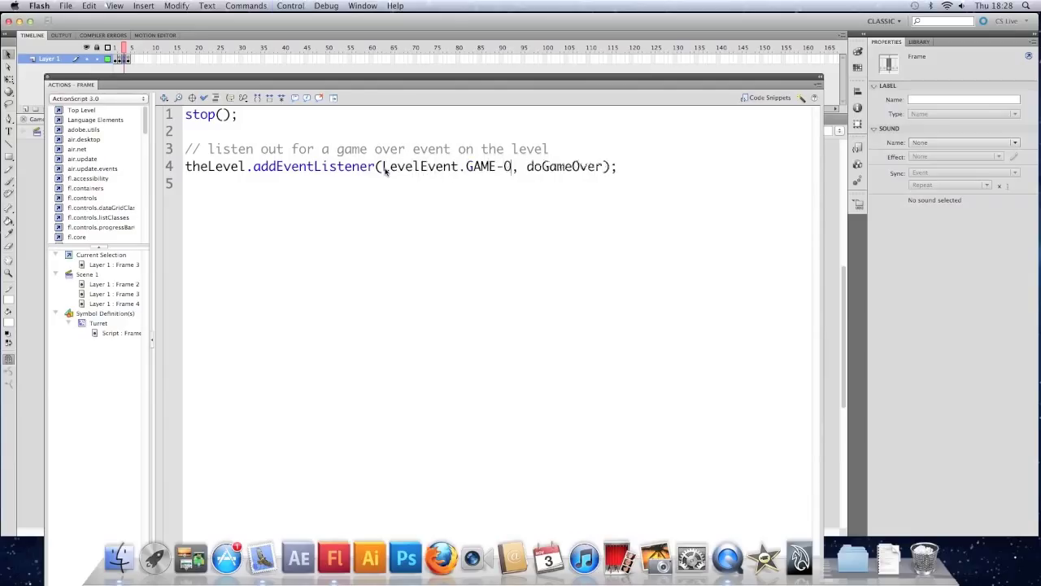
pyautogui.write('VER')
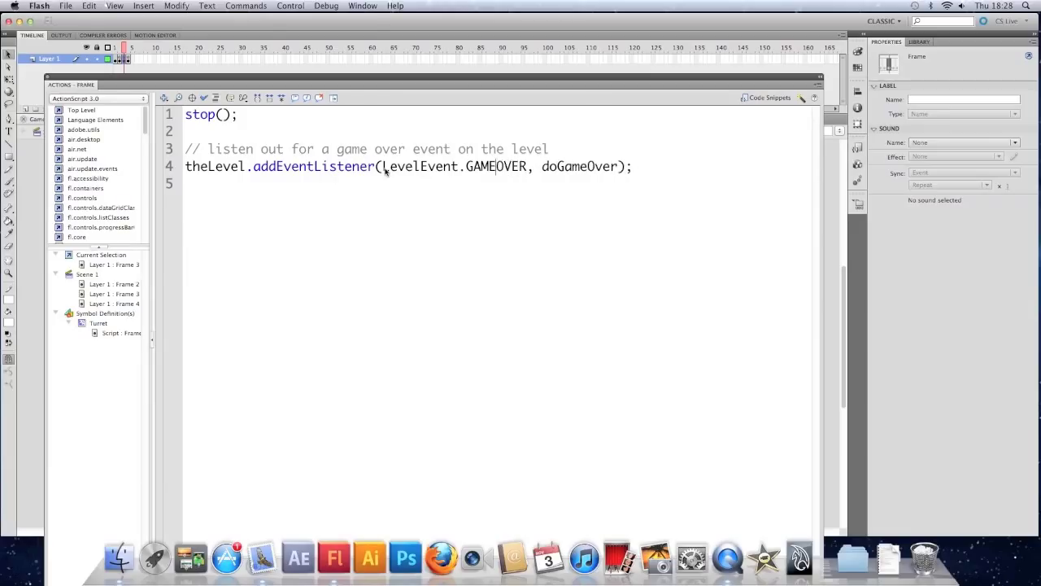
pyautogui.write('_')
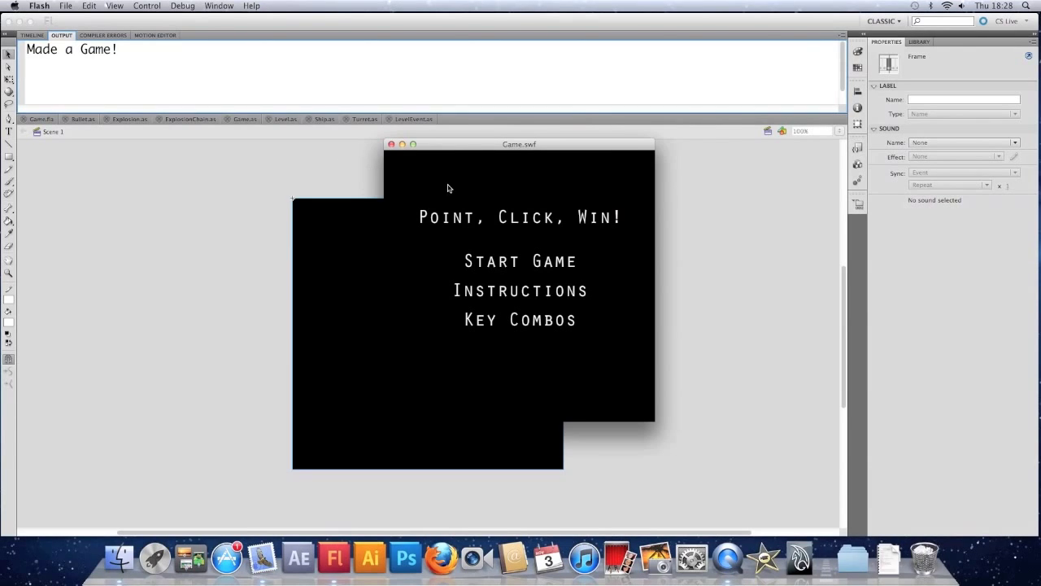
# Step: Start a game from the title menu, let it reach Game Over showing 10, then close Game.swf
pyautogui.click(520, 260)
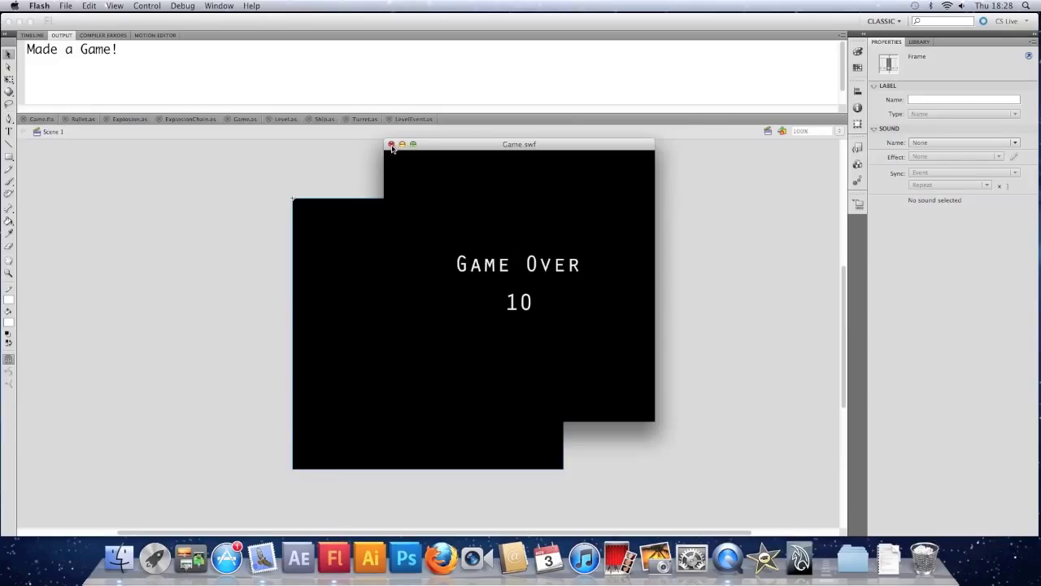
pyautogui.click(392, 143)
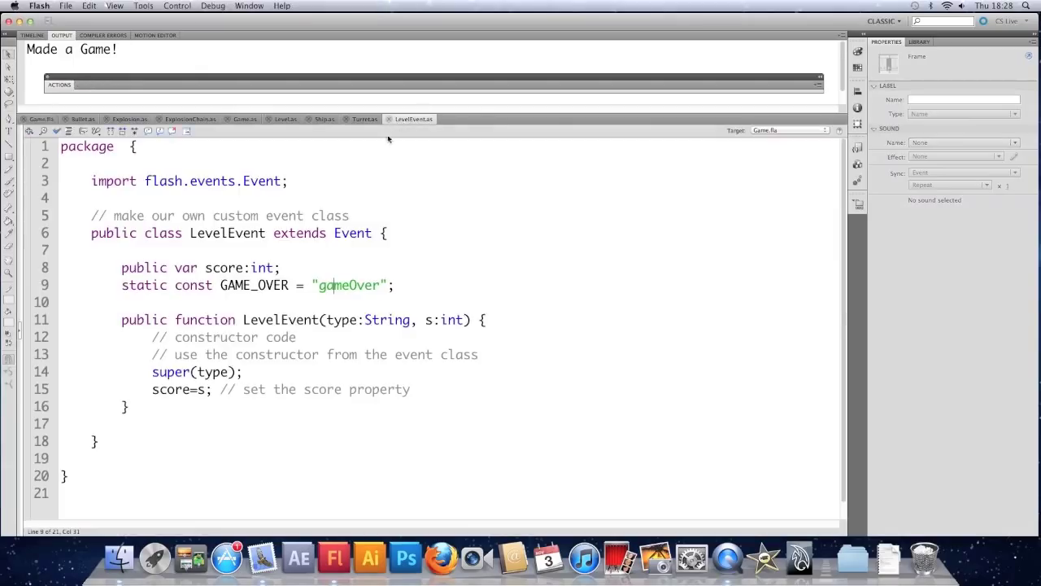
pyautogui.moveTo(300, 299)
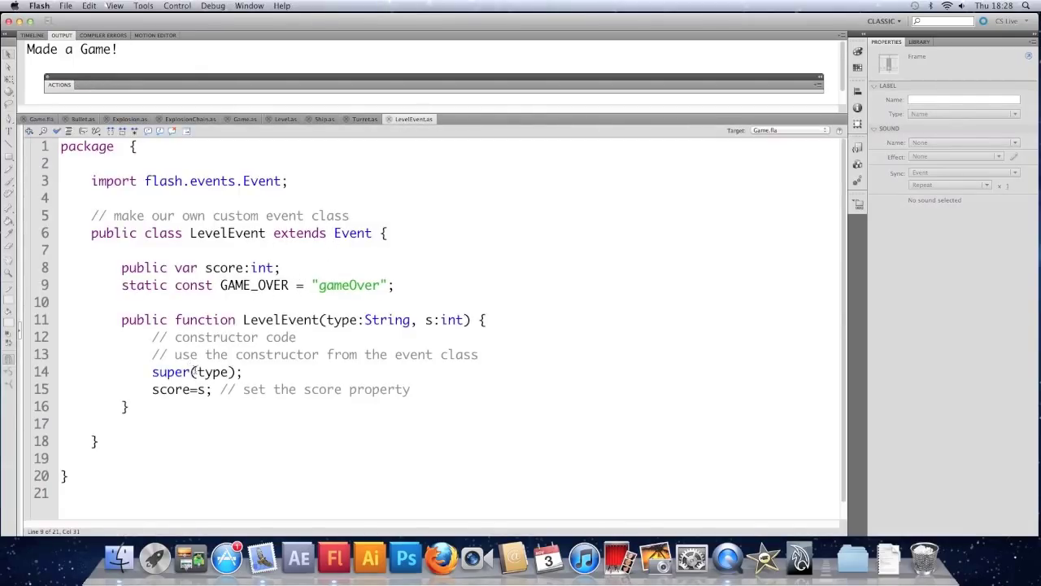
pyautogui.doubleClick(238, 267)
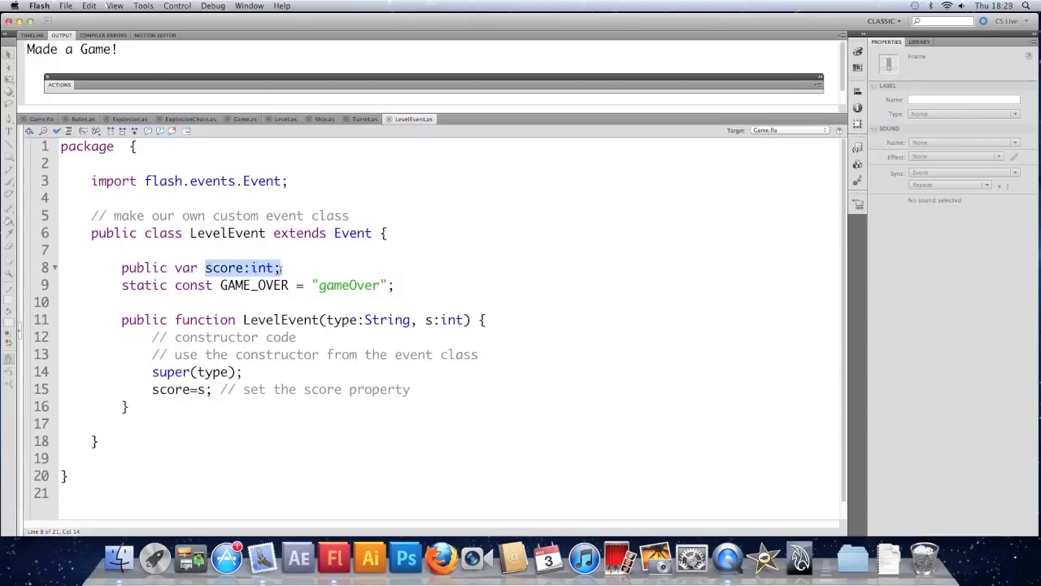
pyautogui.click(268, 371)
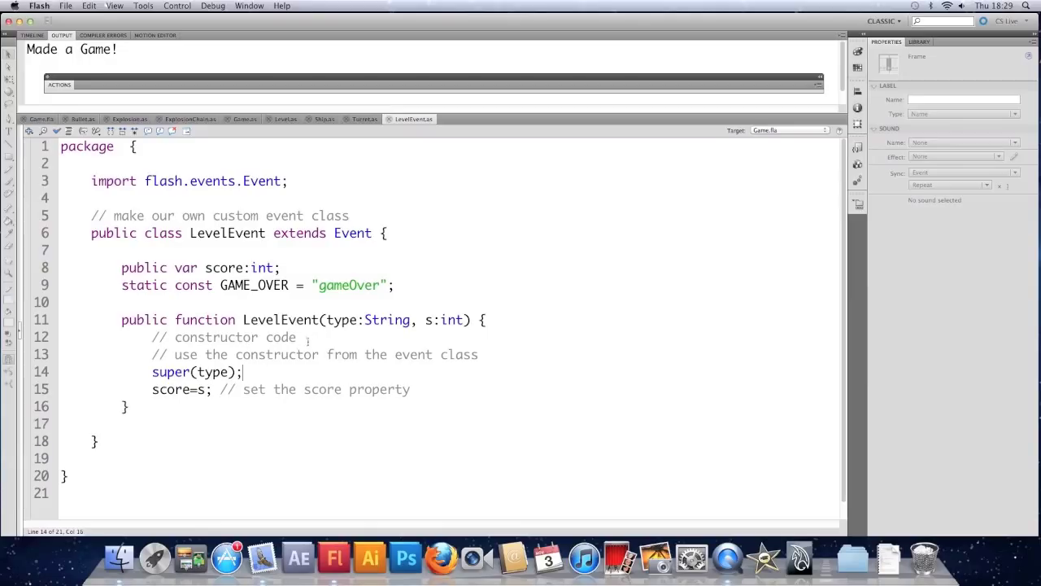
pyautogui.moveTo(208, 257)
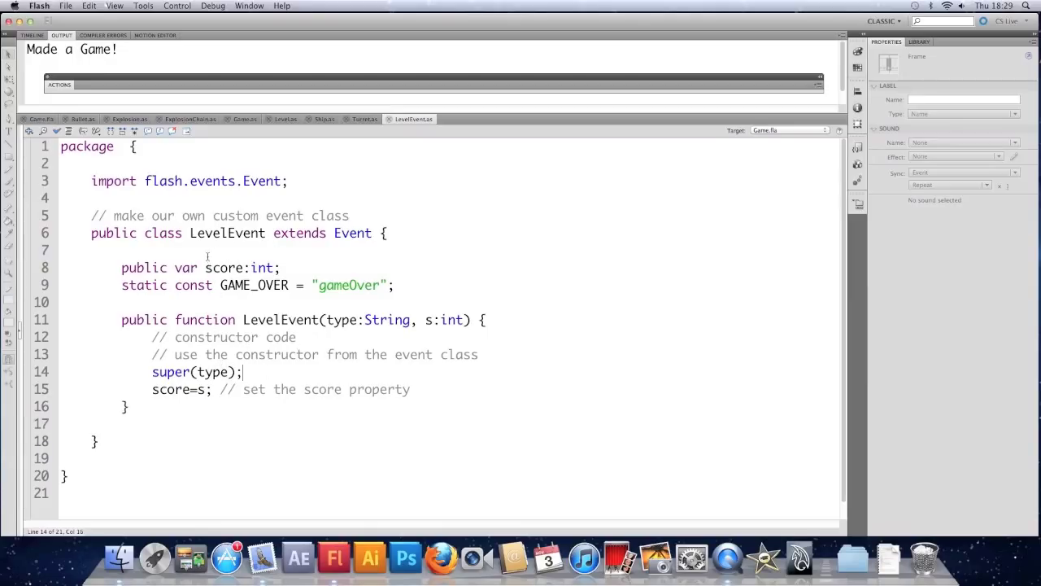